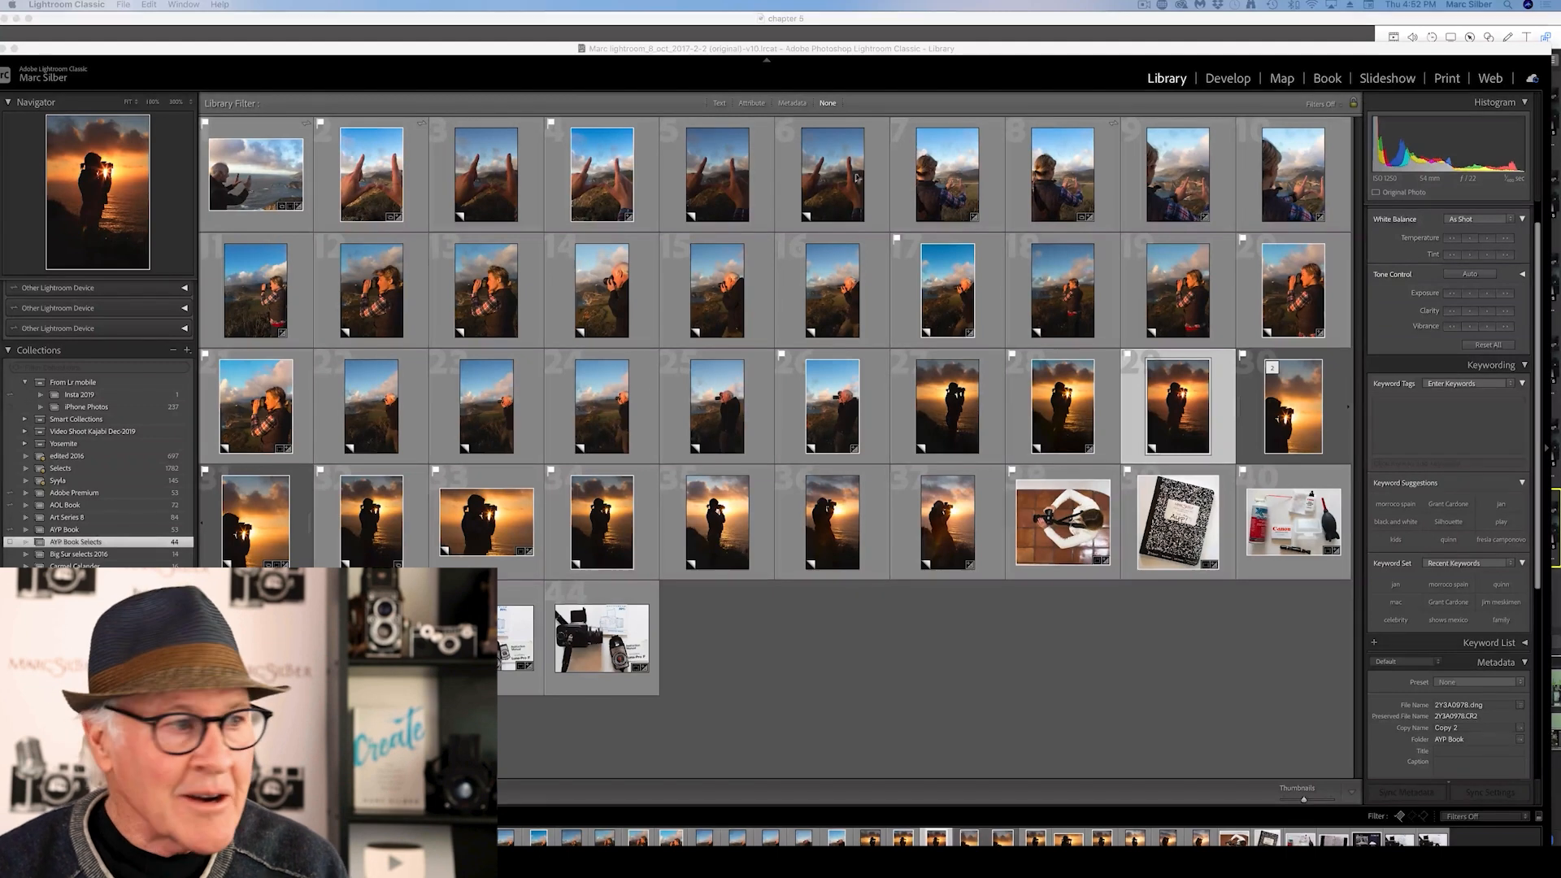
mouse_move(703, 657)
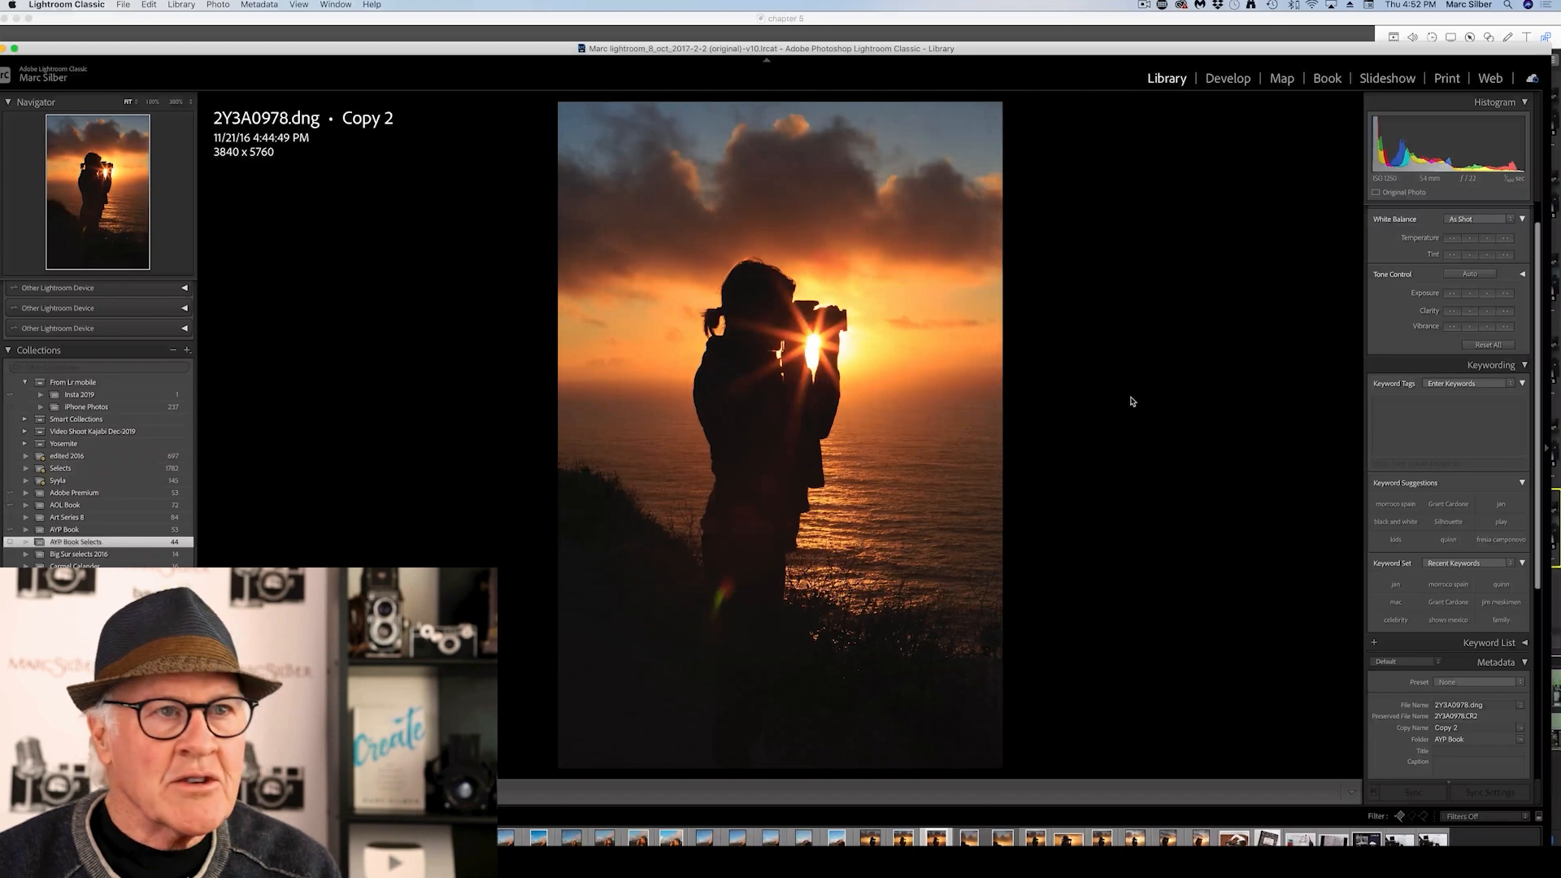
mouse_move(1226, 143)
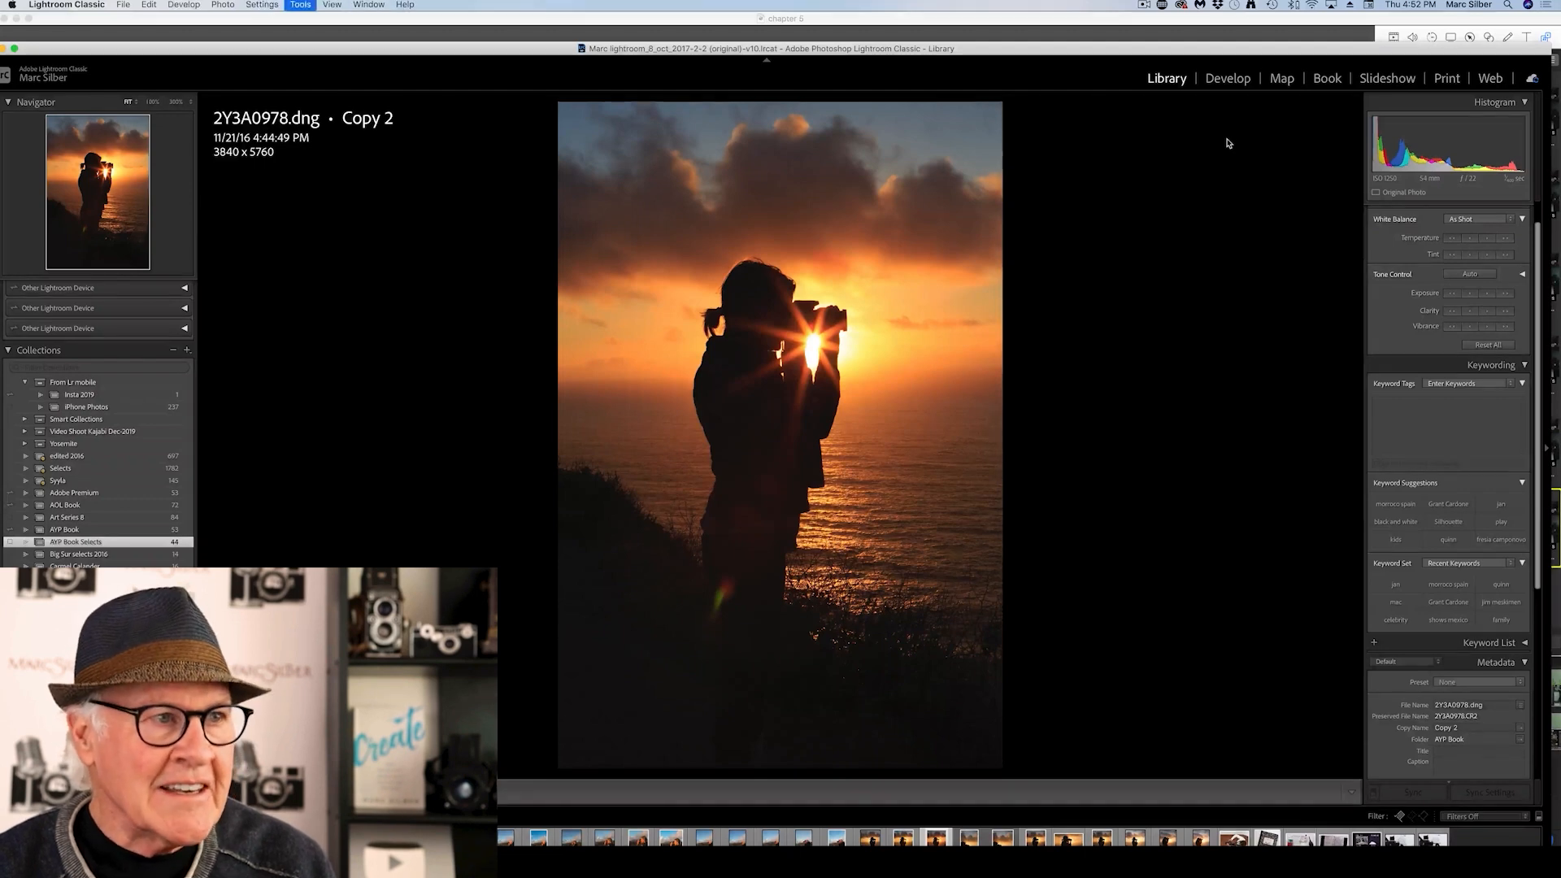
Enter Develop on the silhouette photo and reveal the Basic tone adjustments
left_click(1226, 78)
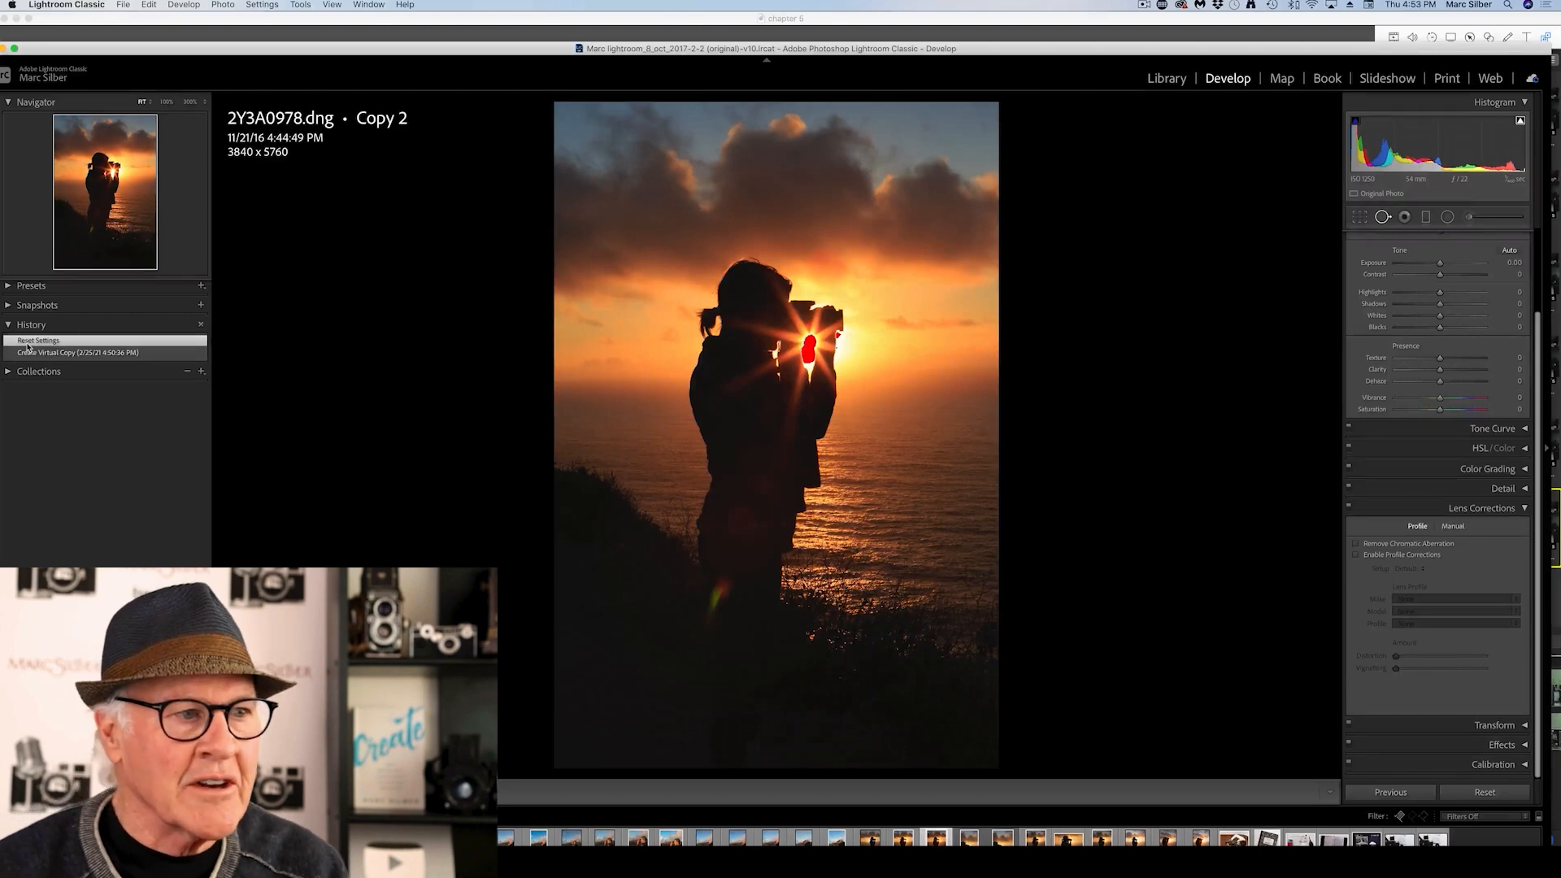
left_click(1504, 238)
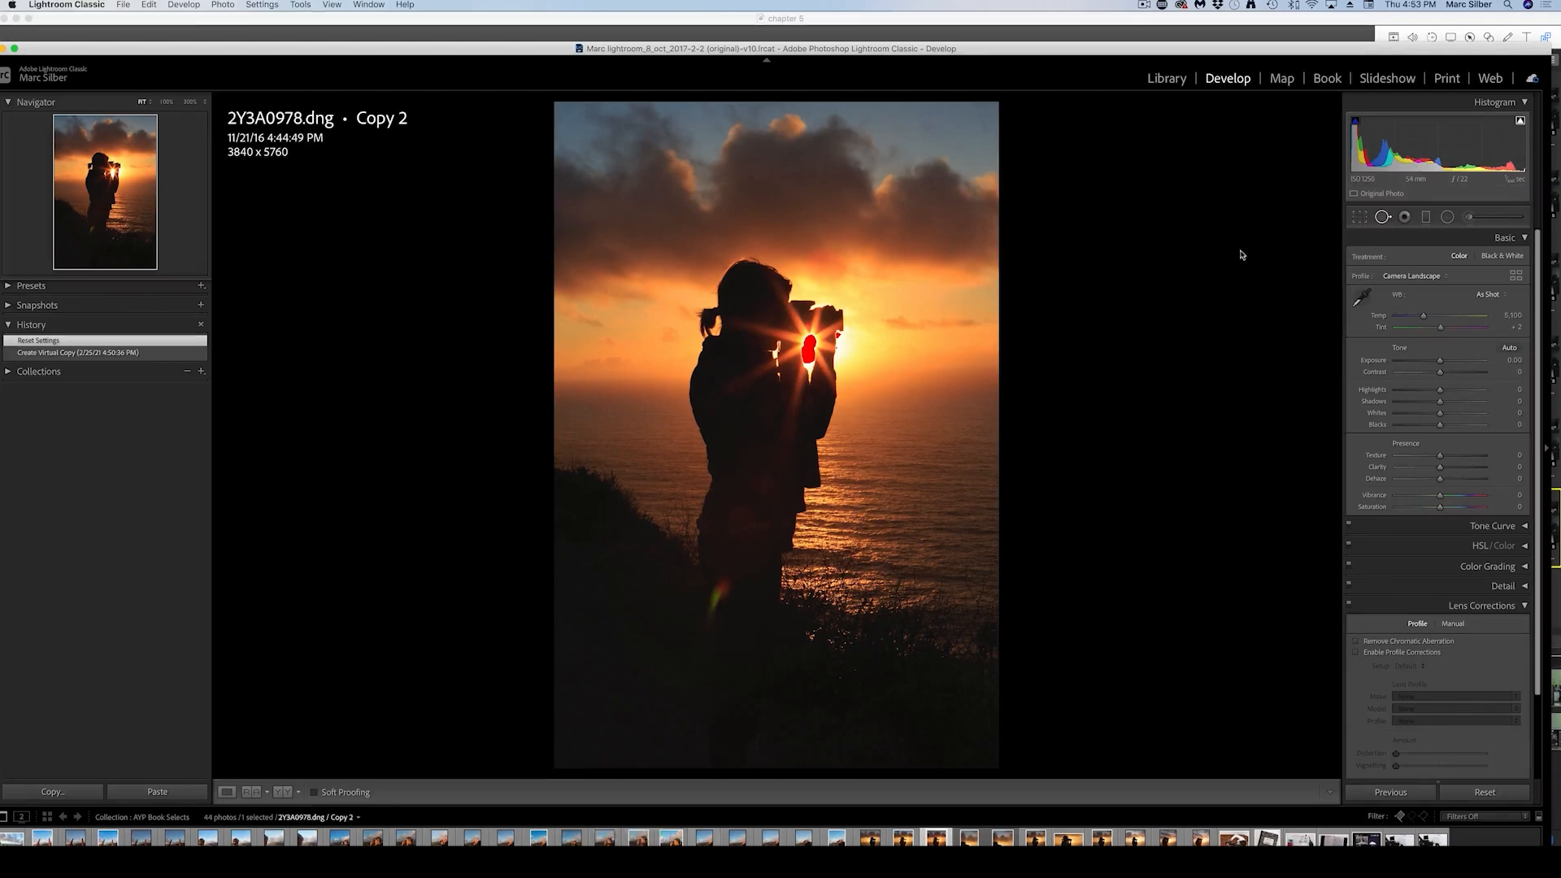
mouse_move(787, 657)
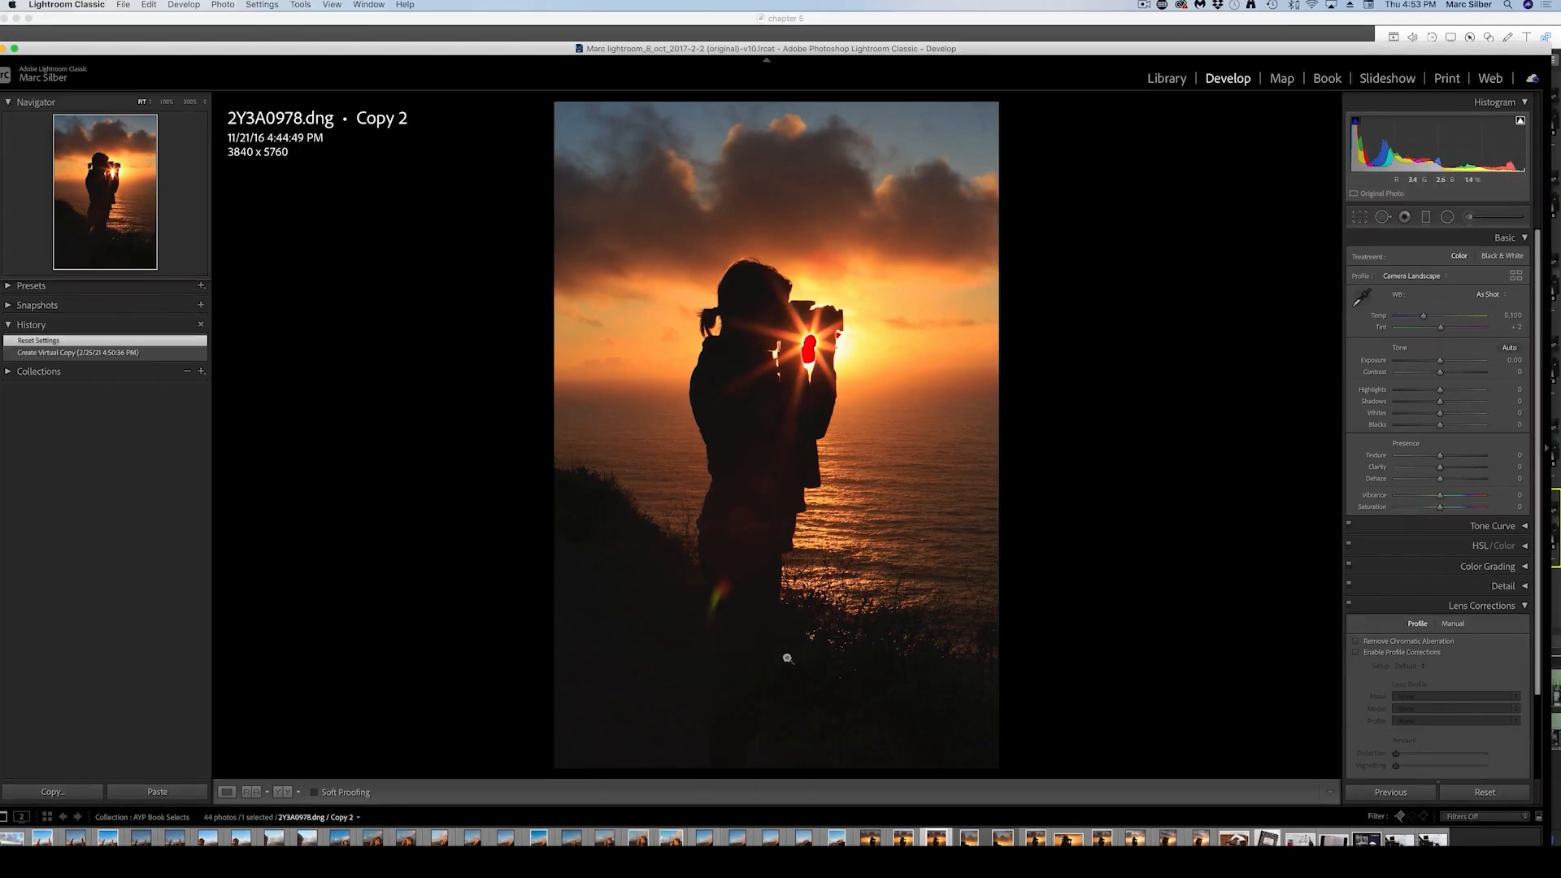
mouse_move(810, 424)
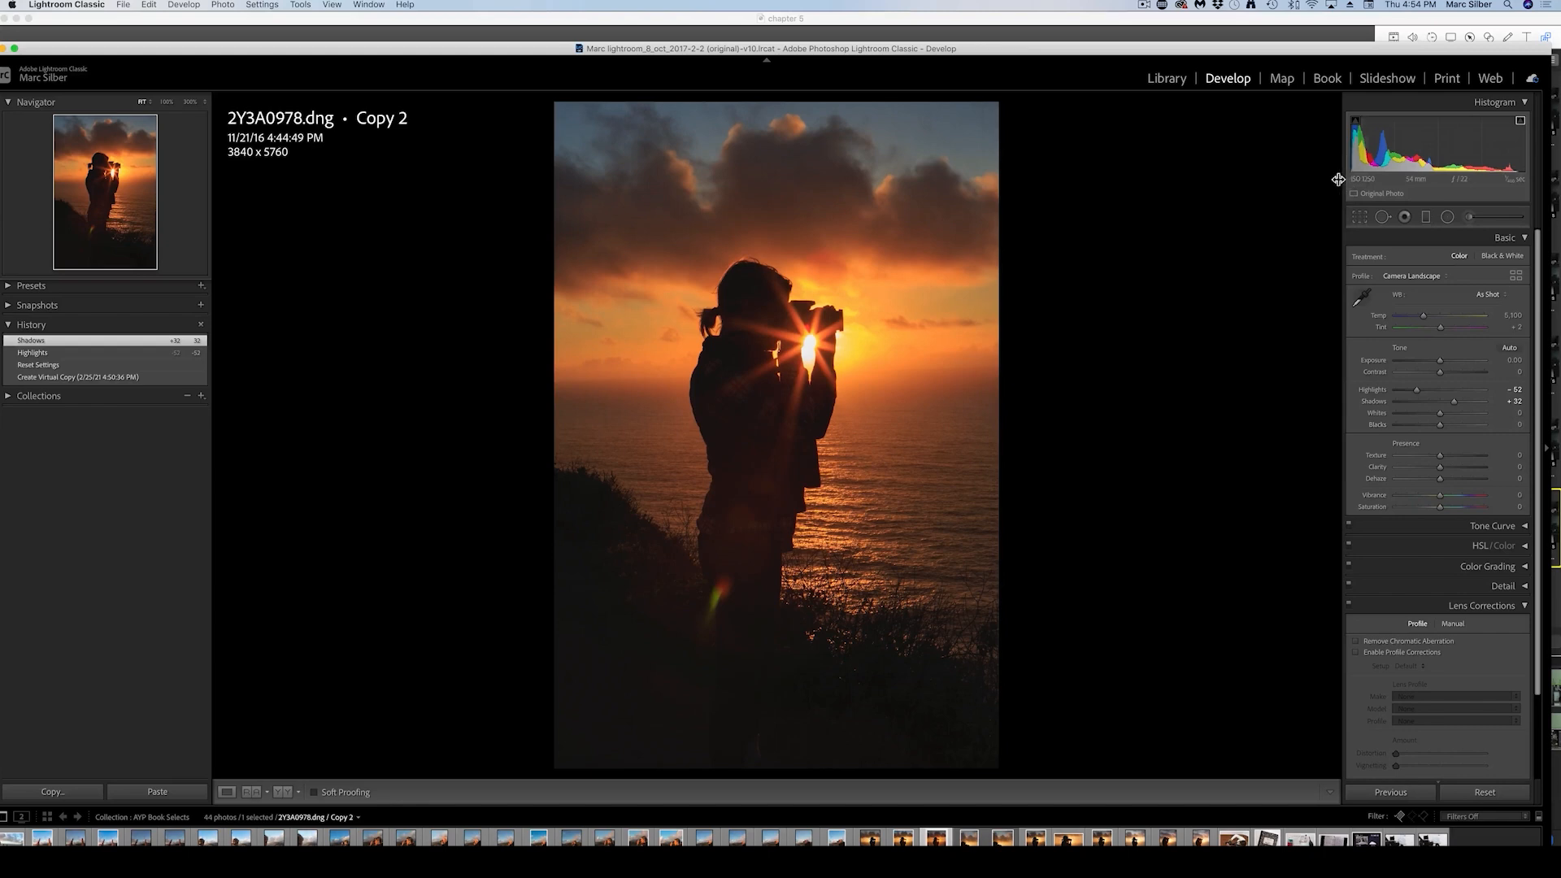
mouse_move(1249, 330)
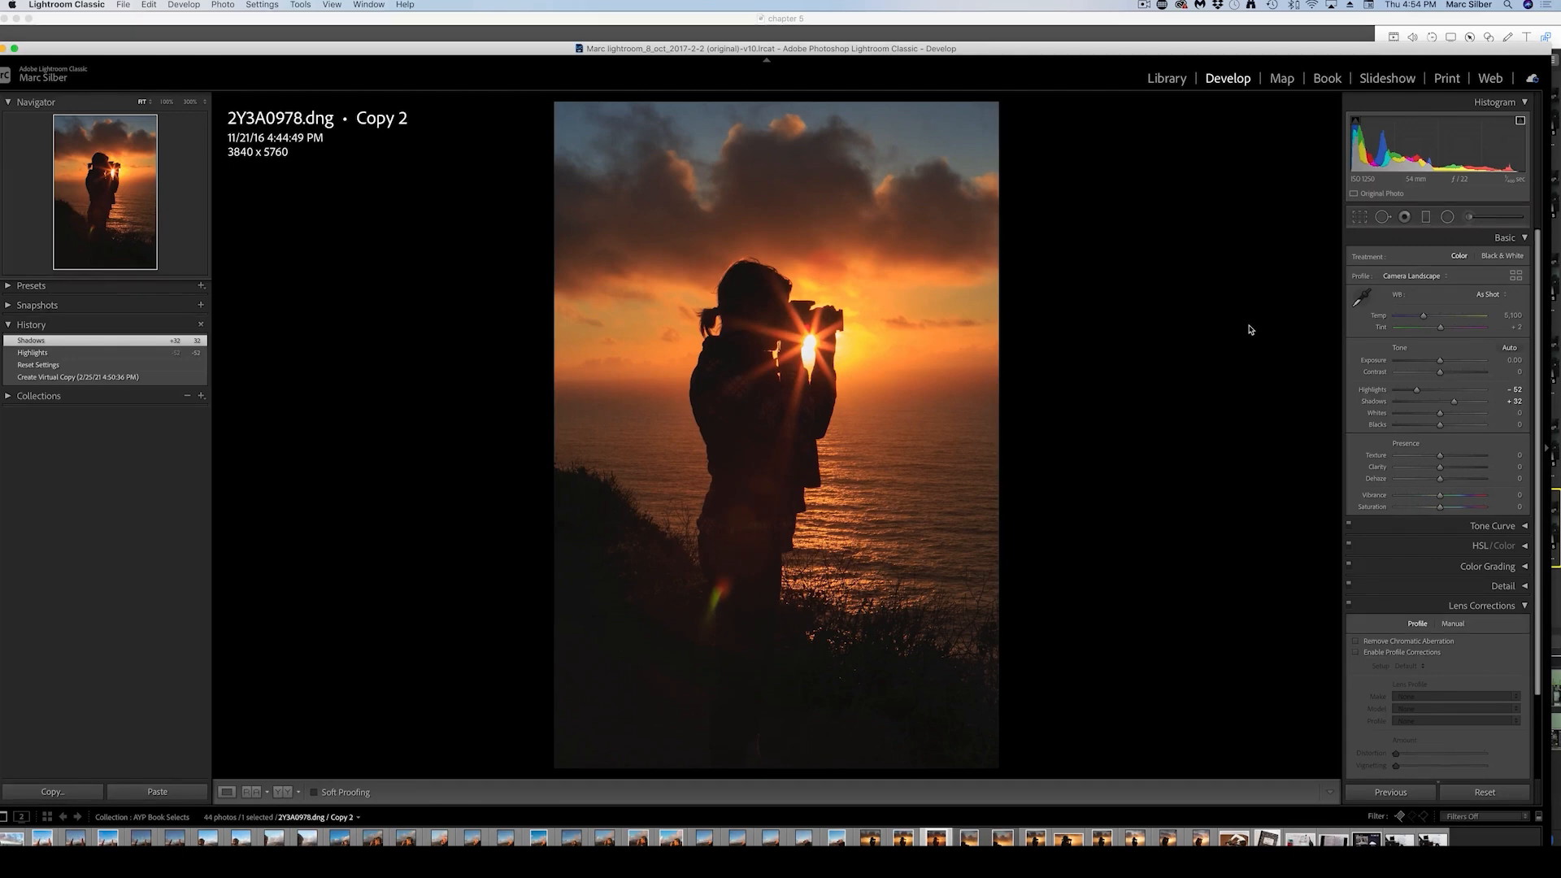
left_click(1487, 295)
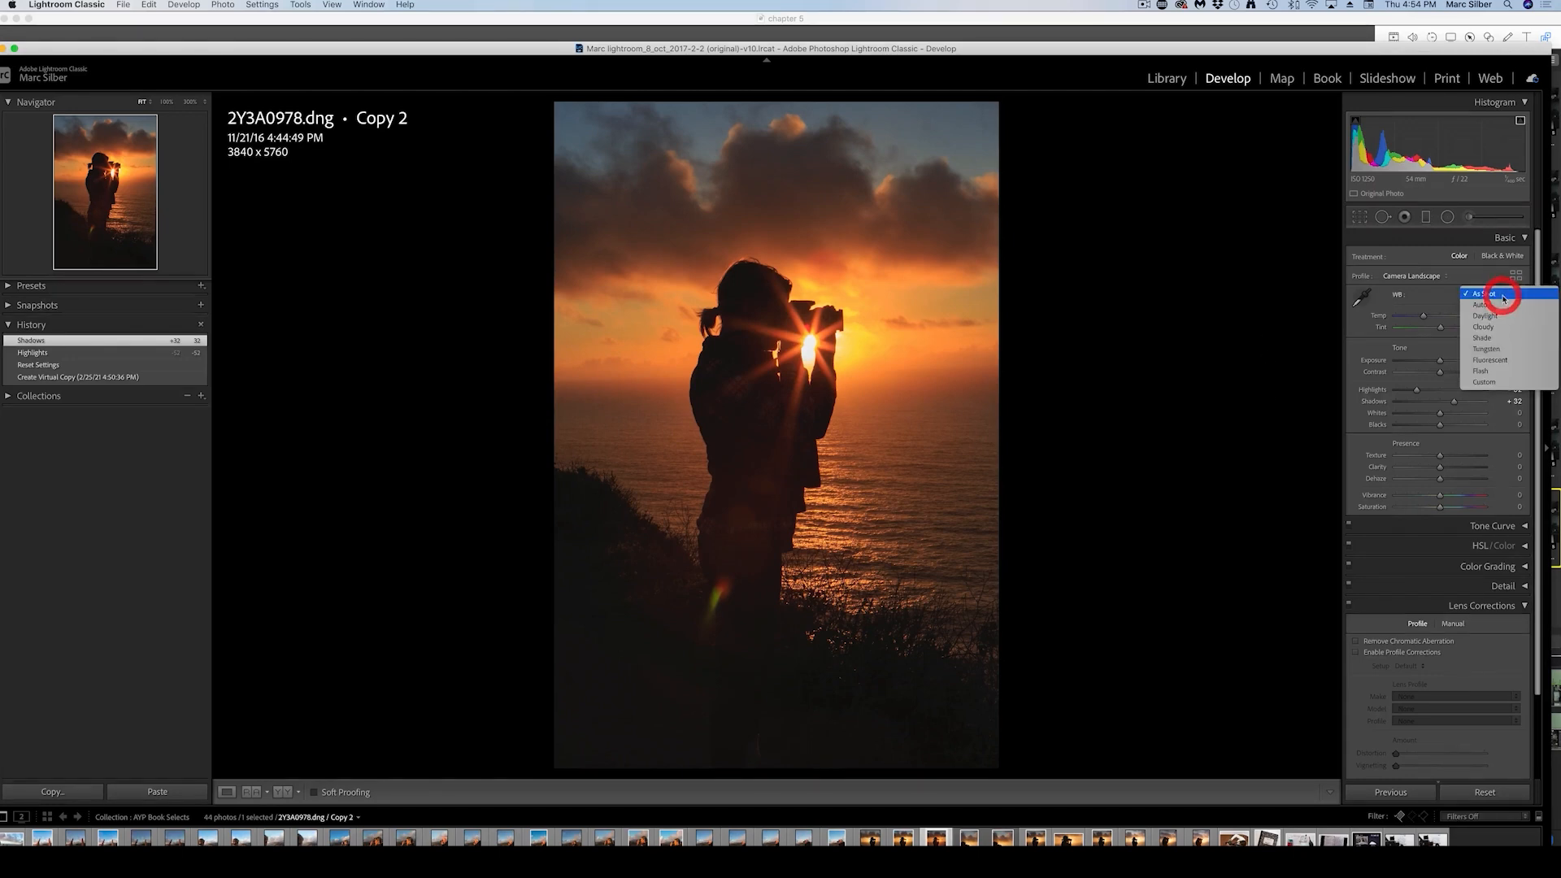
mouse_move(1493, 304)
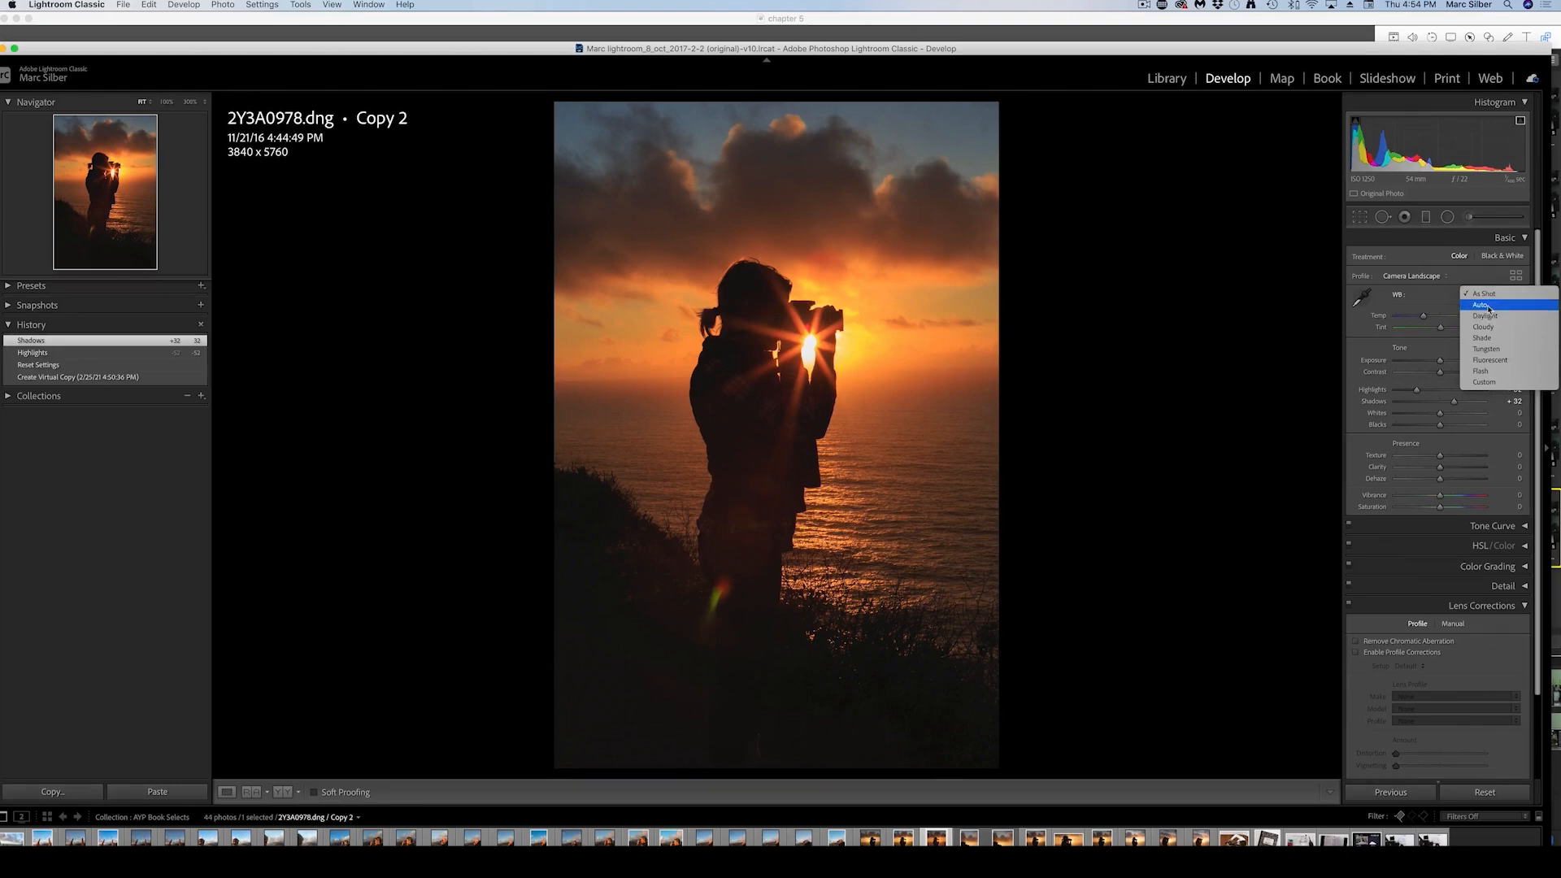
left_click(1483, 304)
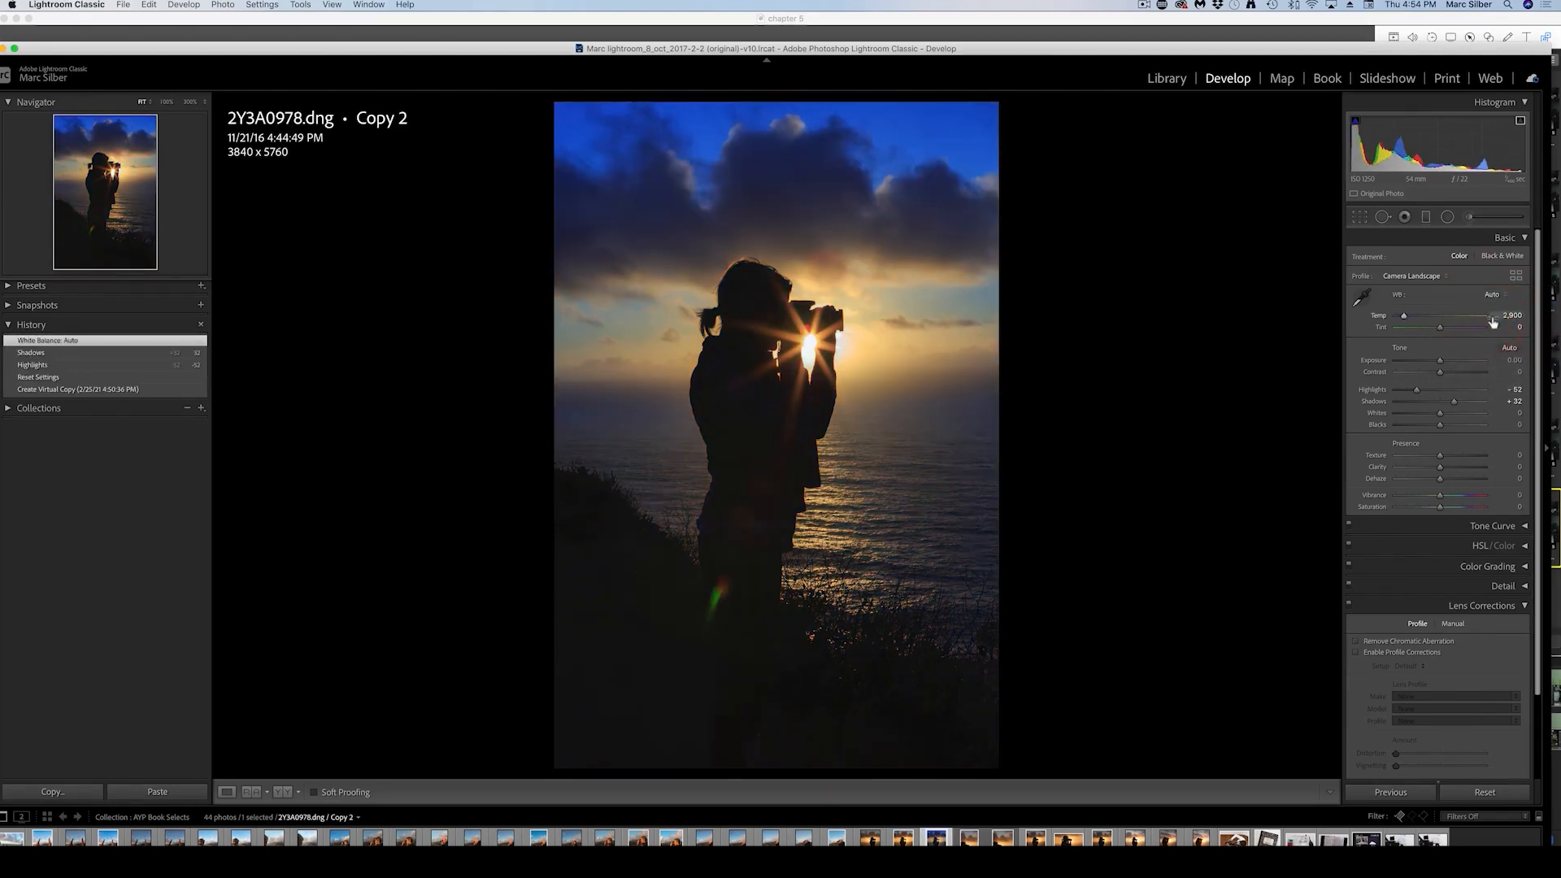
left_click(1491, 294)
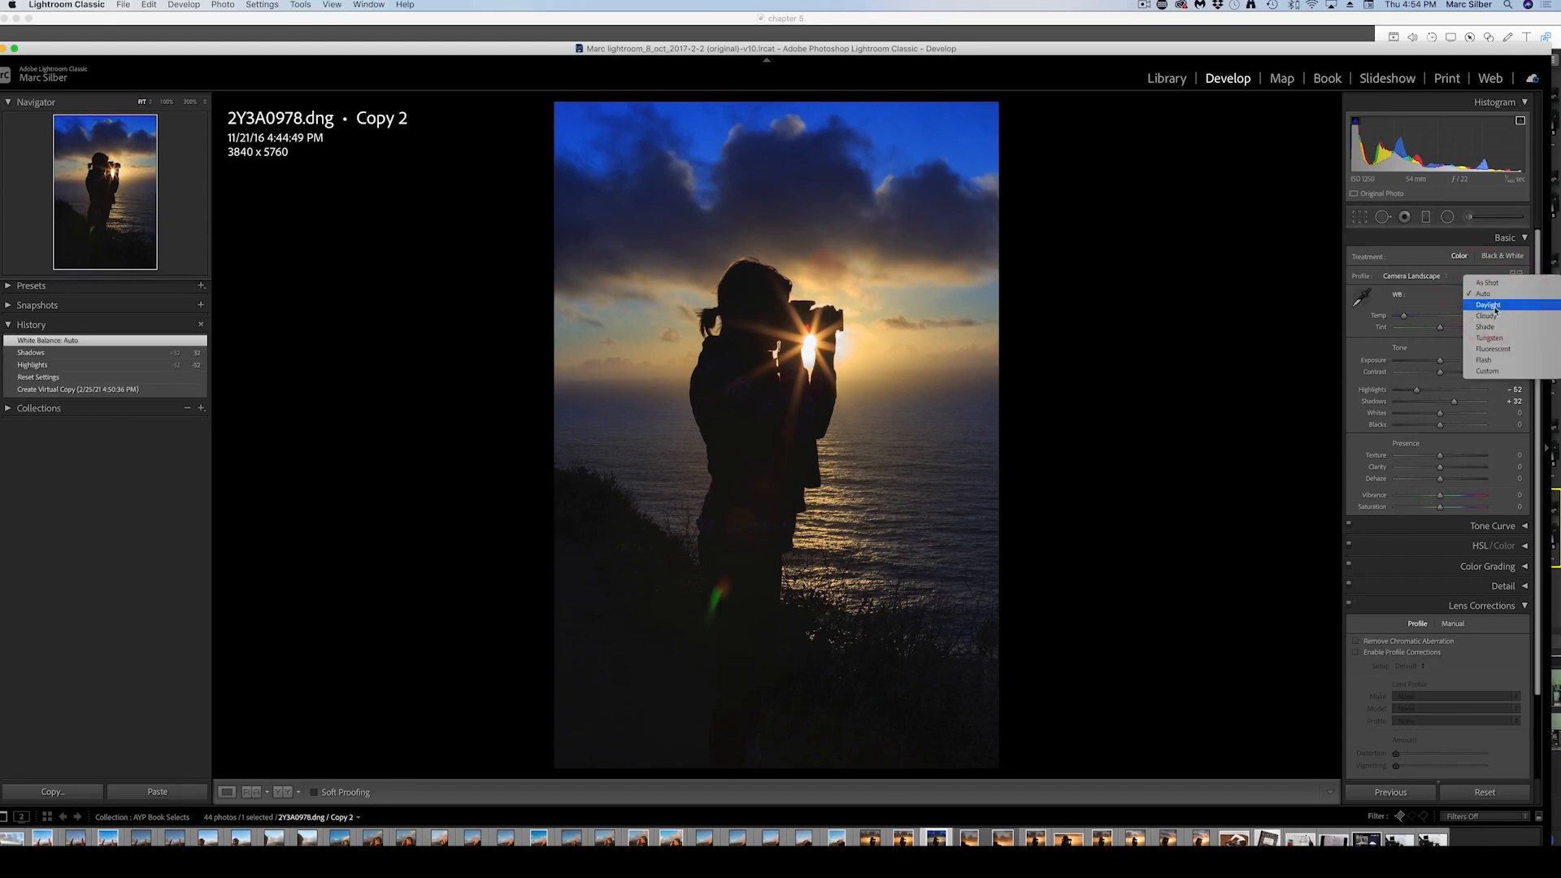
left_click(1487, 305)
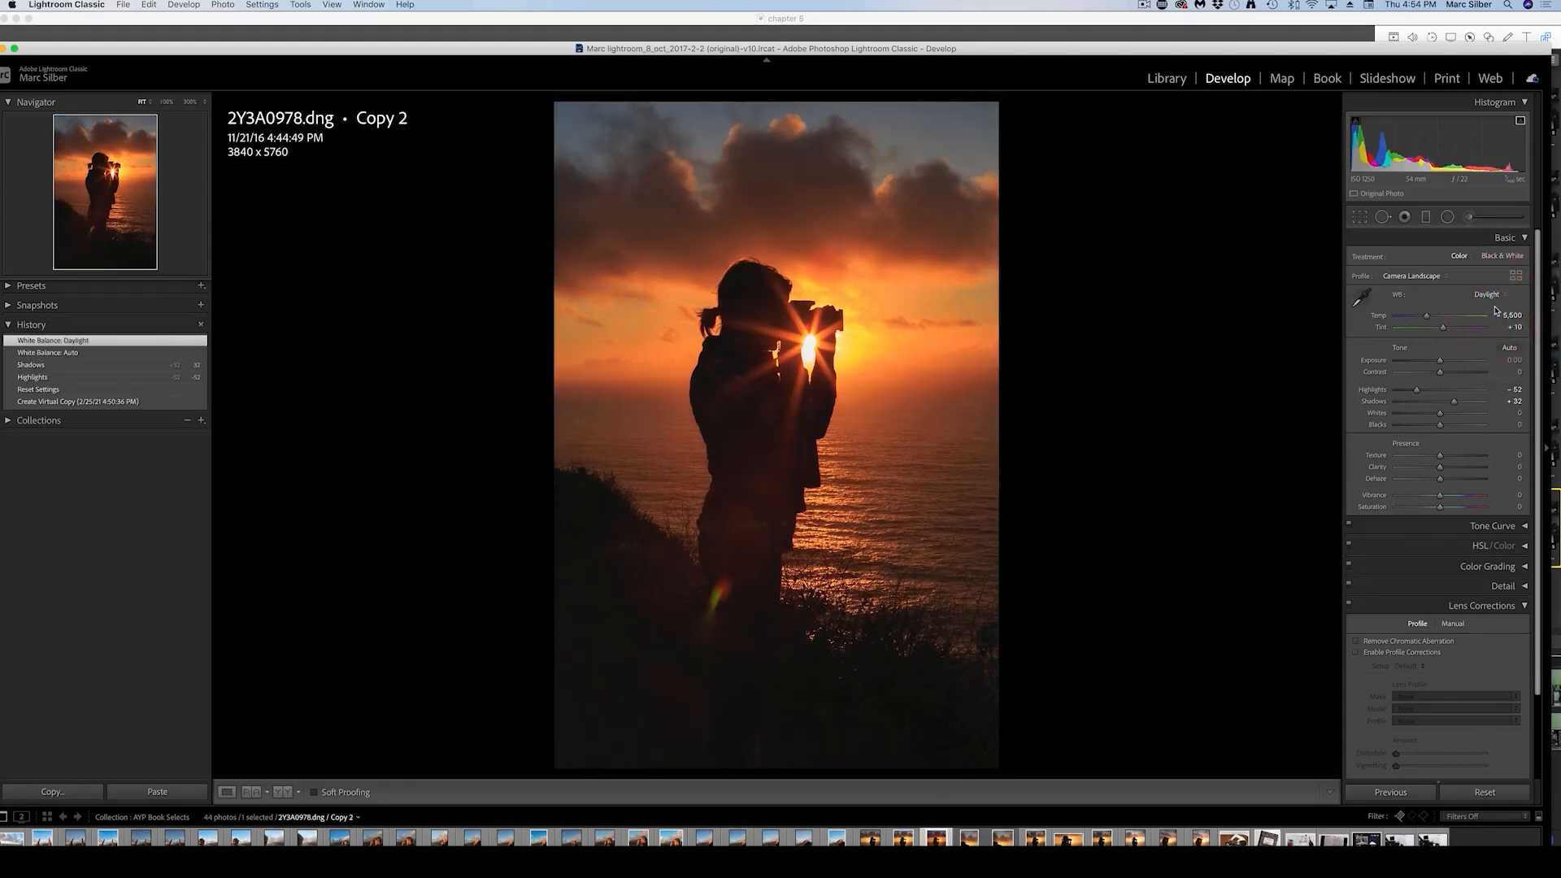
left_click(1484, 294)
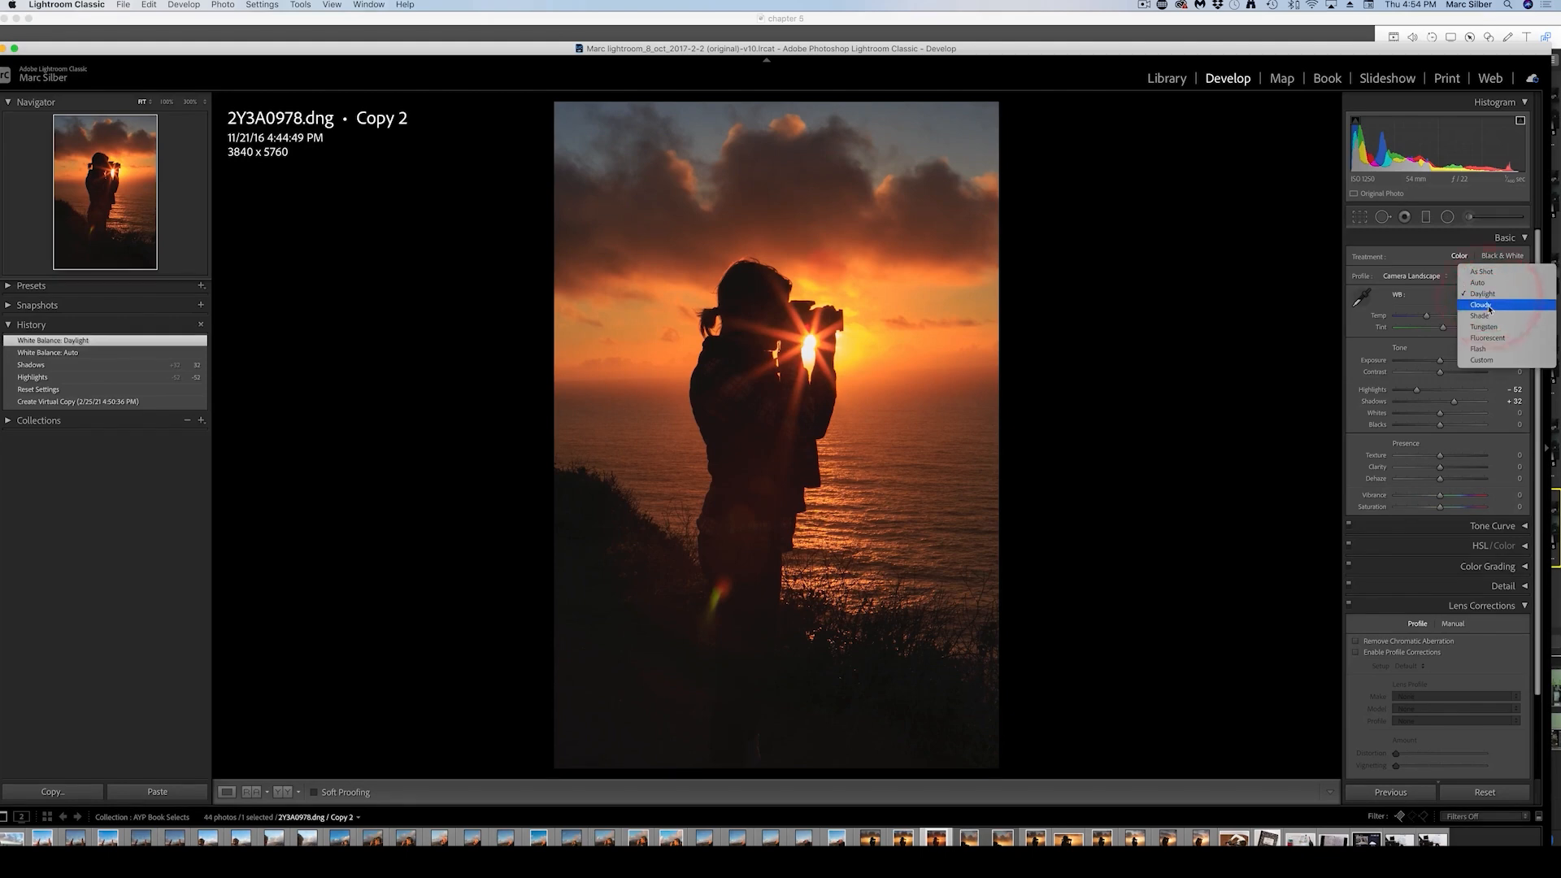
left_click(1482, 304)
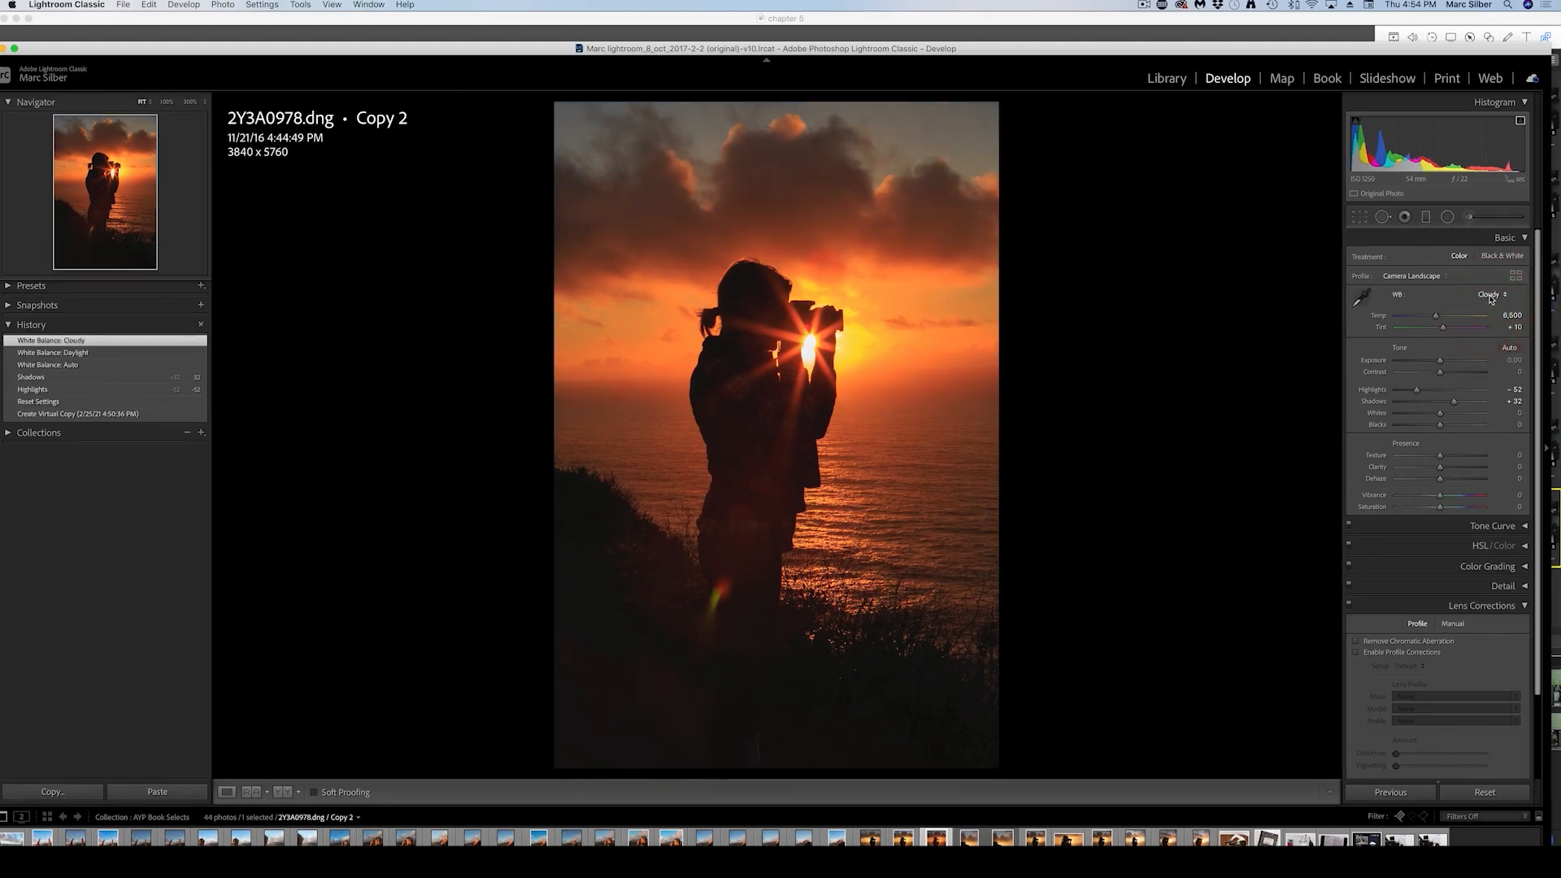
left_click(1491, 294)
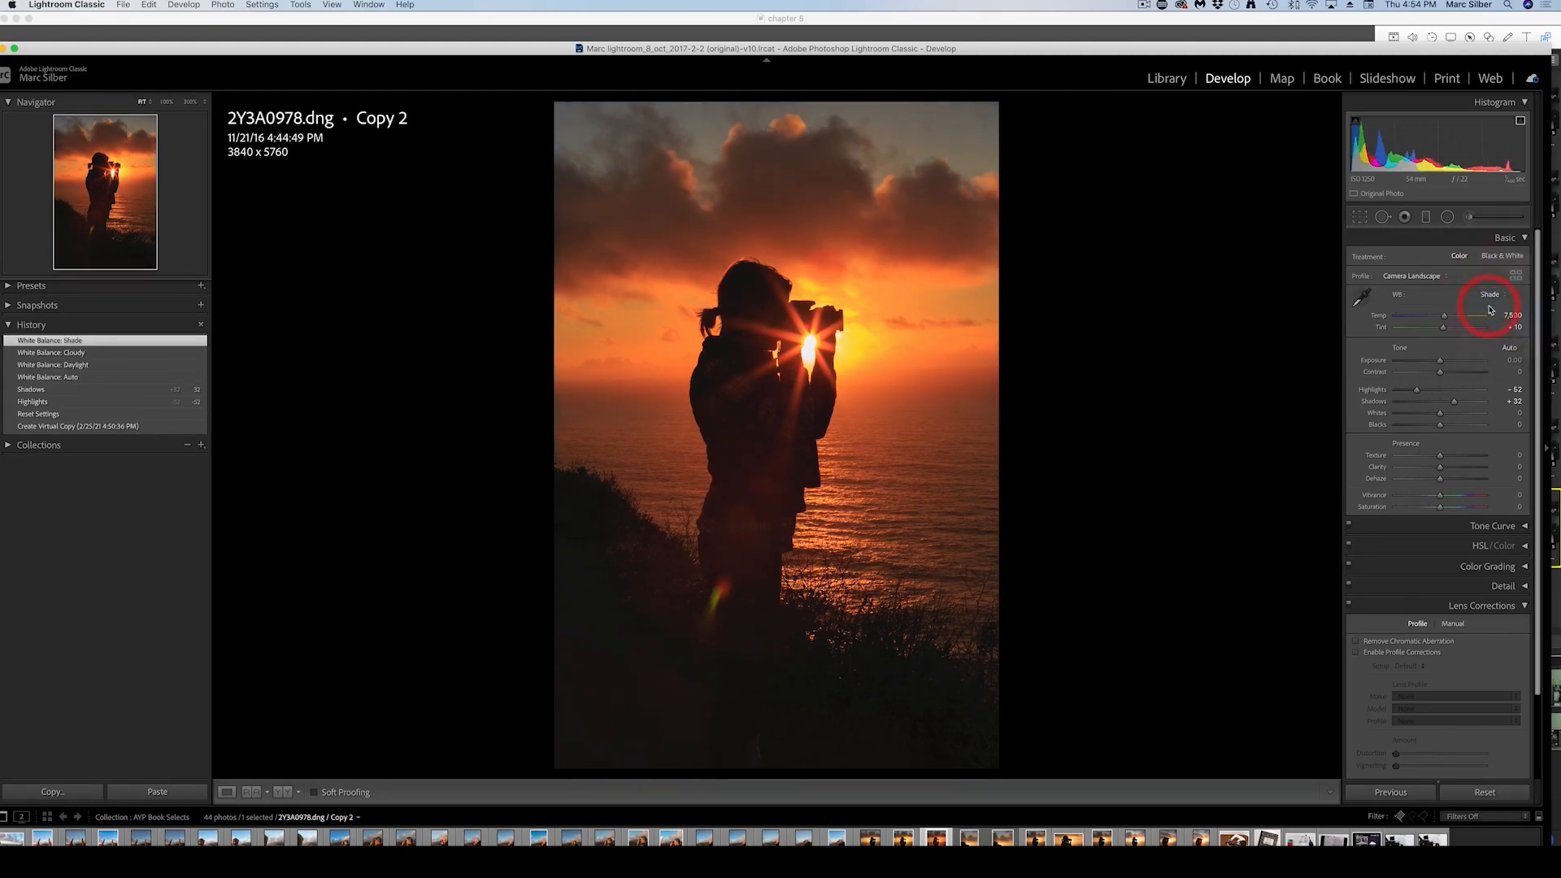
left_click(1491, 294)
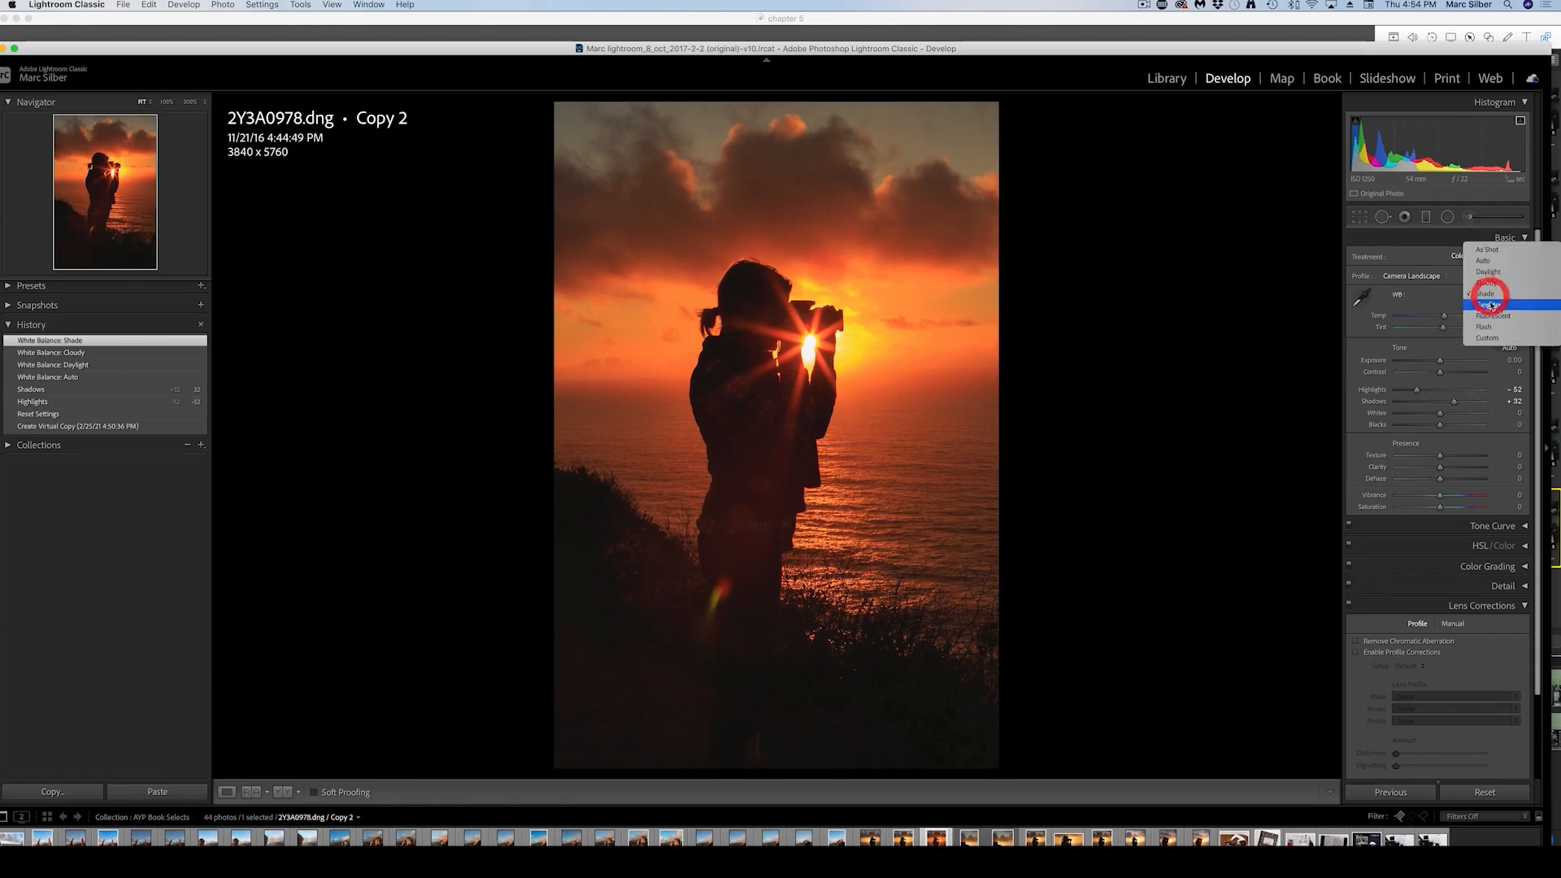
left_click(1491, 305)
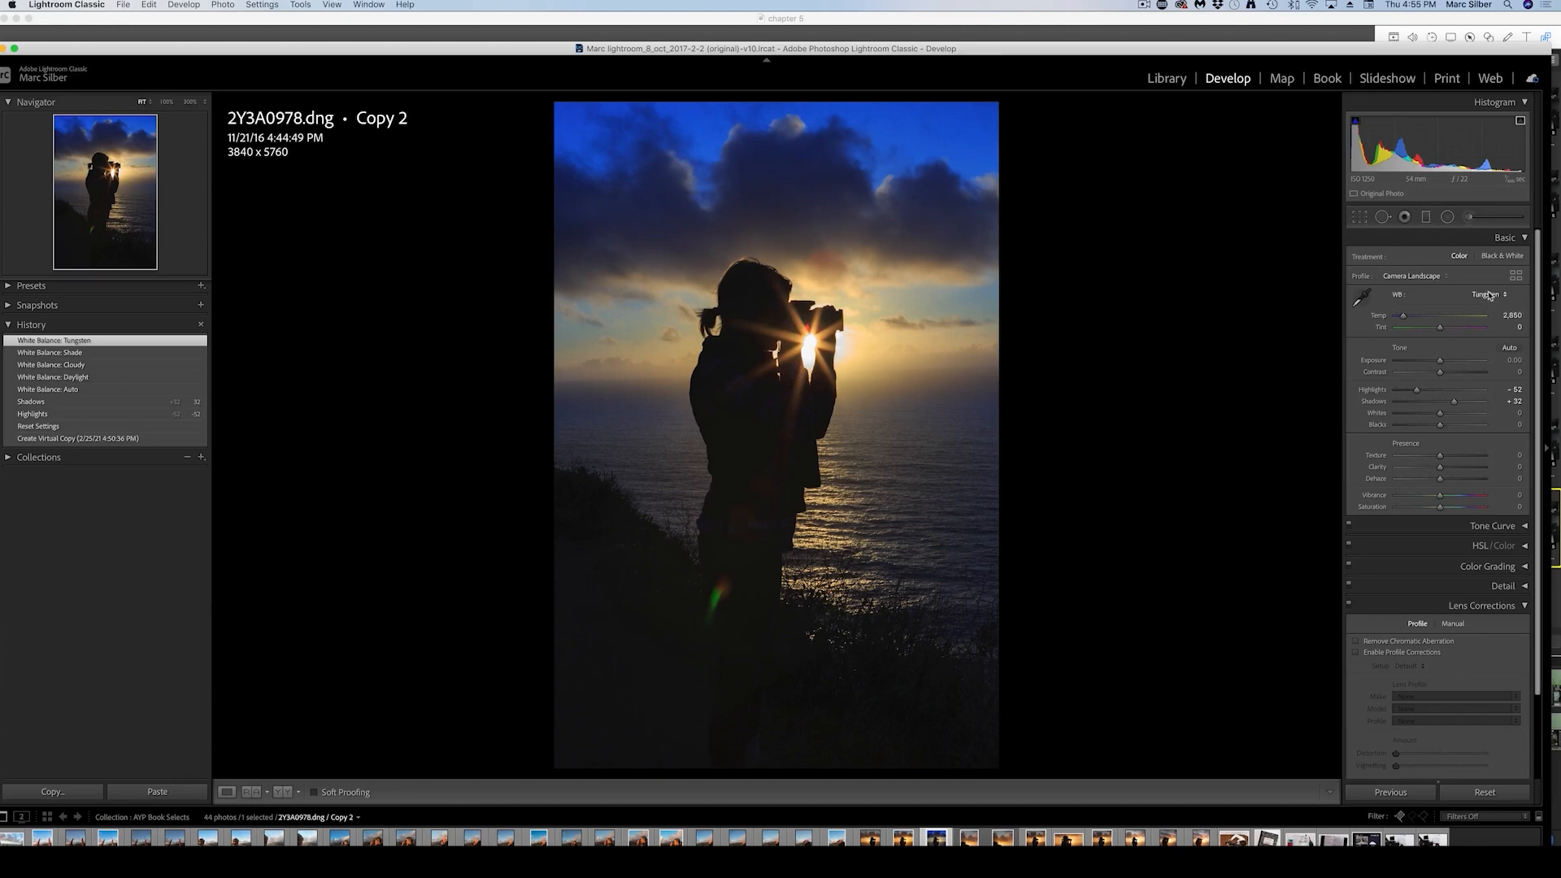
left_click(1483, 294)
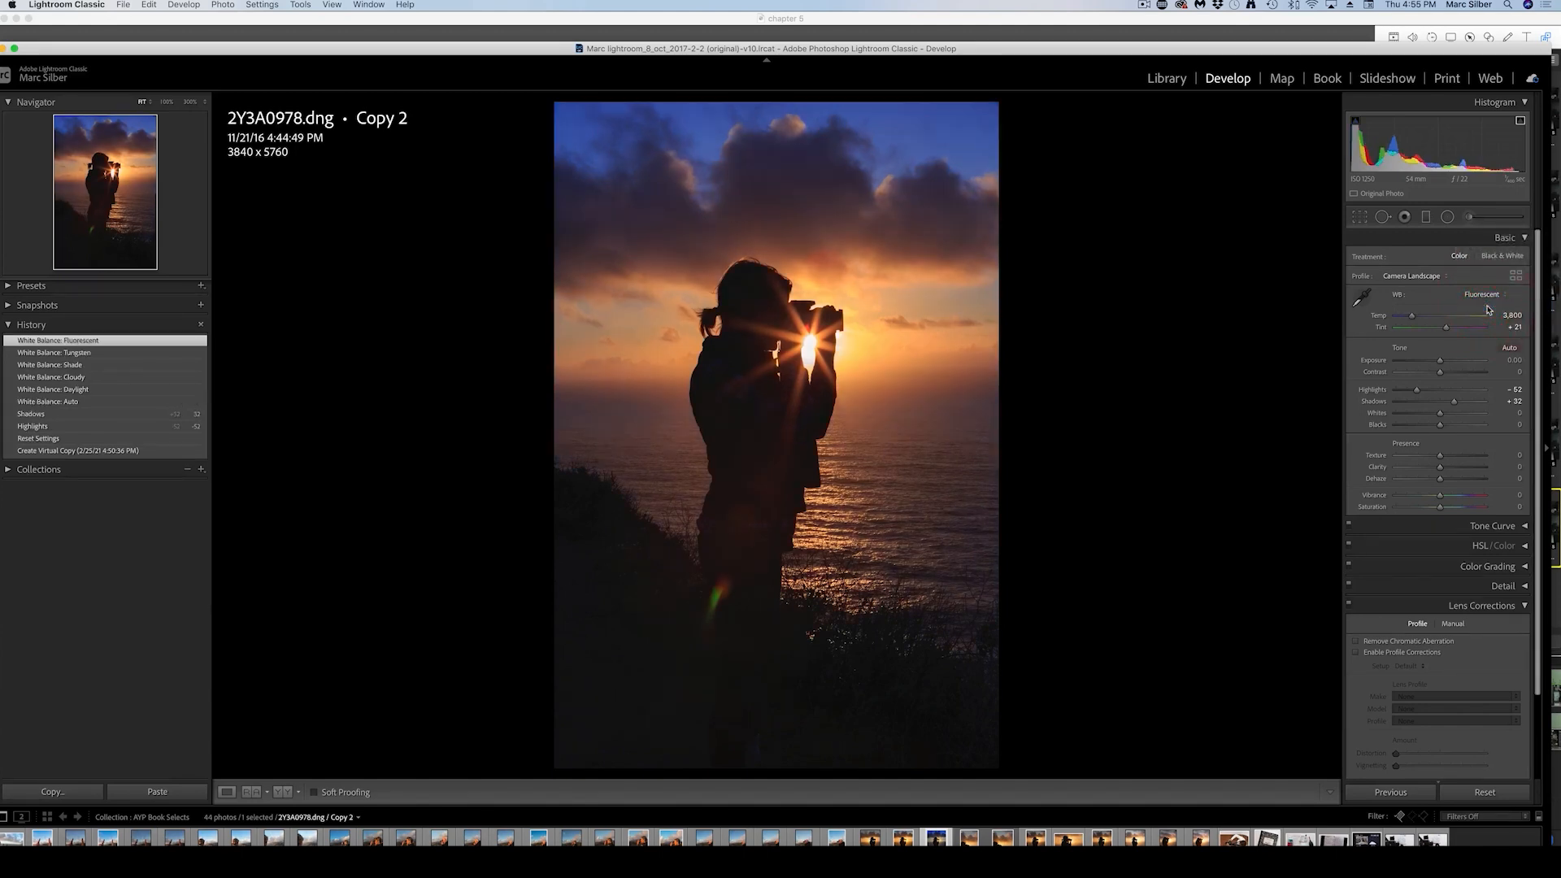
left_click(1483, 294)
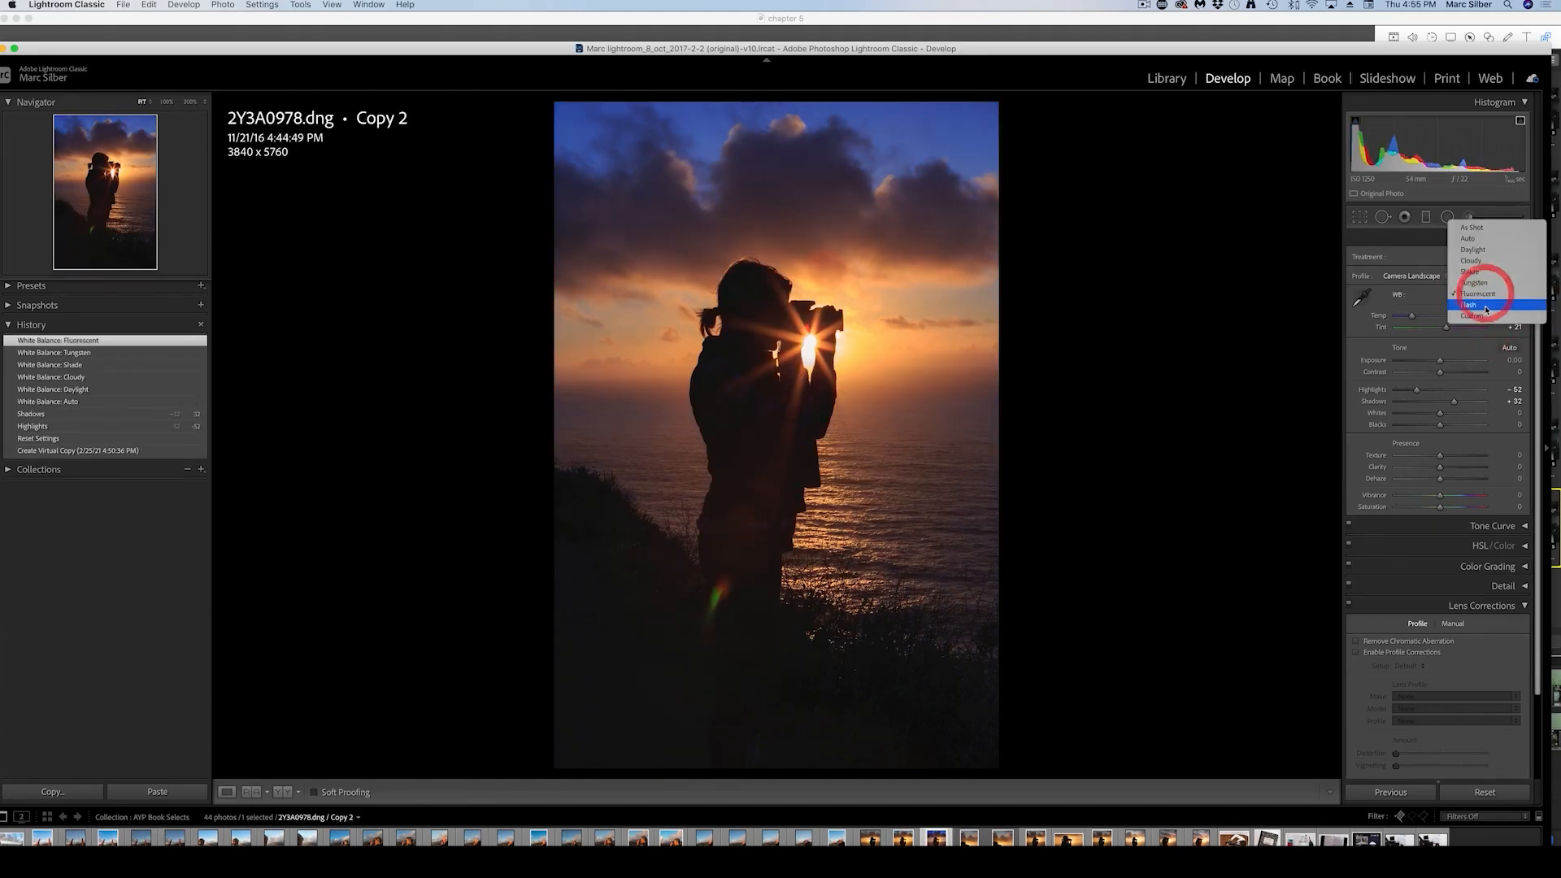
left_click(1472, 304)
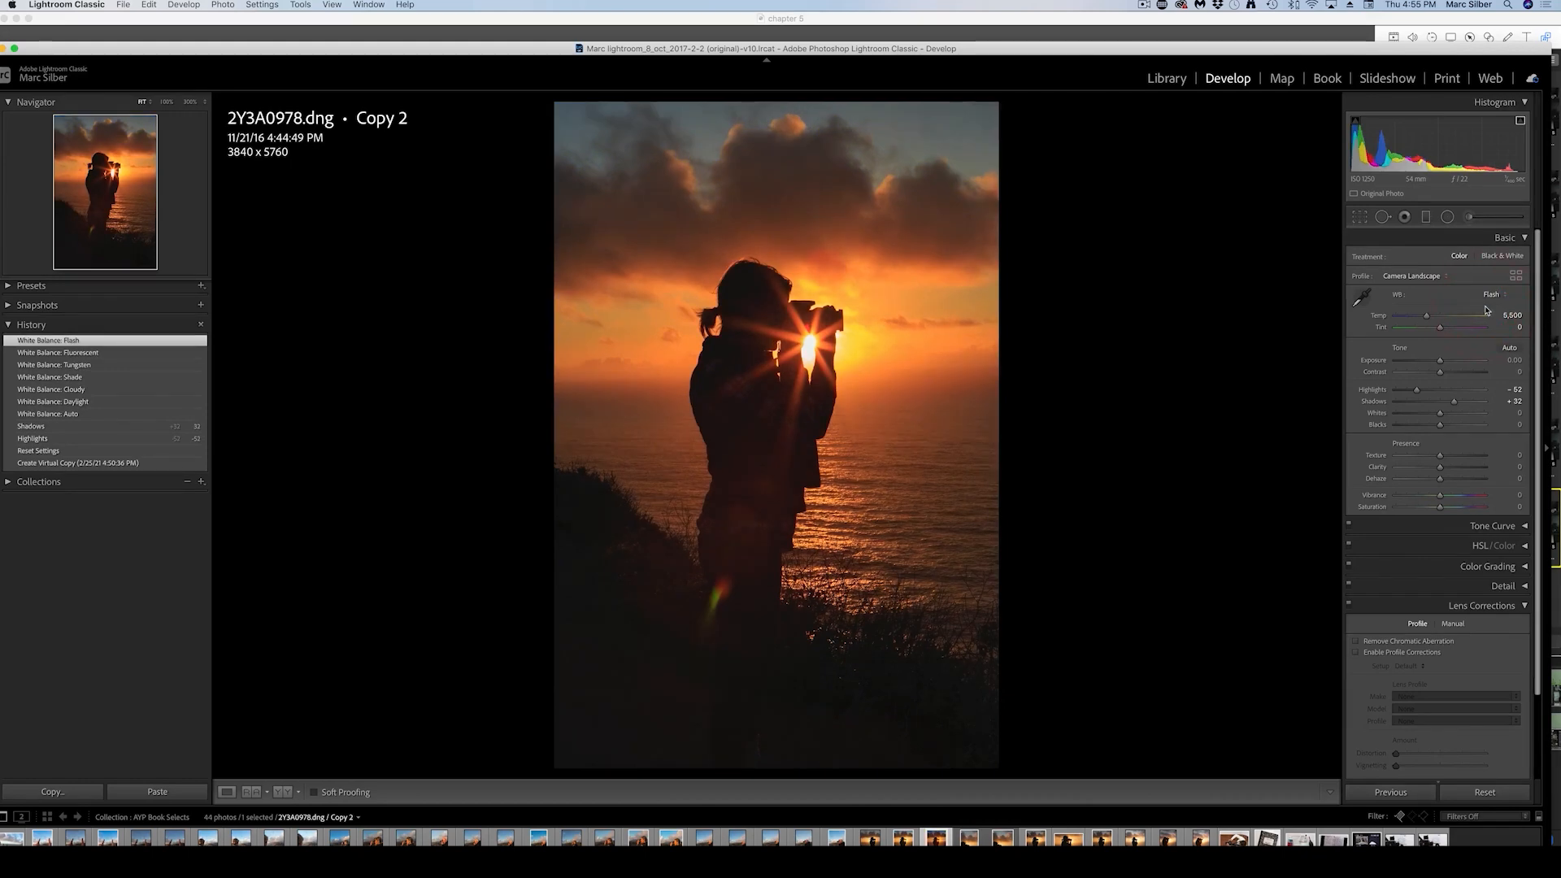
left_click(1491, 294)
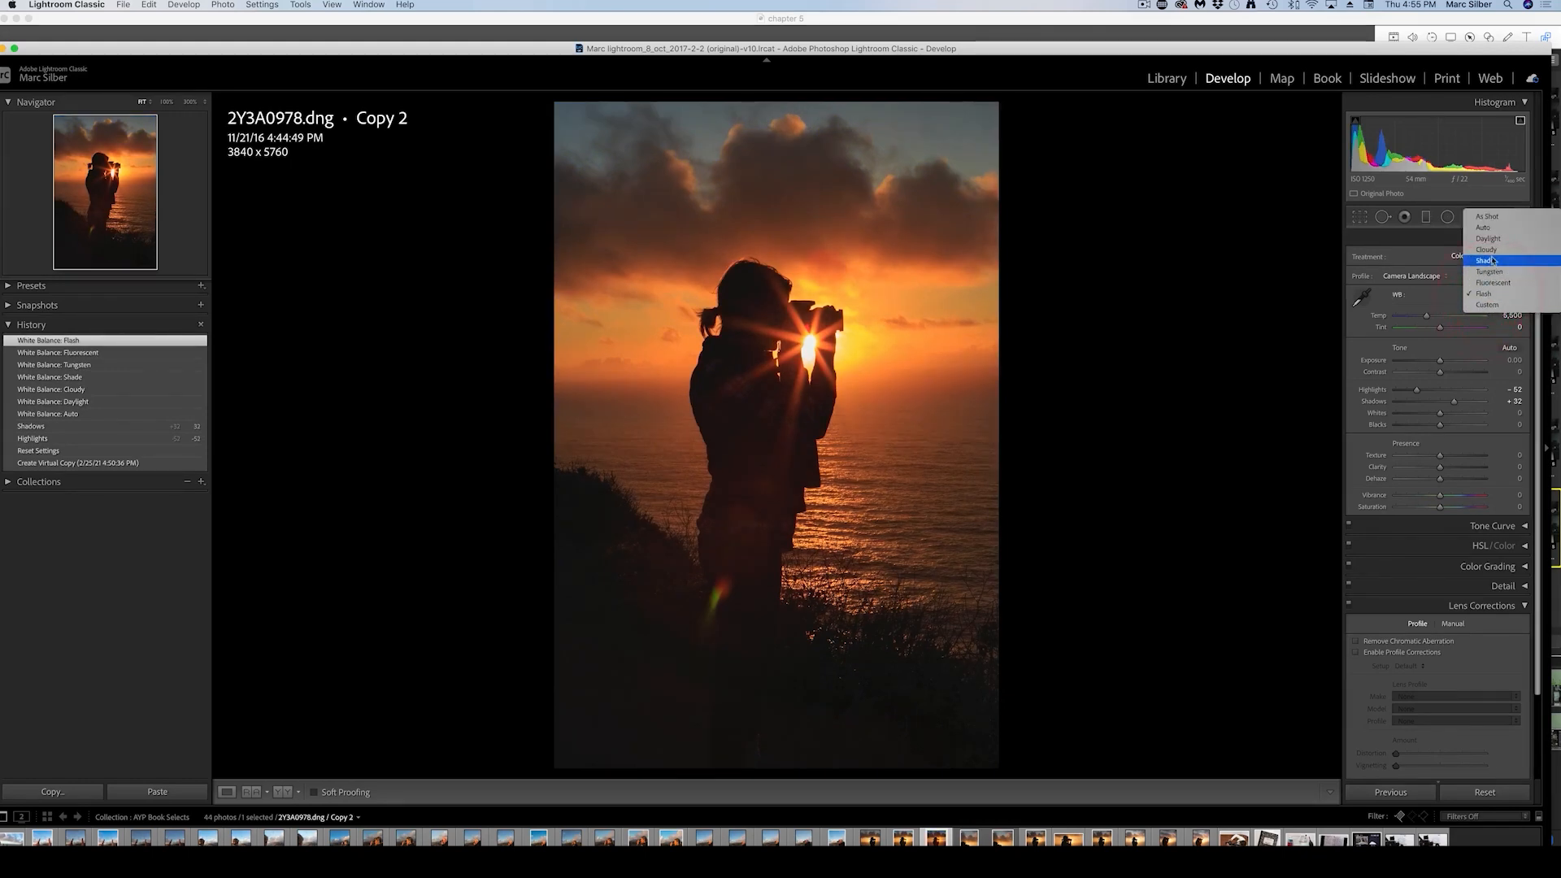
left_click(1486, 216)
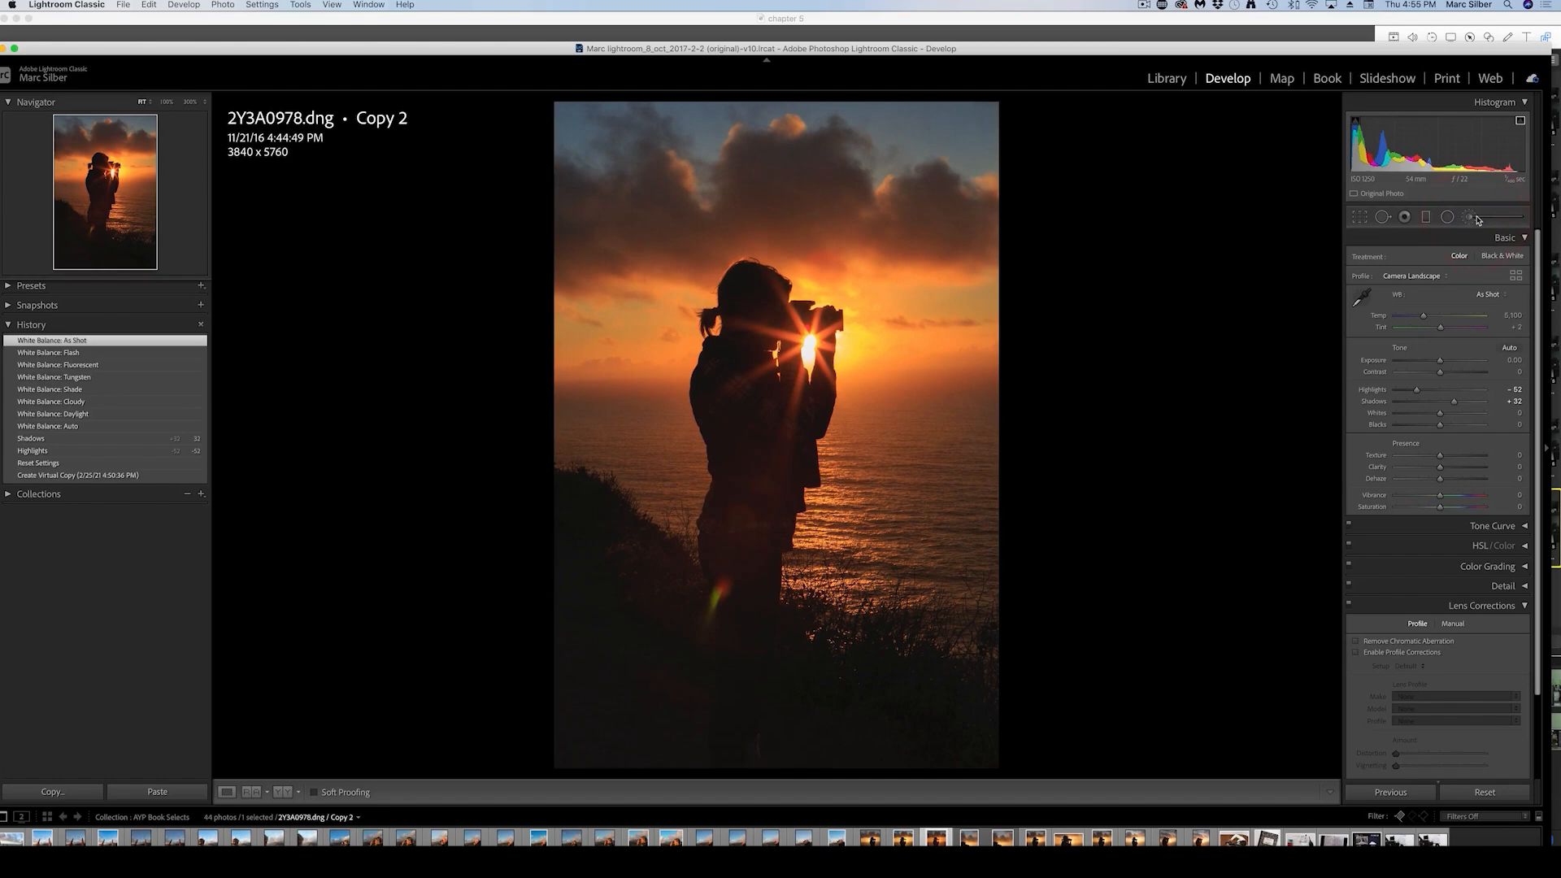
mouse_move(1130, 782)
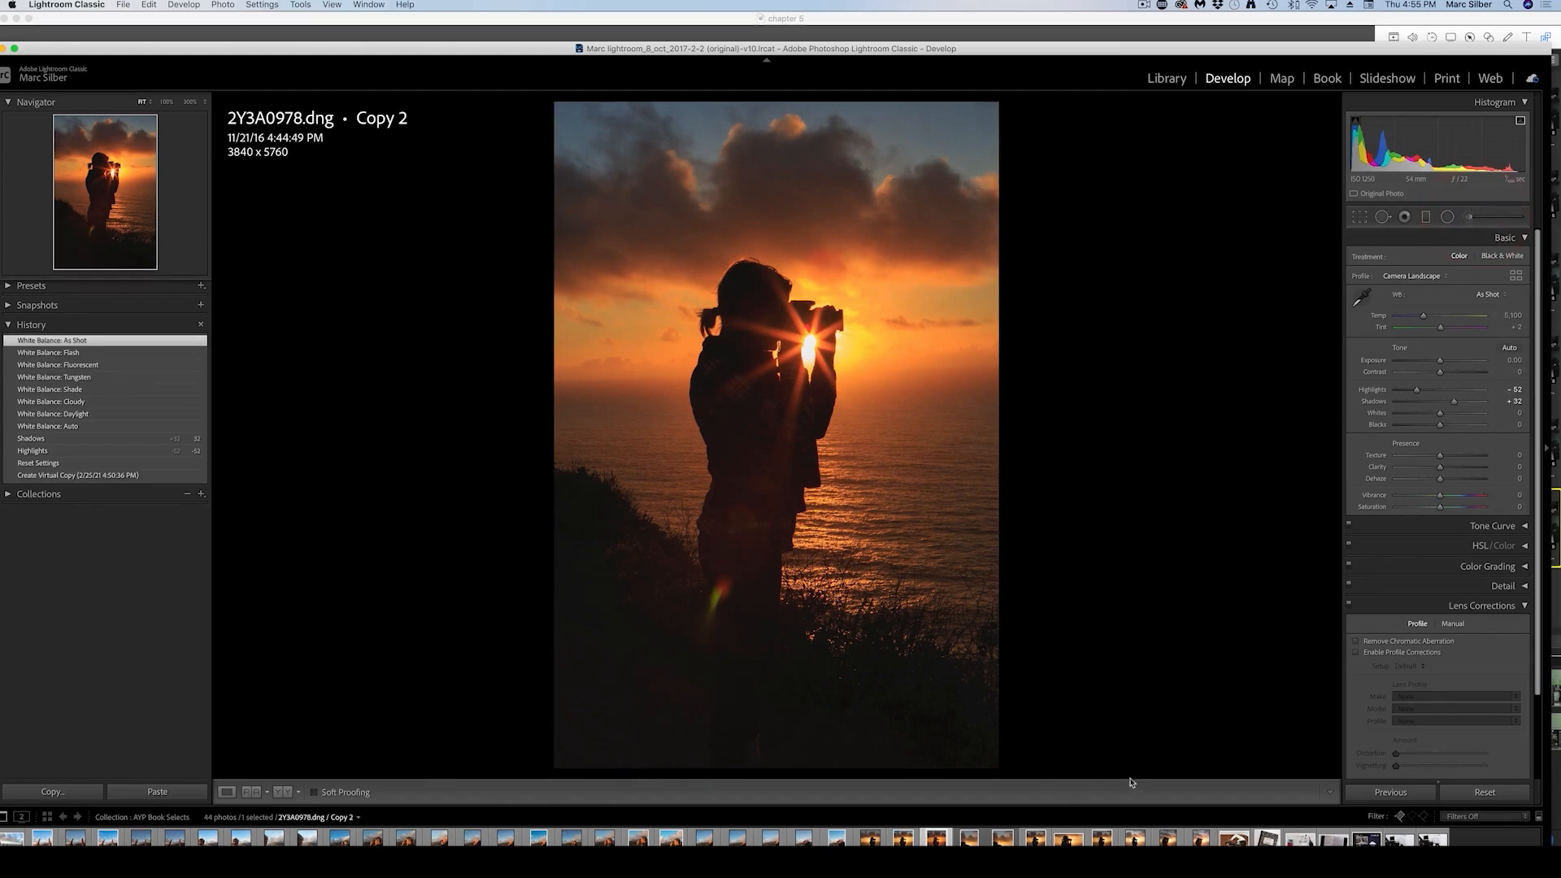
mouse_move(1379, 308)
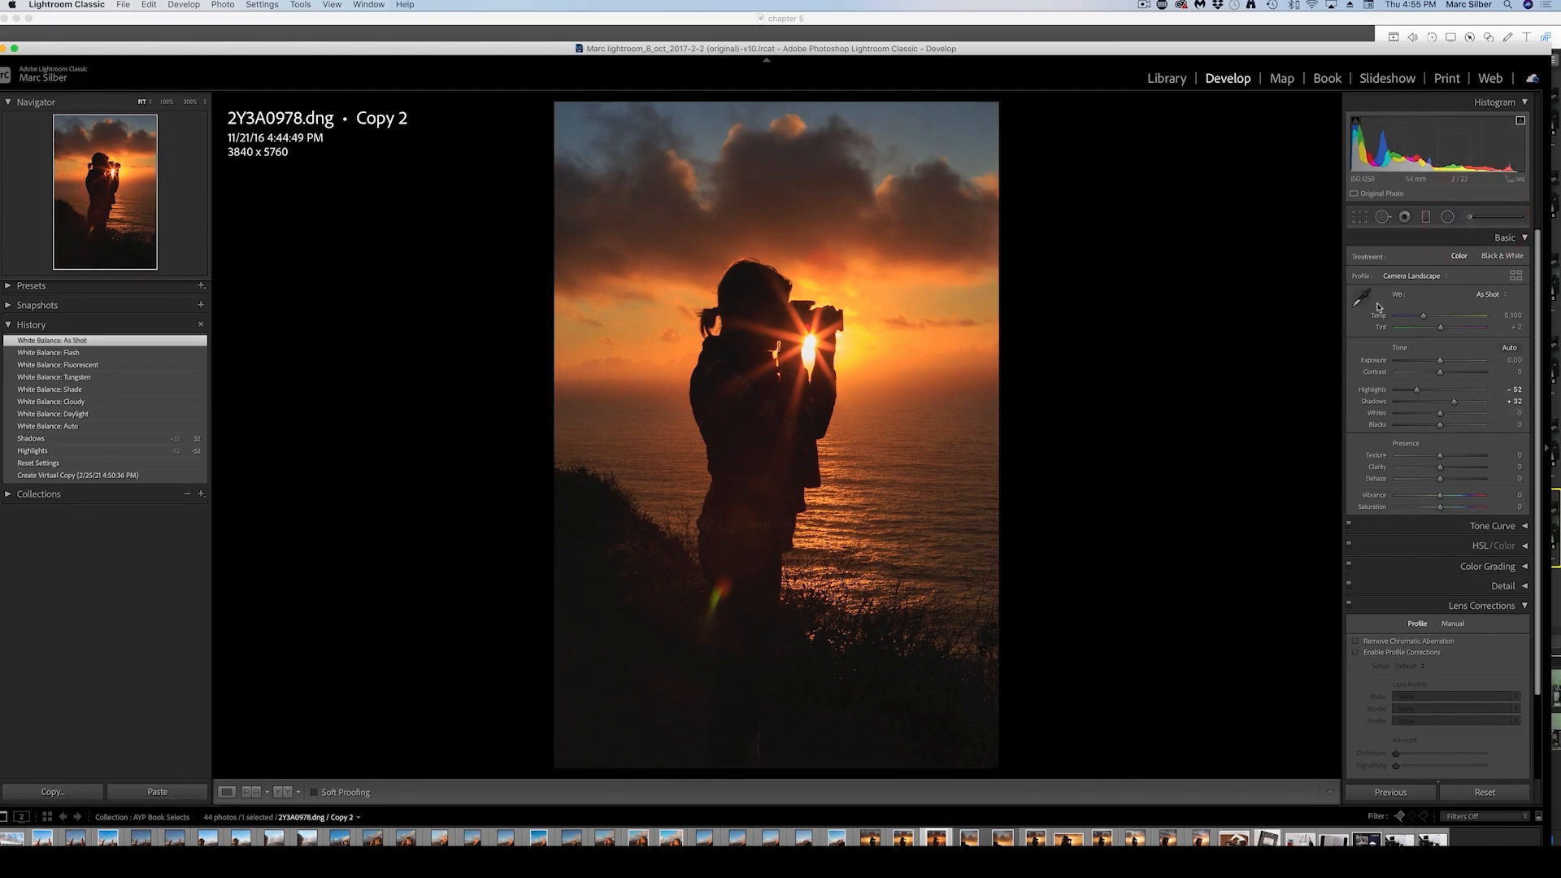
Sample a custom white balance from the photo, then restore it to As Shot
left_click(1362, 296)
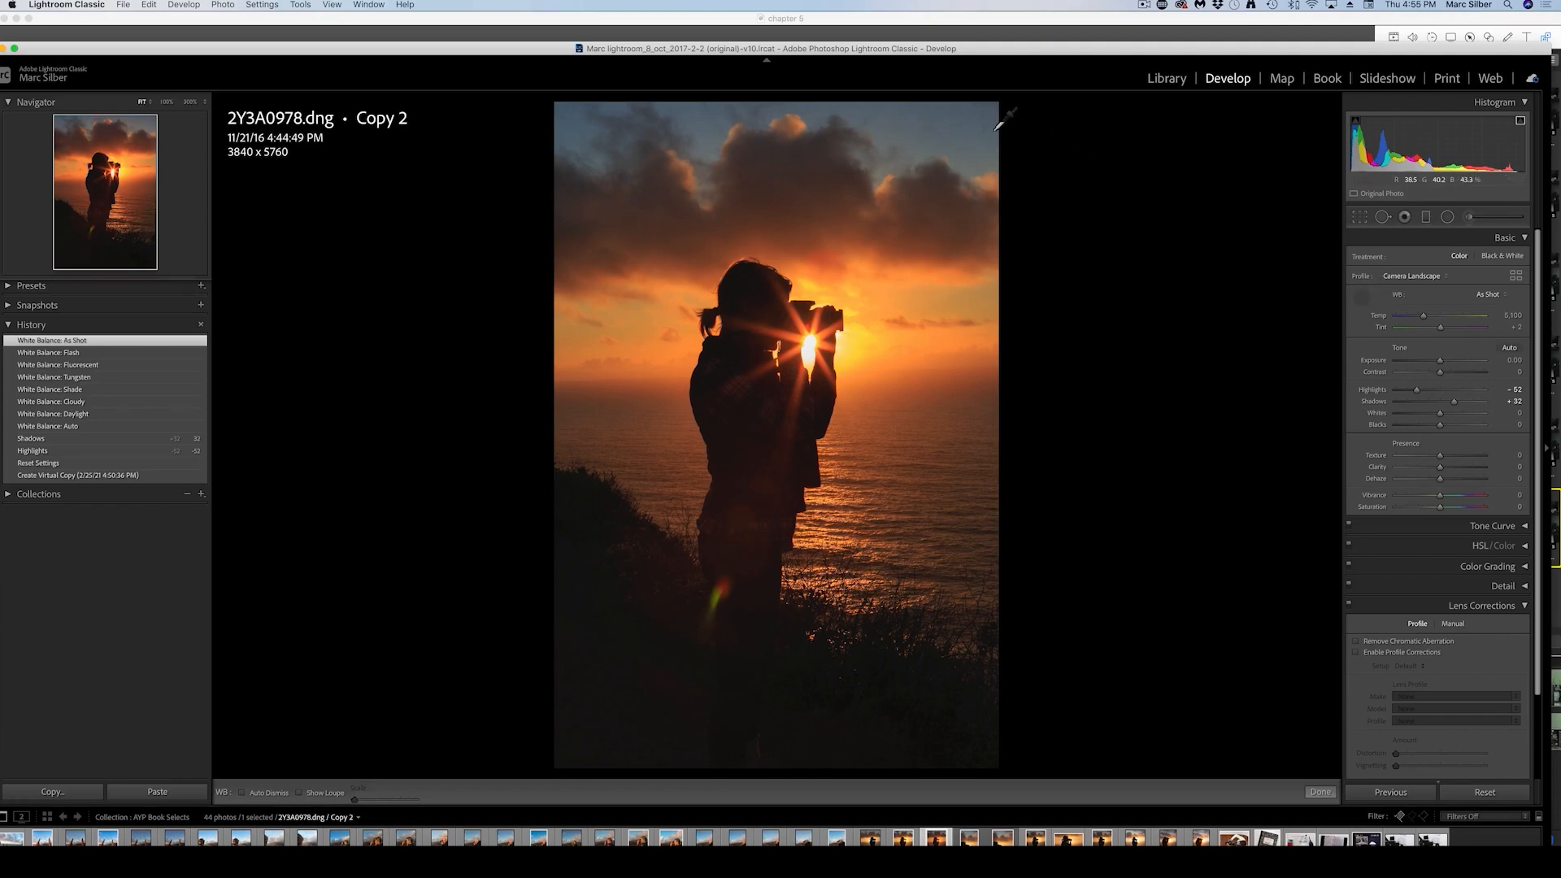
mouse_move(857, 114)
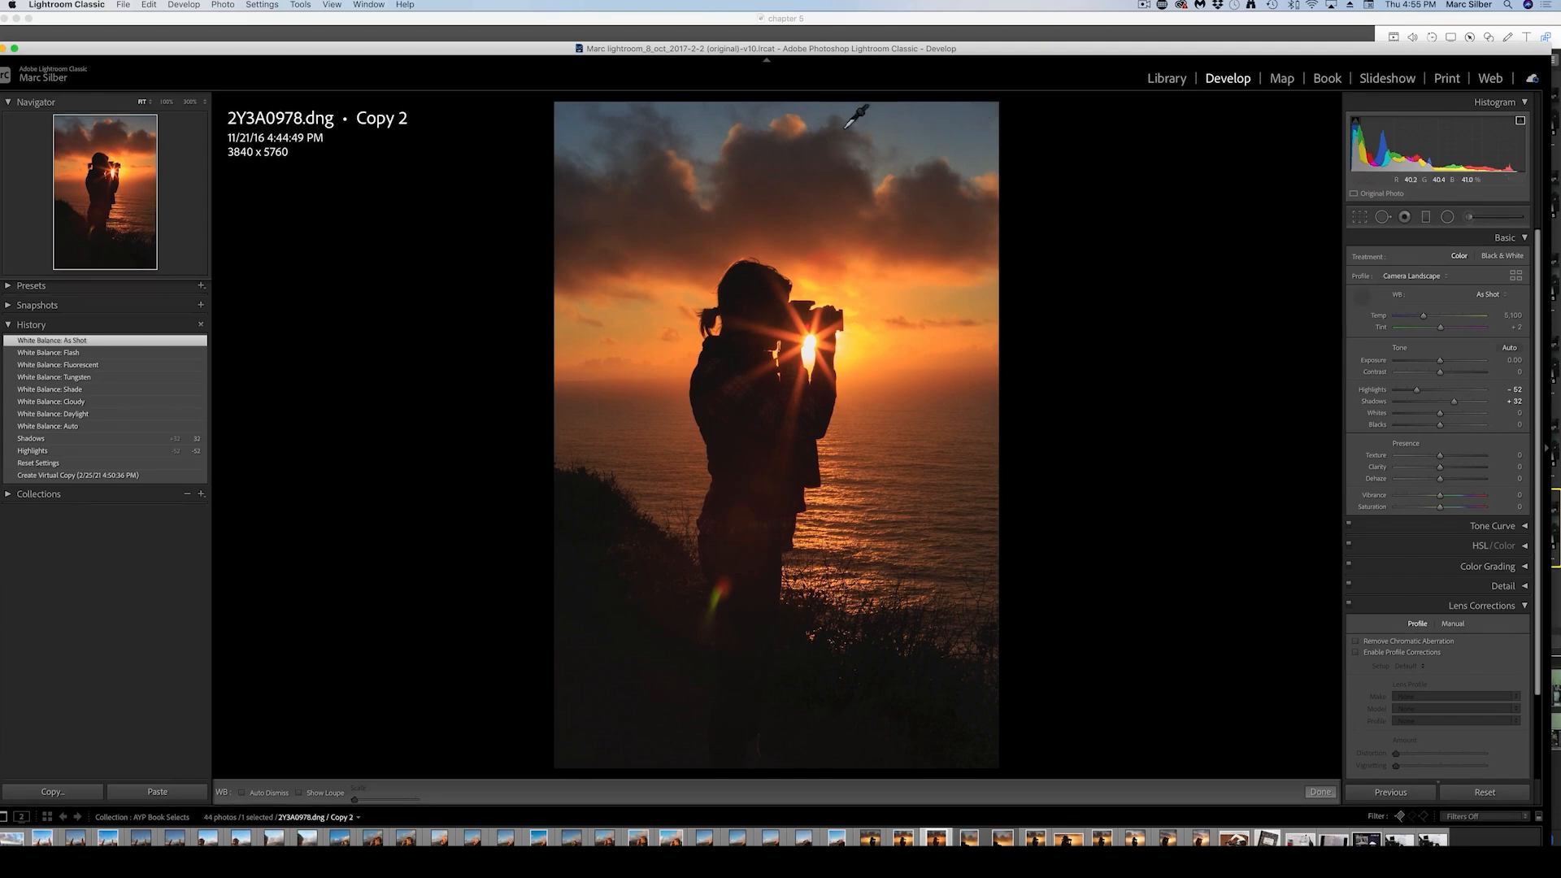
mouse_move(990, 122)
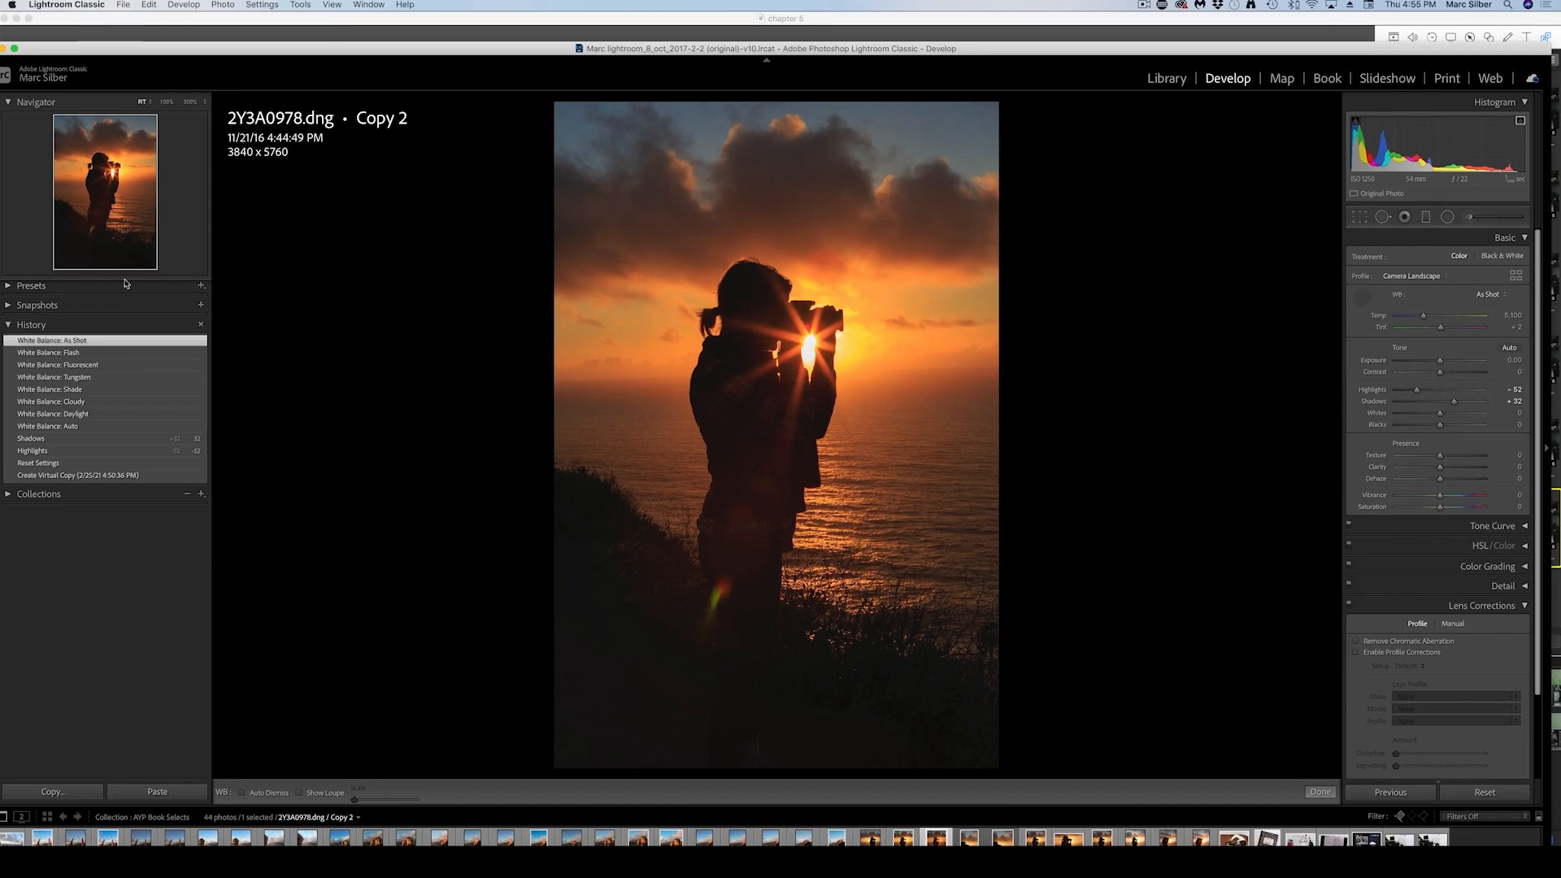
mouse_move(871, 117)
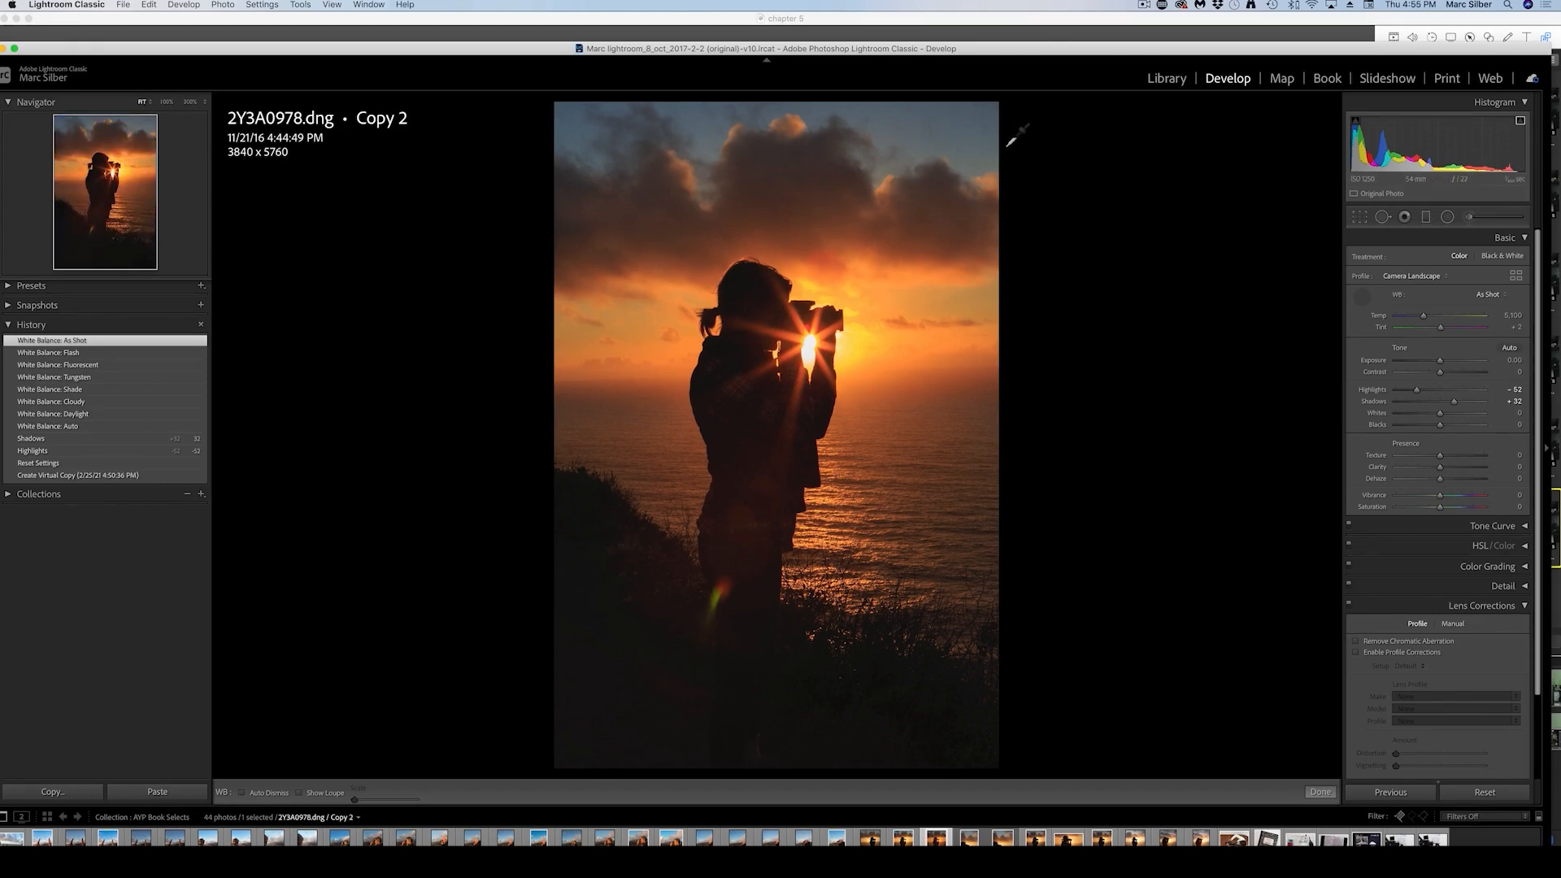
mouse_move(980, 109)
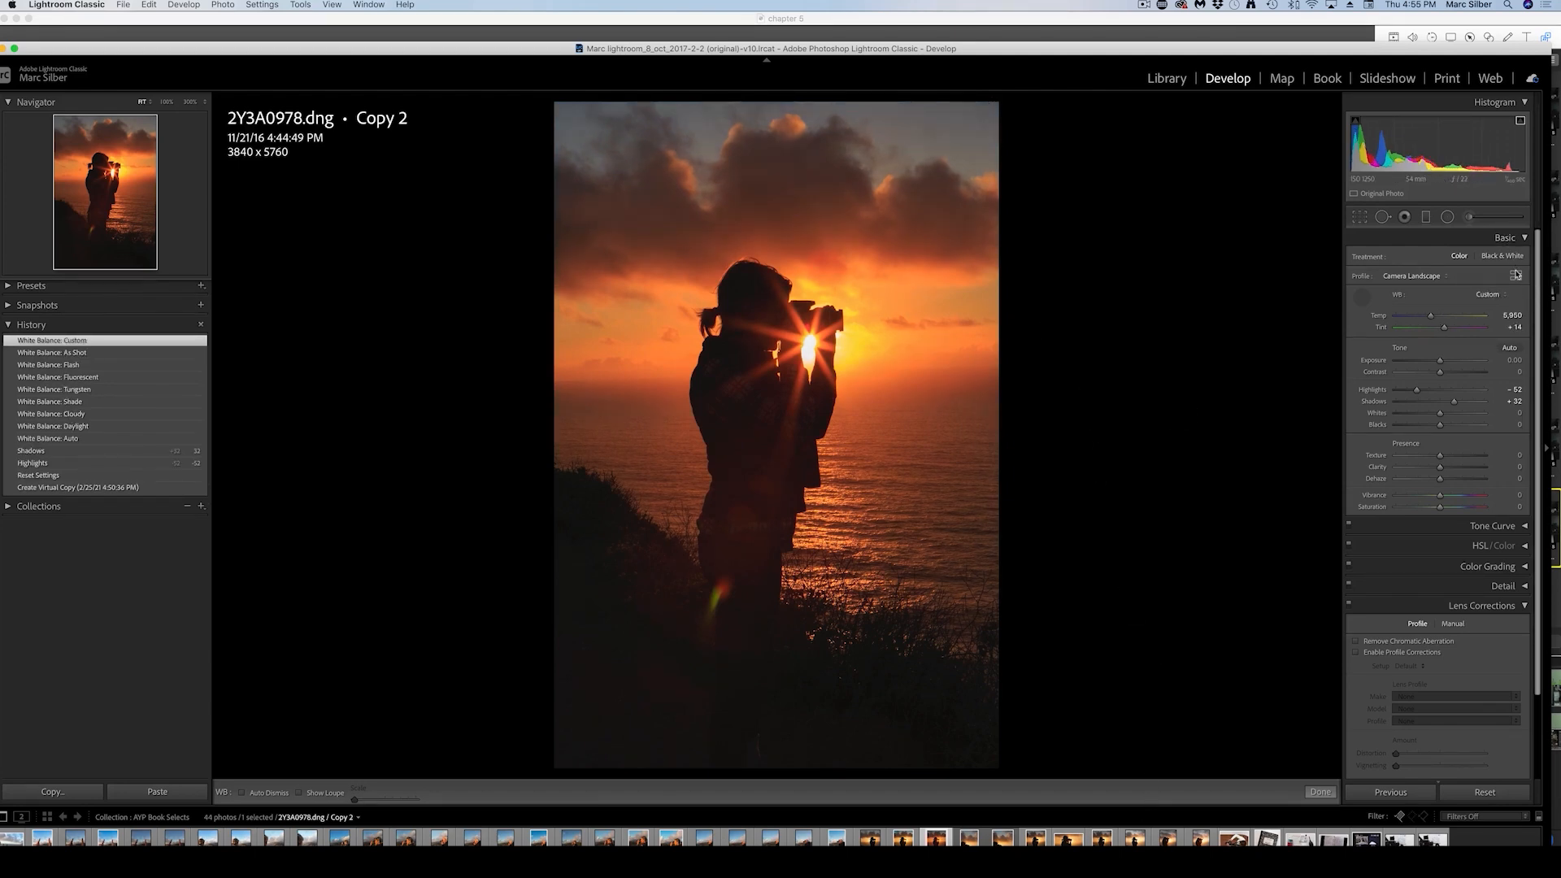
left_click(1488, 294)
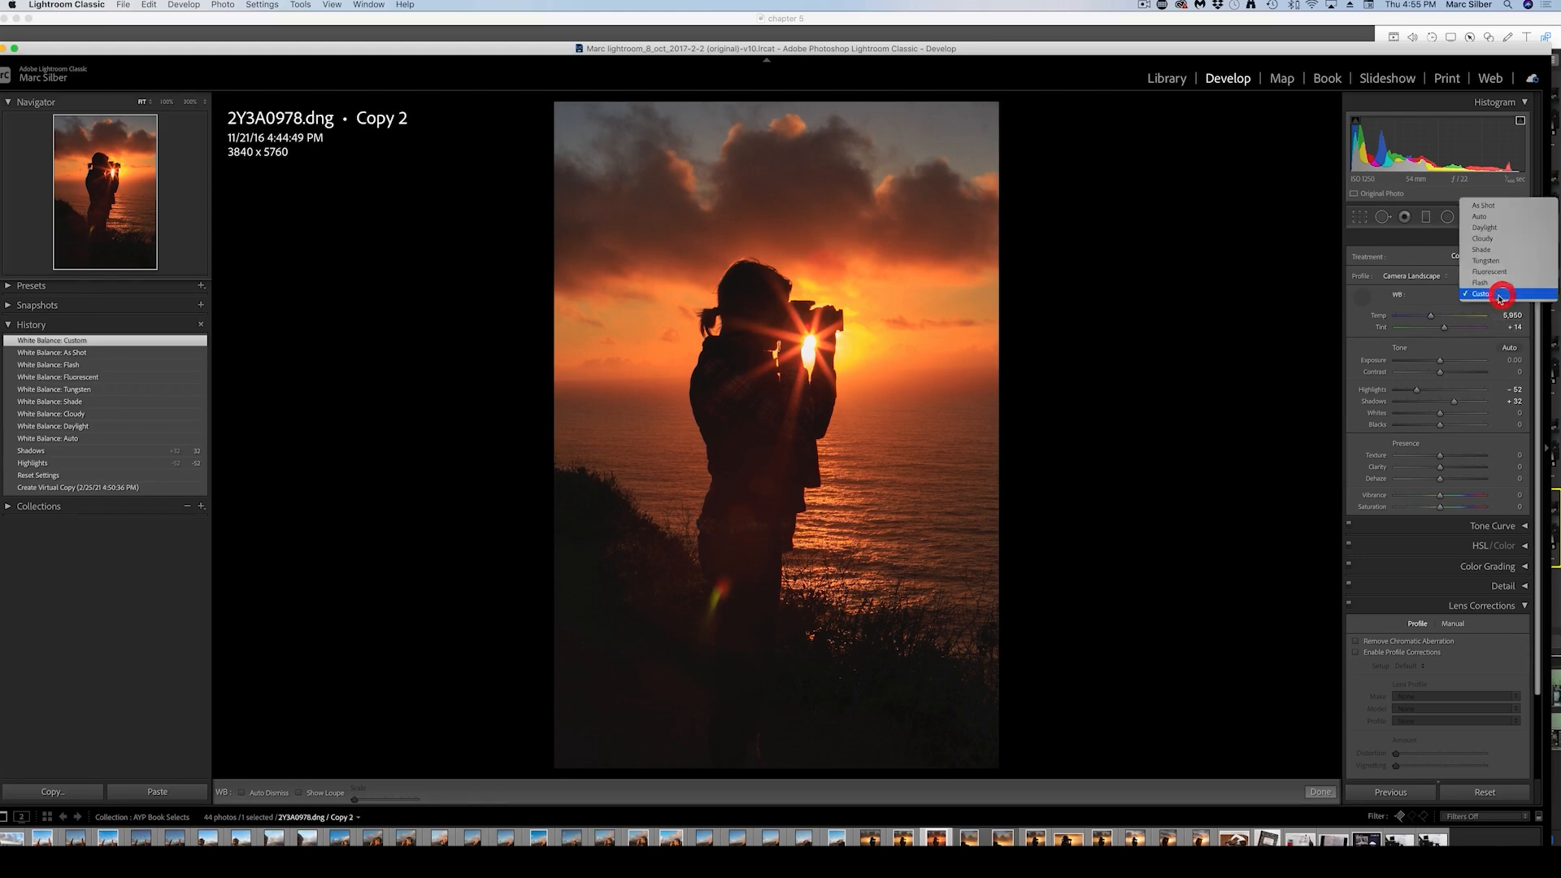
left_click(1483, 205)
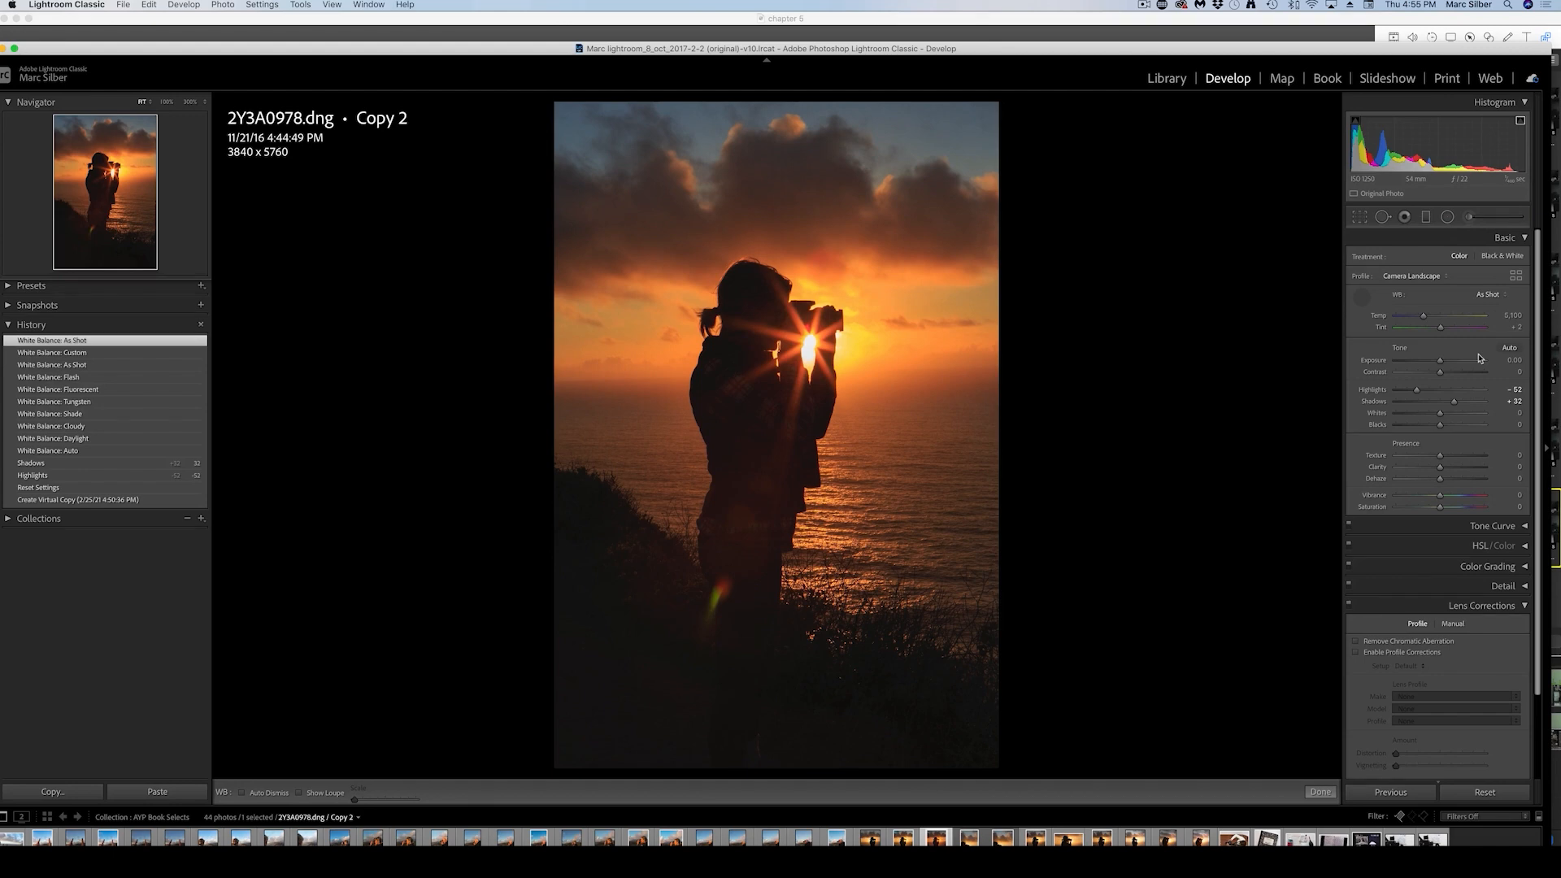
mouse_move(1453, 361)
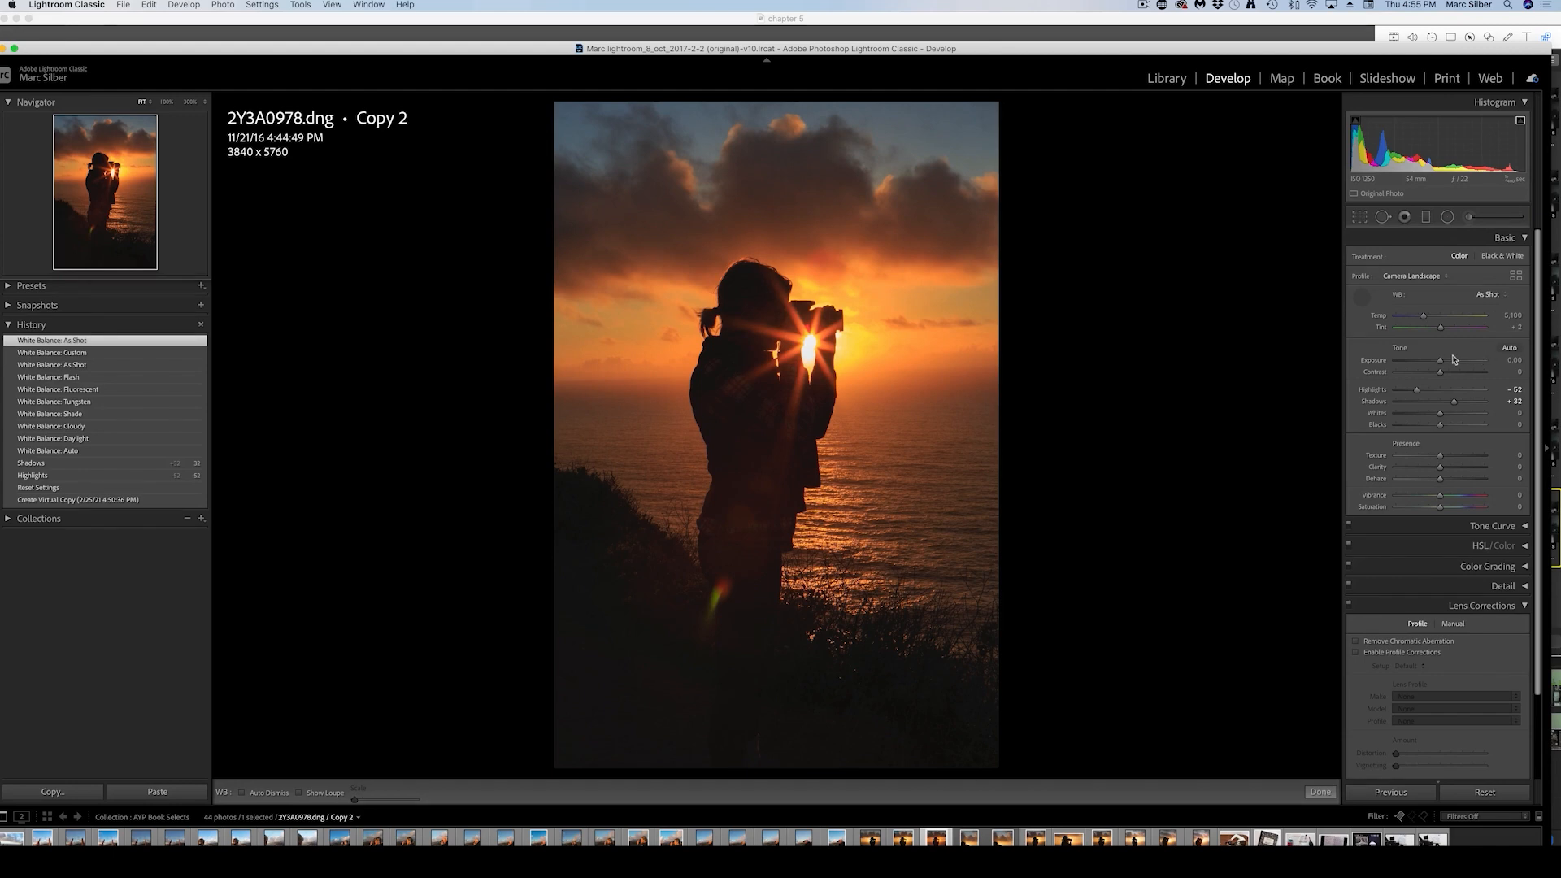
mouse_move(1439, 343)
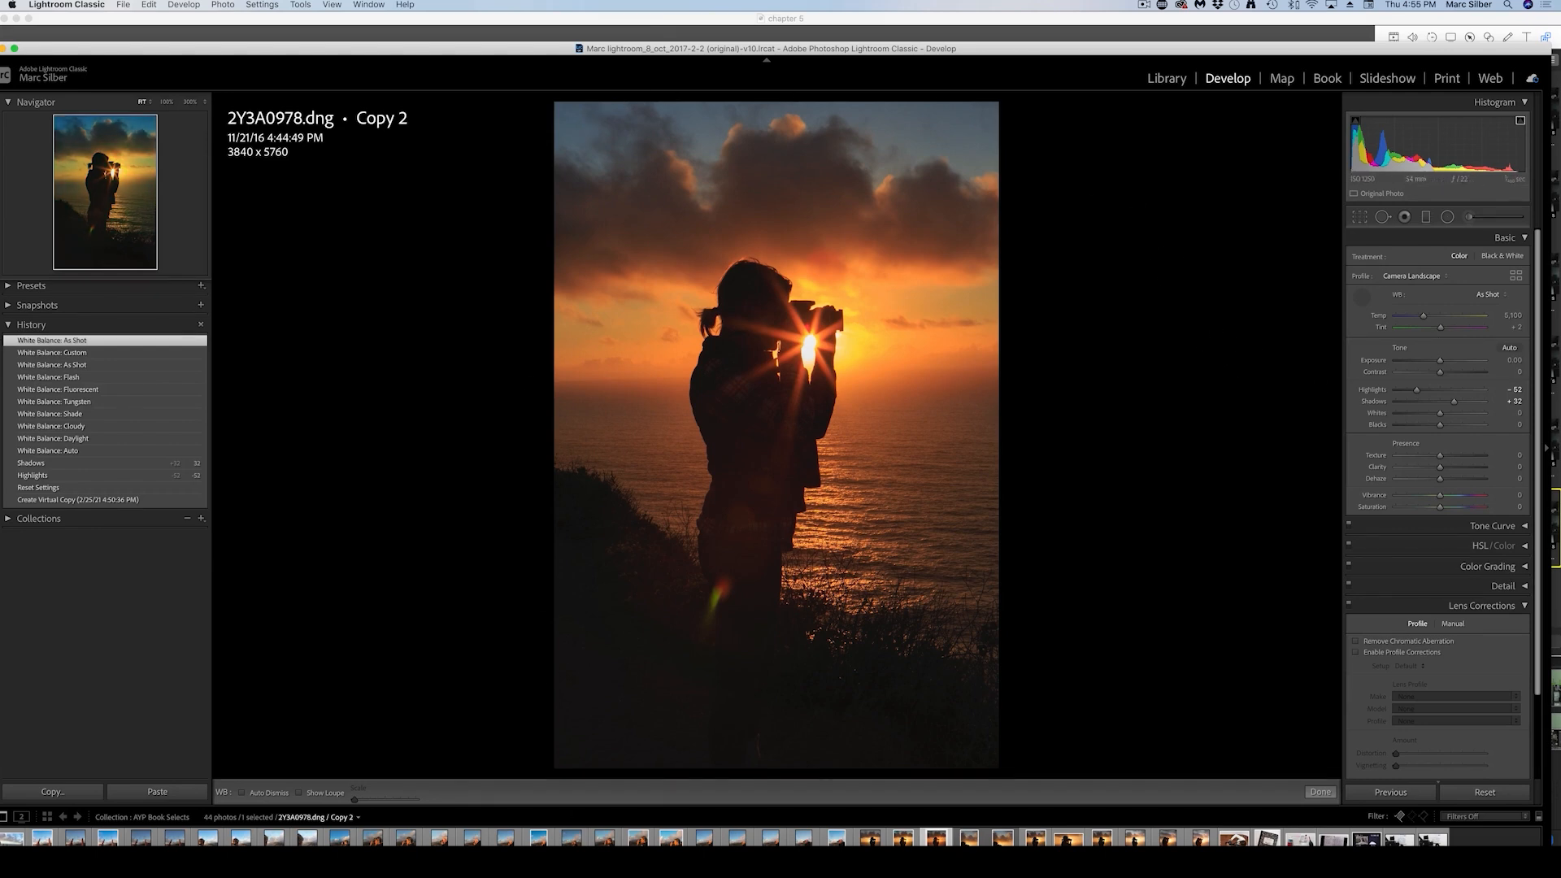
mouse_move(1370, 535)
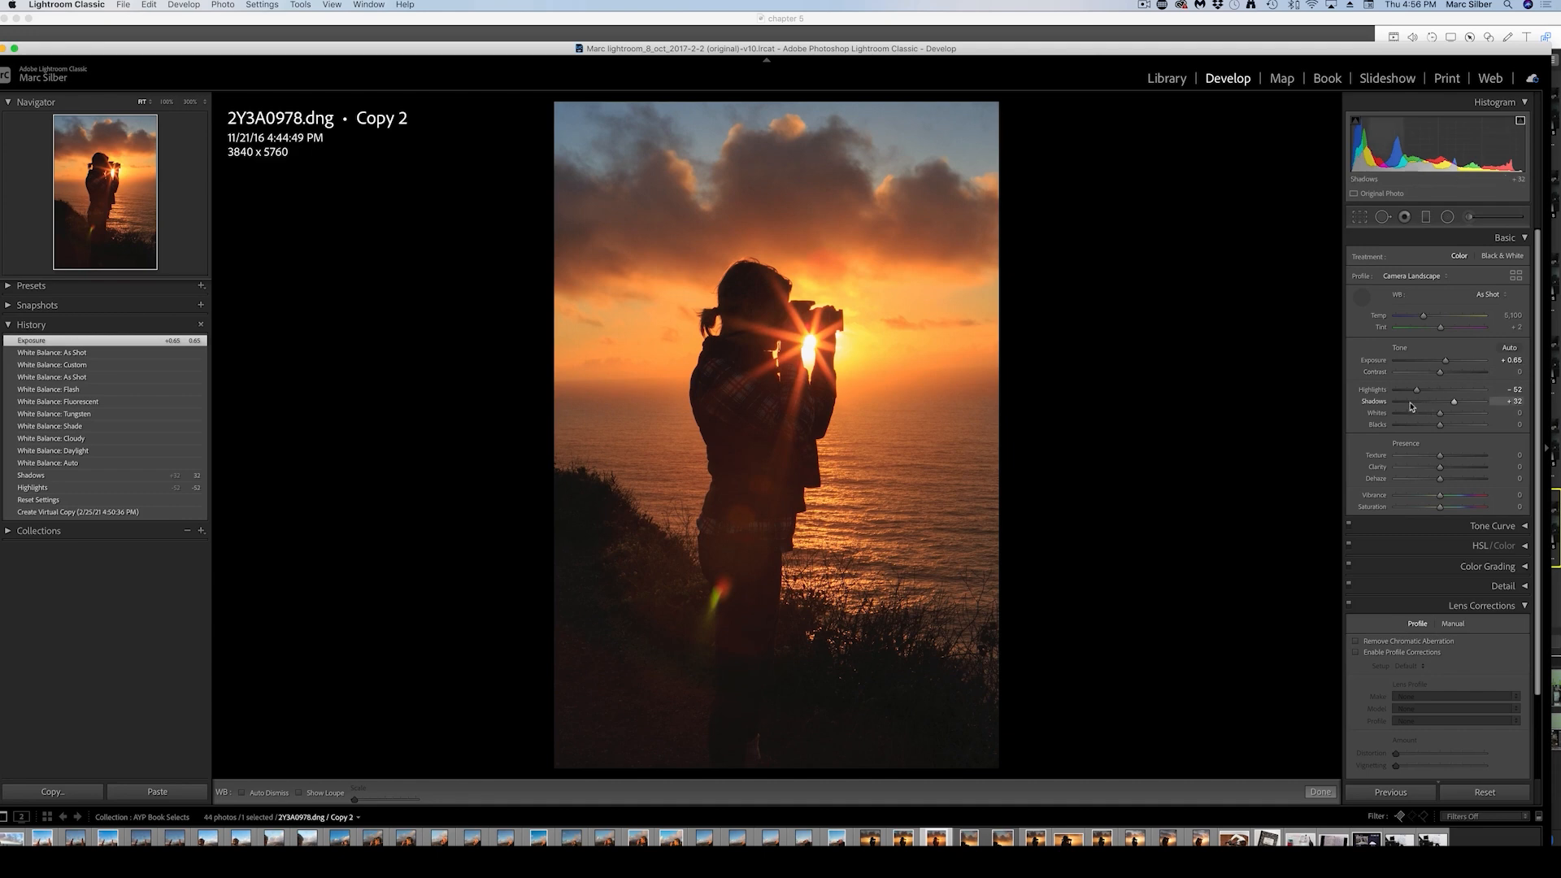
mouse_move(1454, 410)
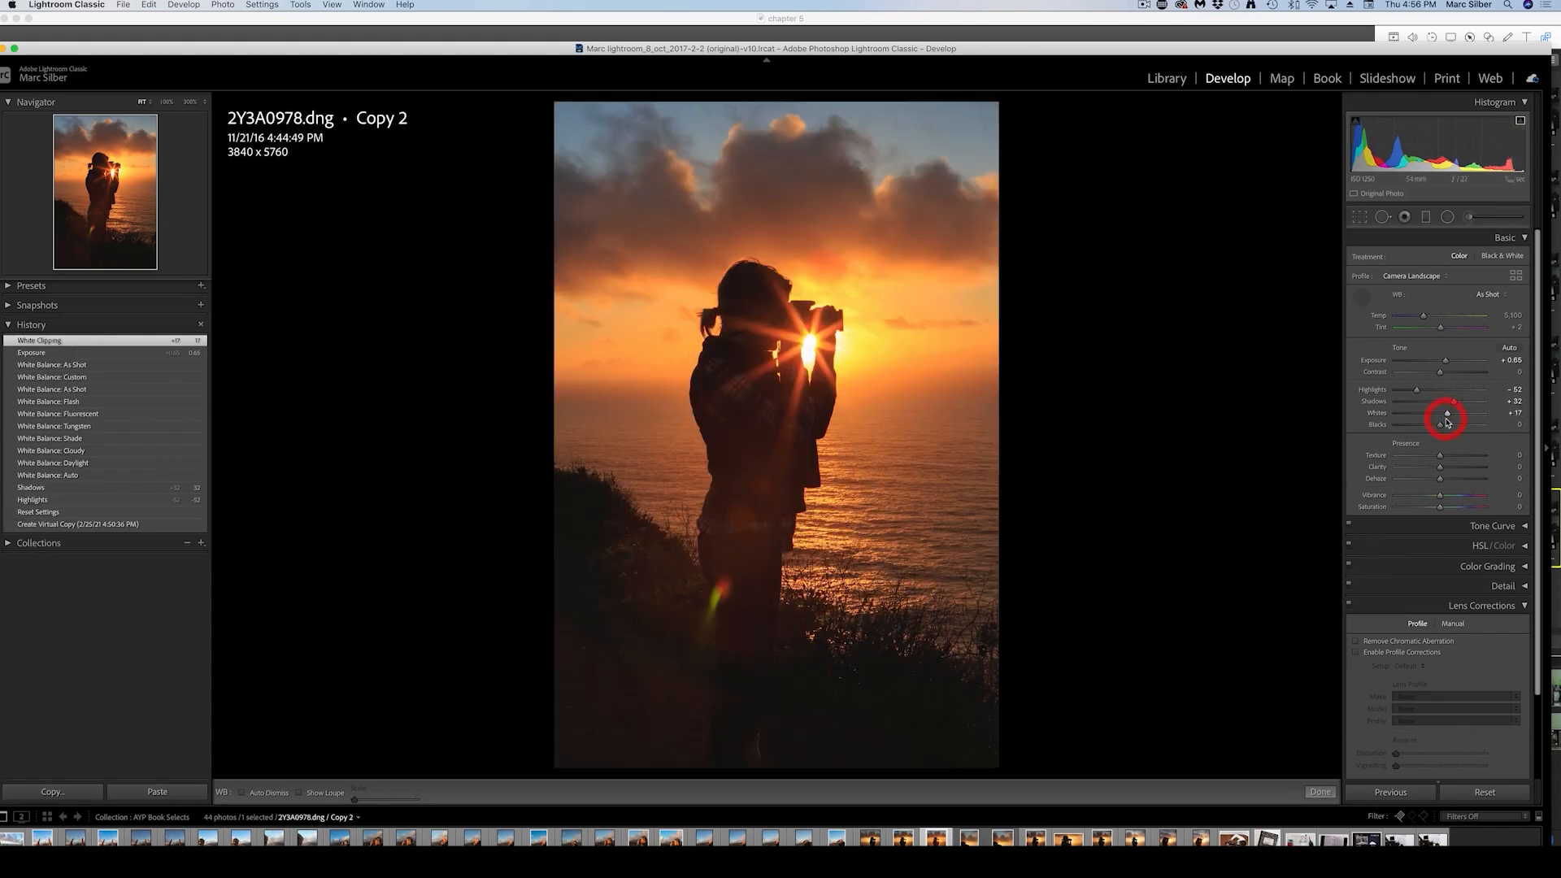
mouse_move(1440, 425)
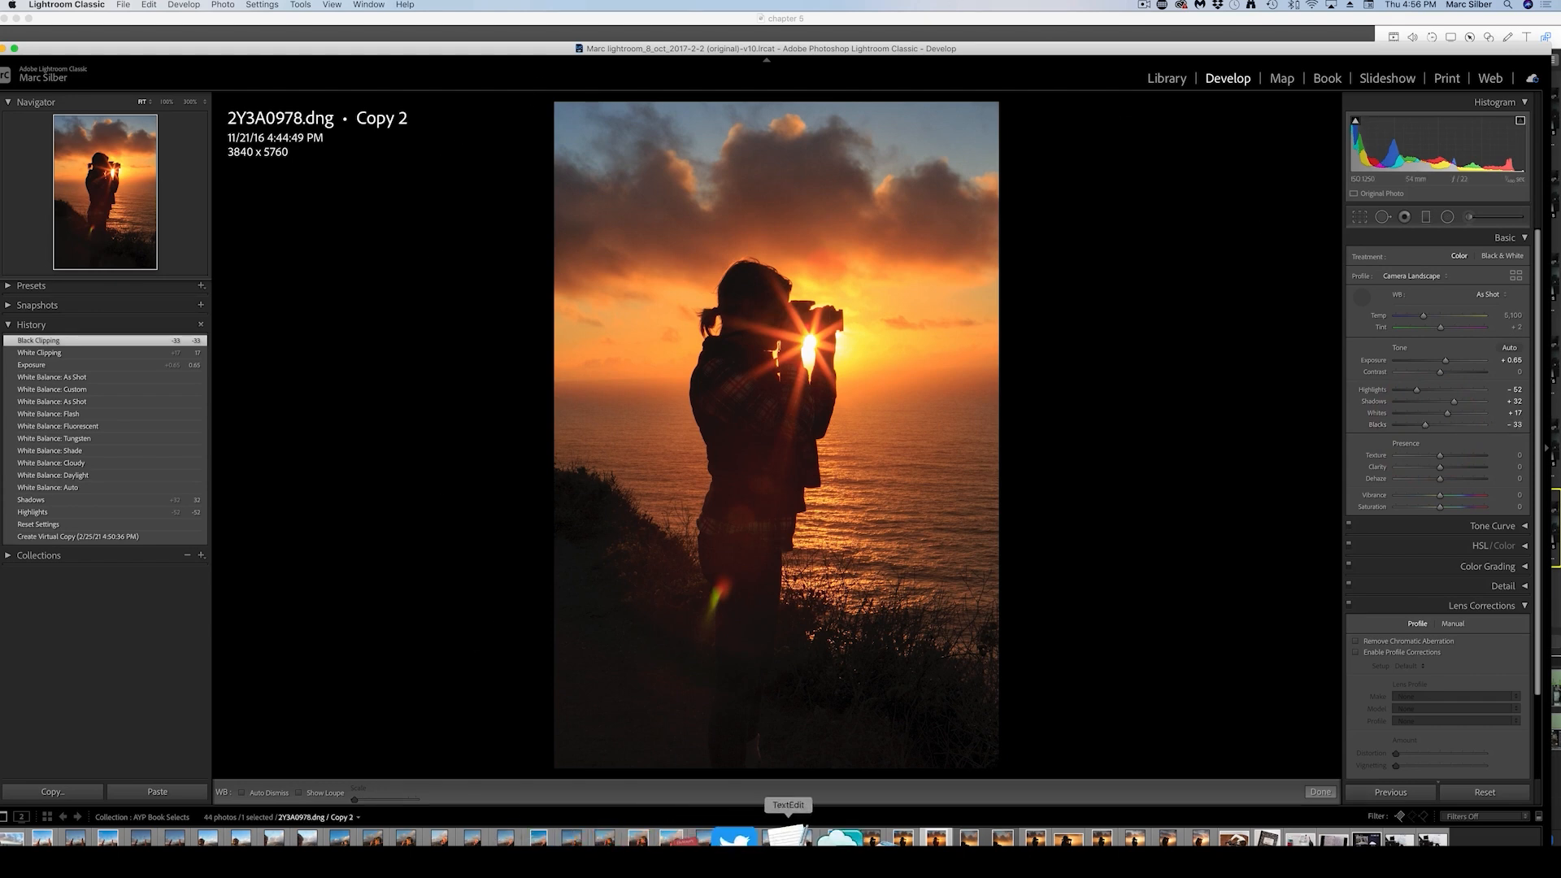
mouse_move(1381, 600)
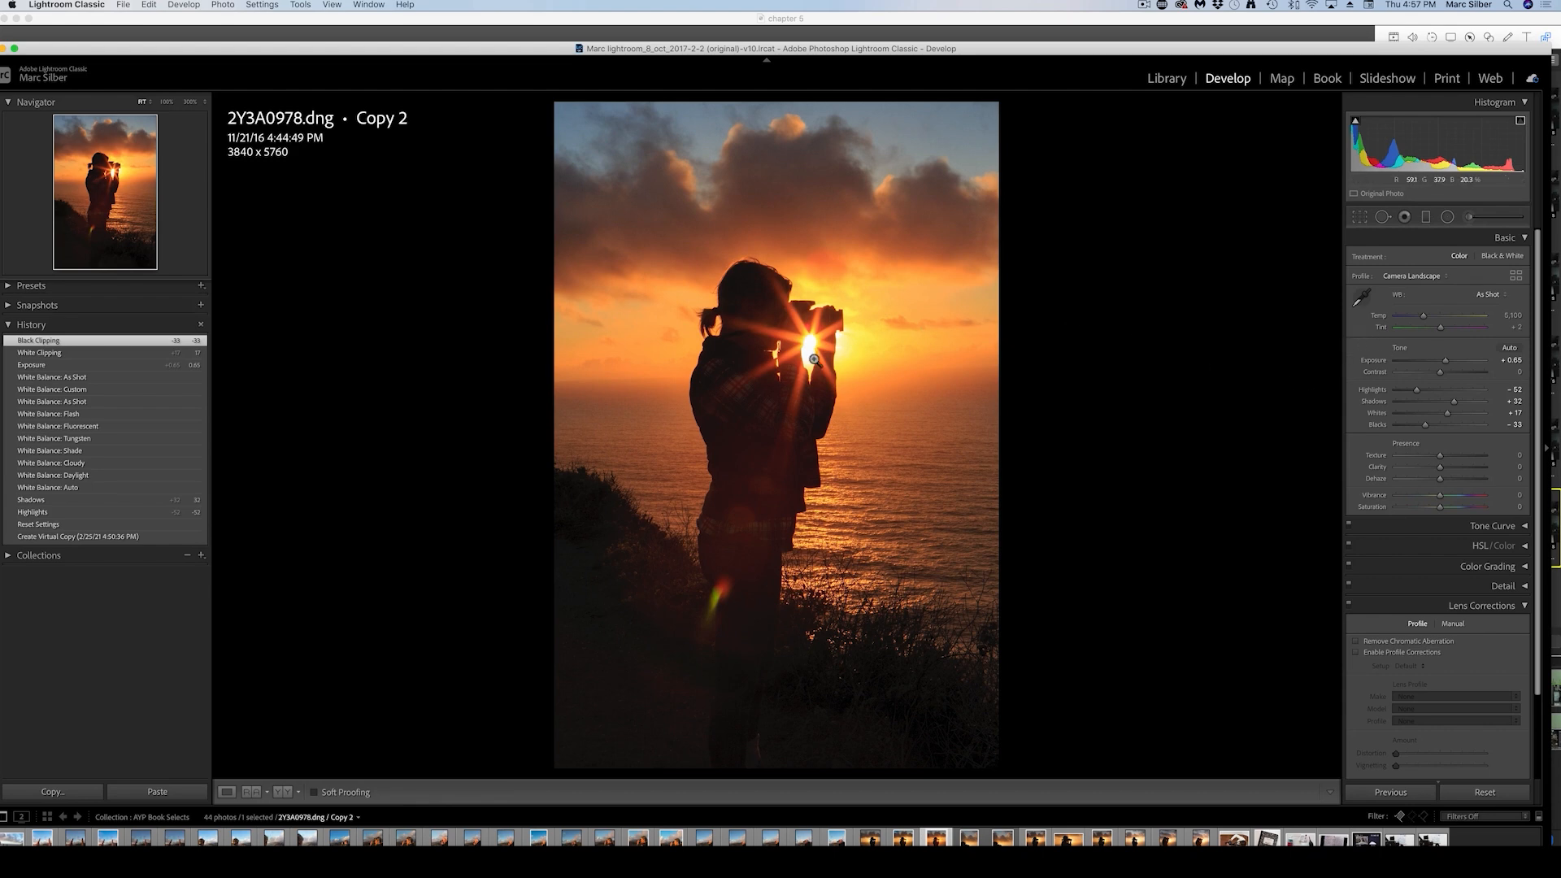
mouse_move(1395, 373)
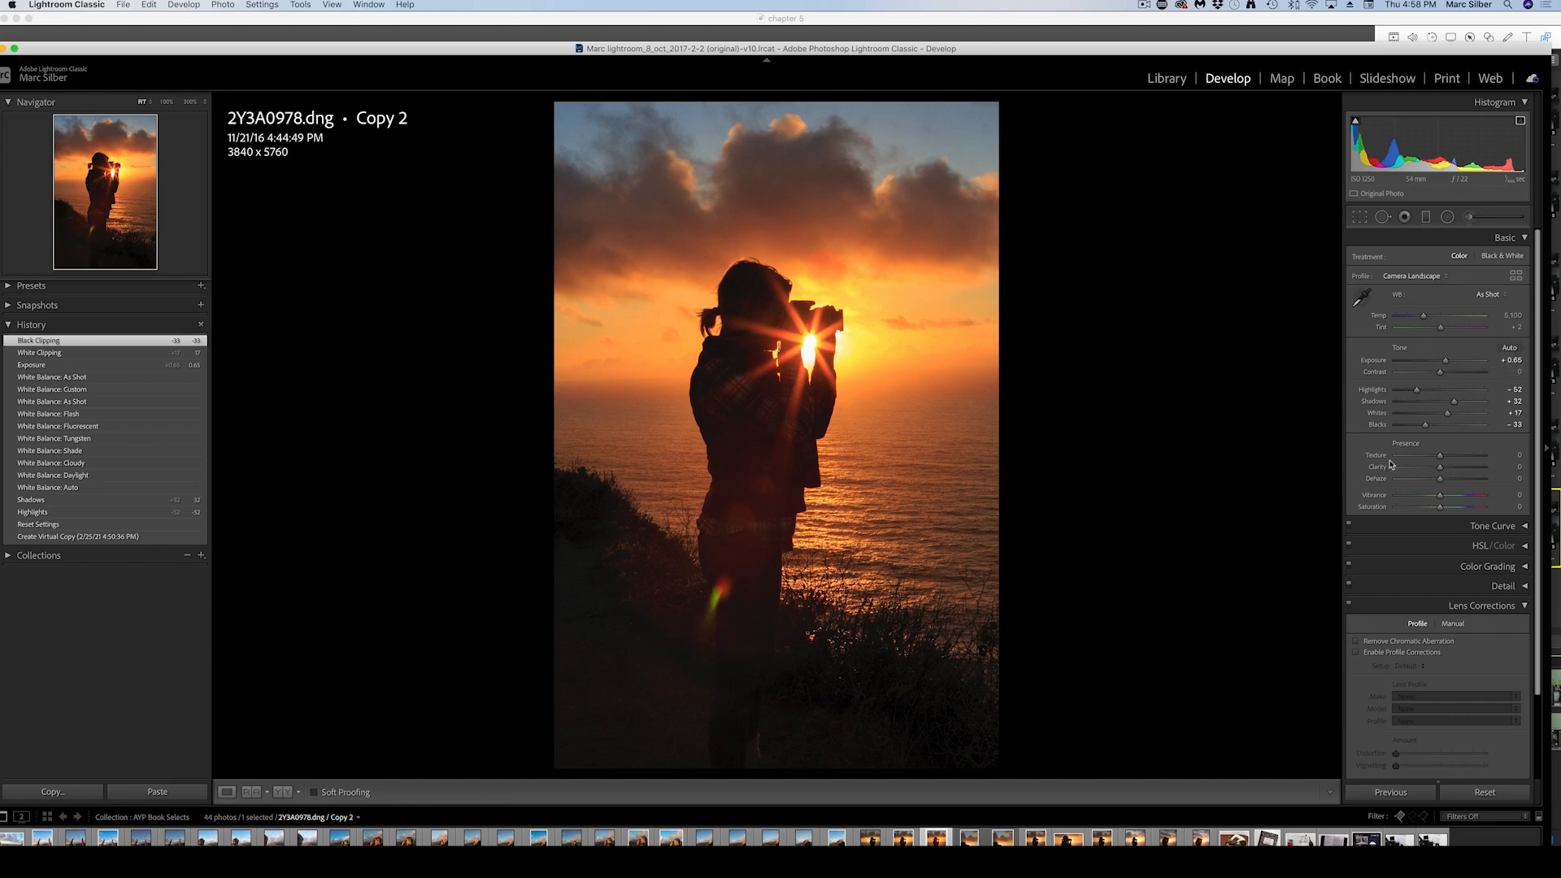
mouse_move(1355, 386)
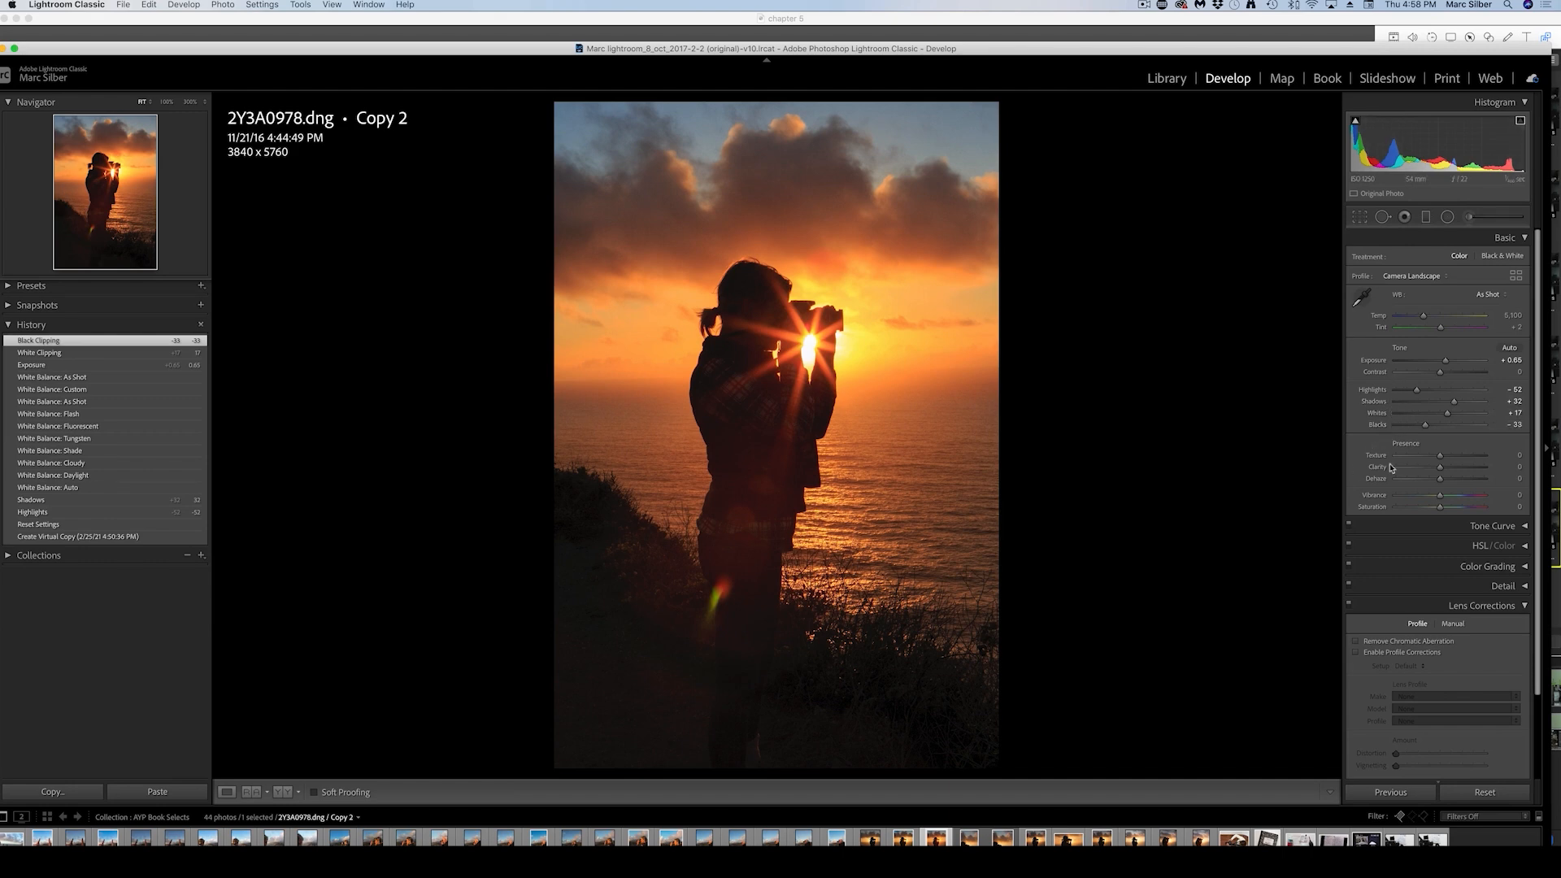
mouse_move(1226, 477)
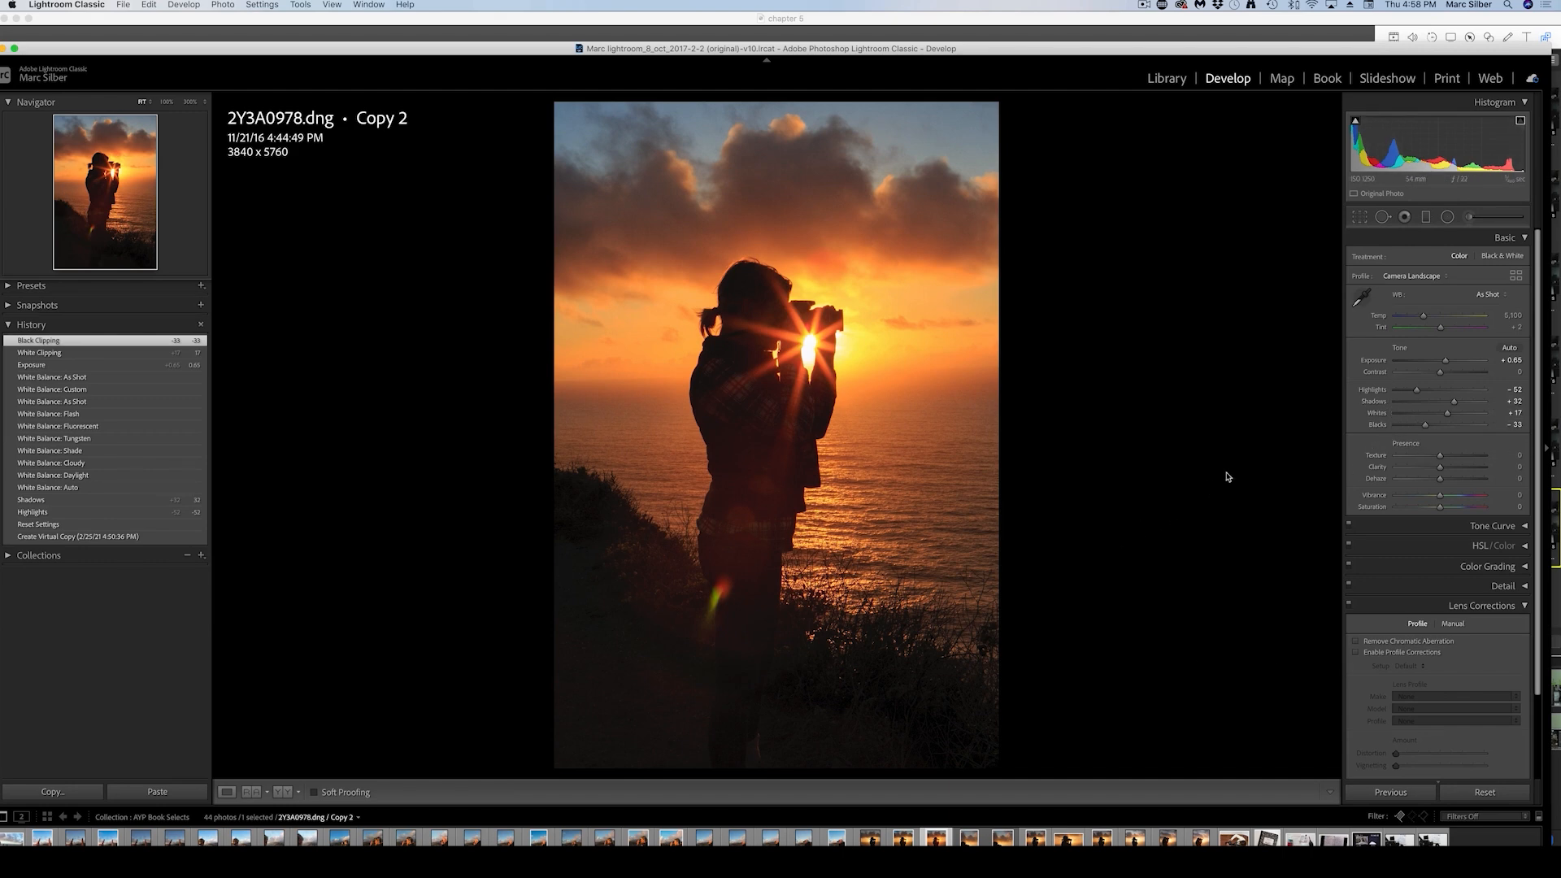
mouse_move(598, 449)
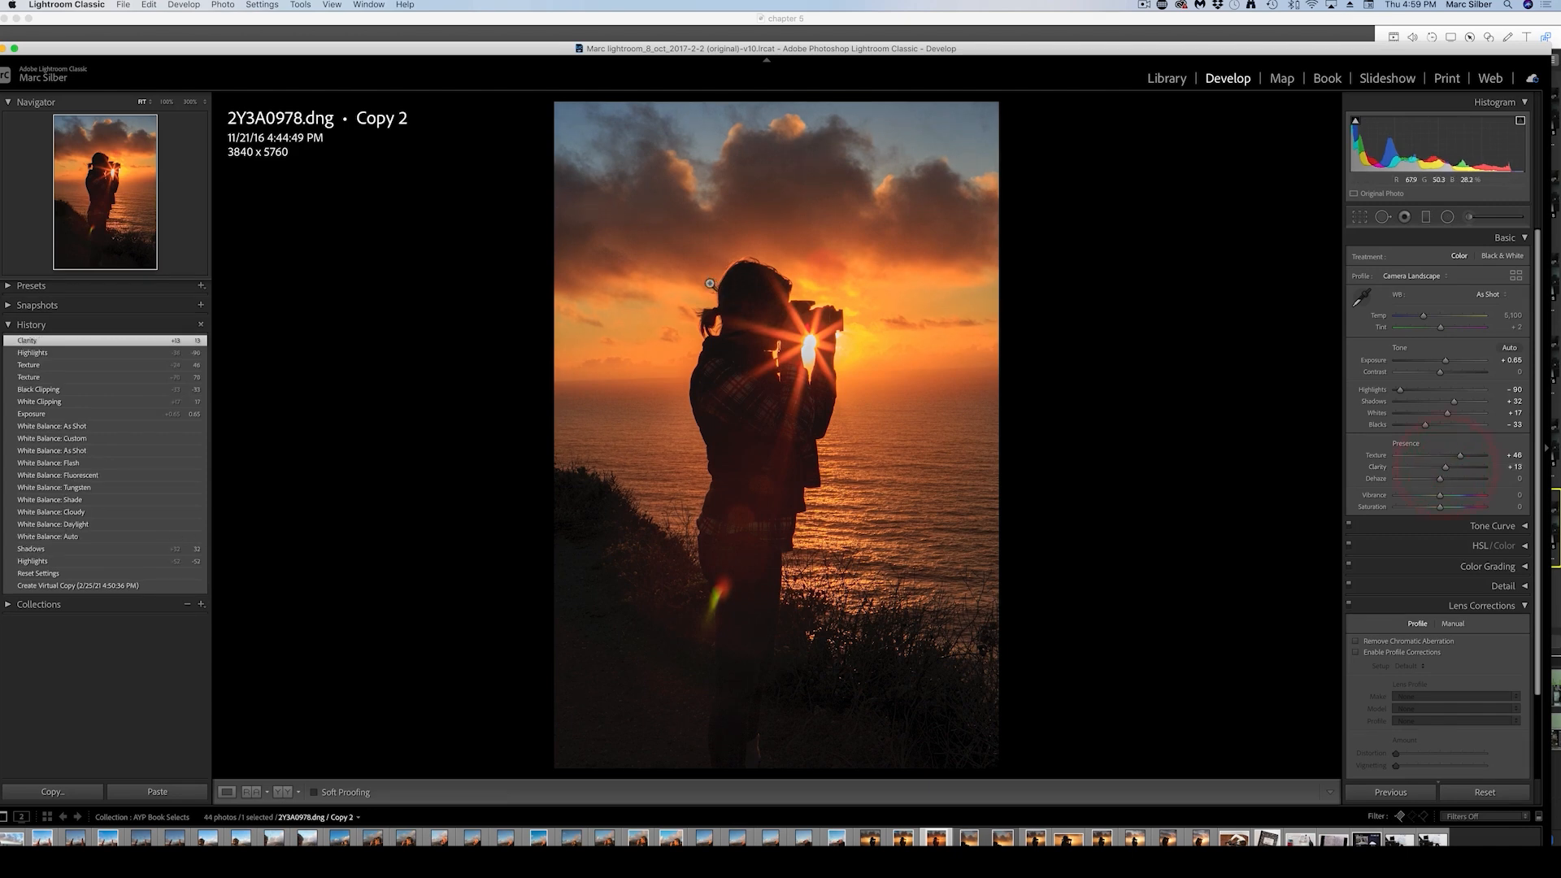
mouse_move(1364, 155)
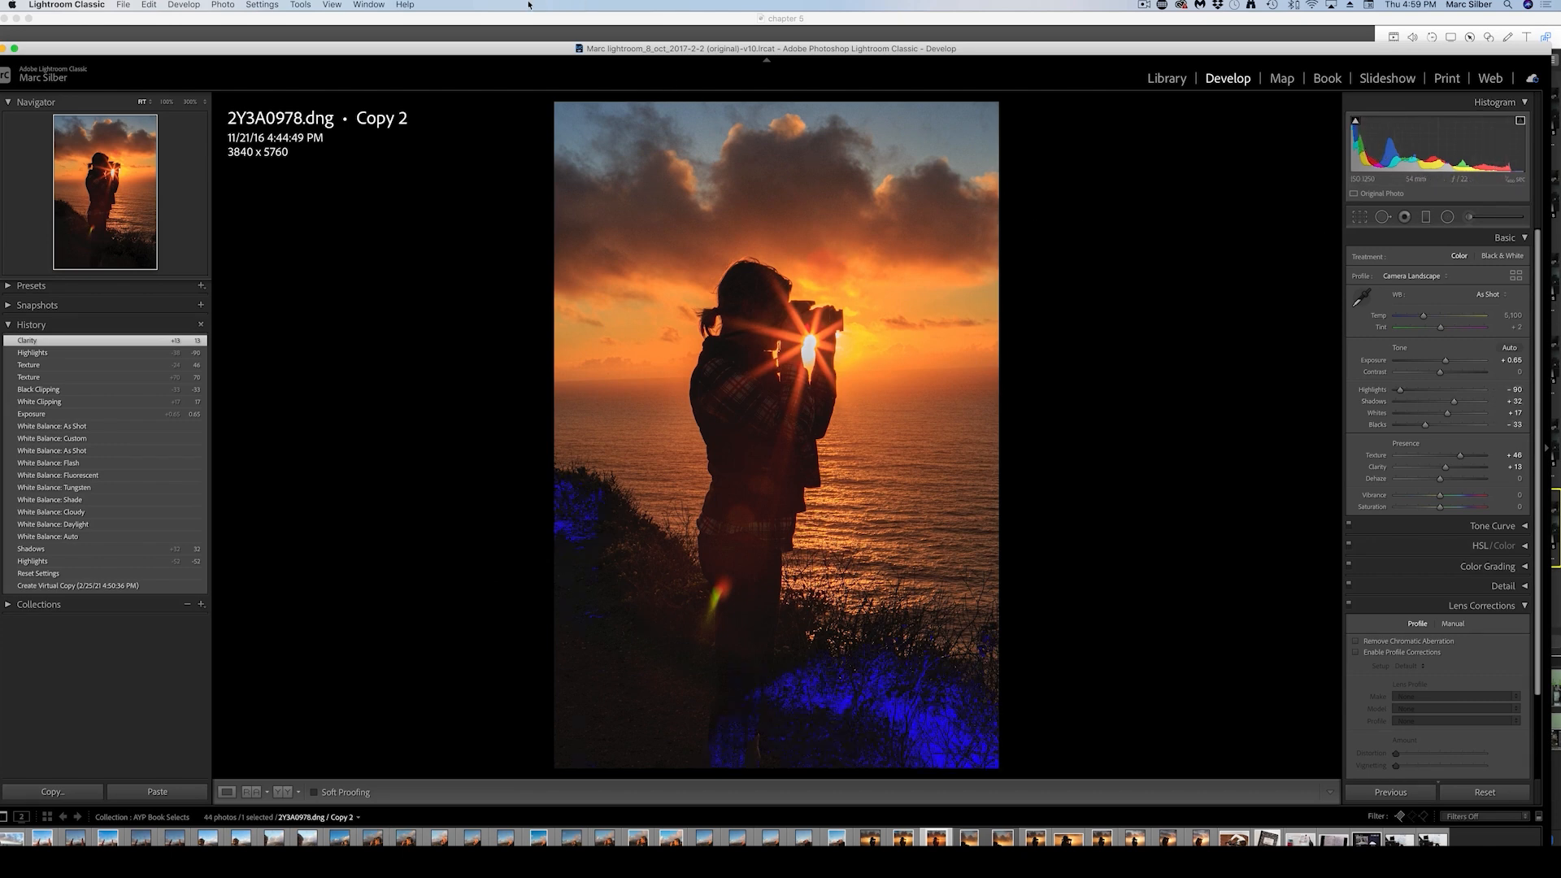
mouse_move(881, 774)
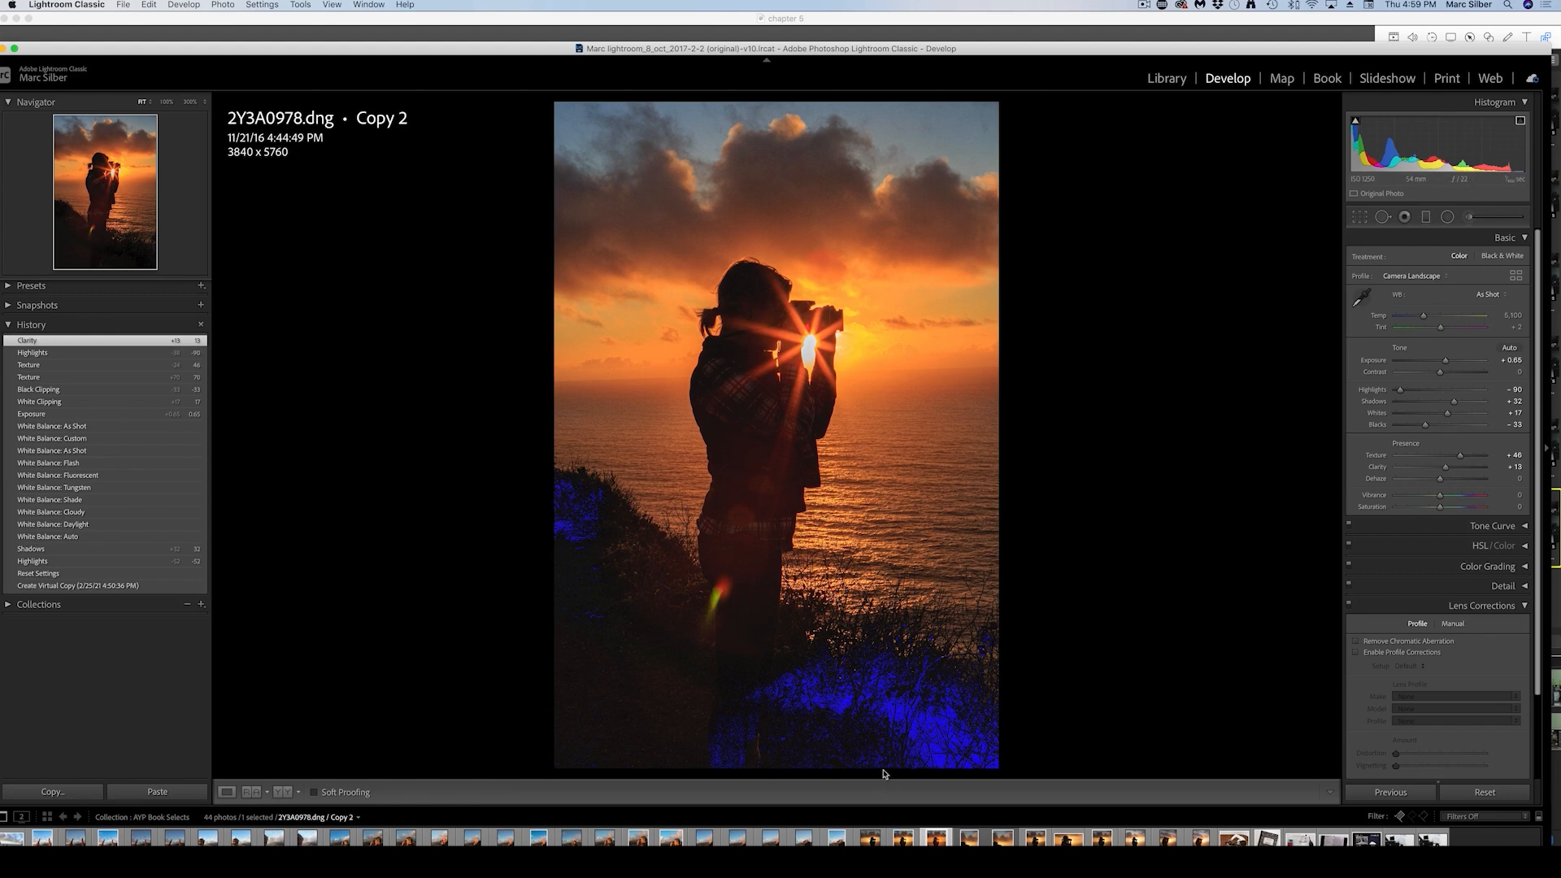
mouse_move(391, 538)
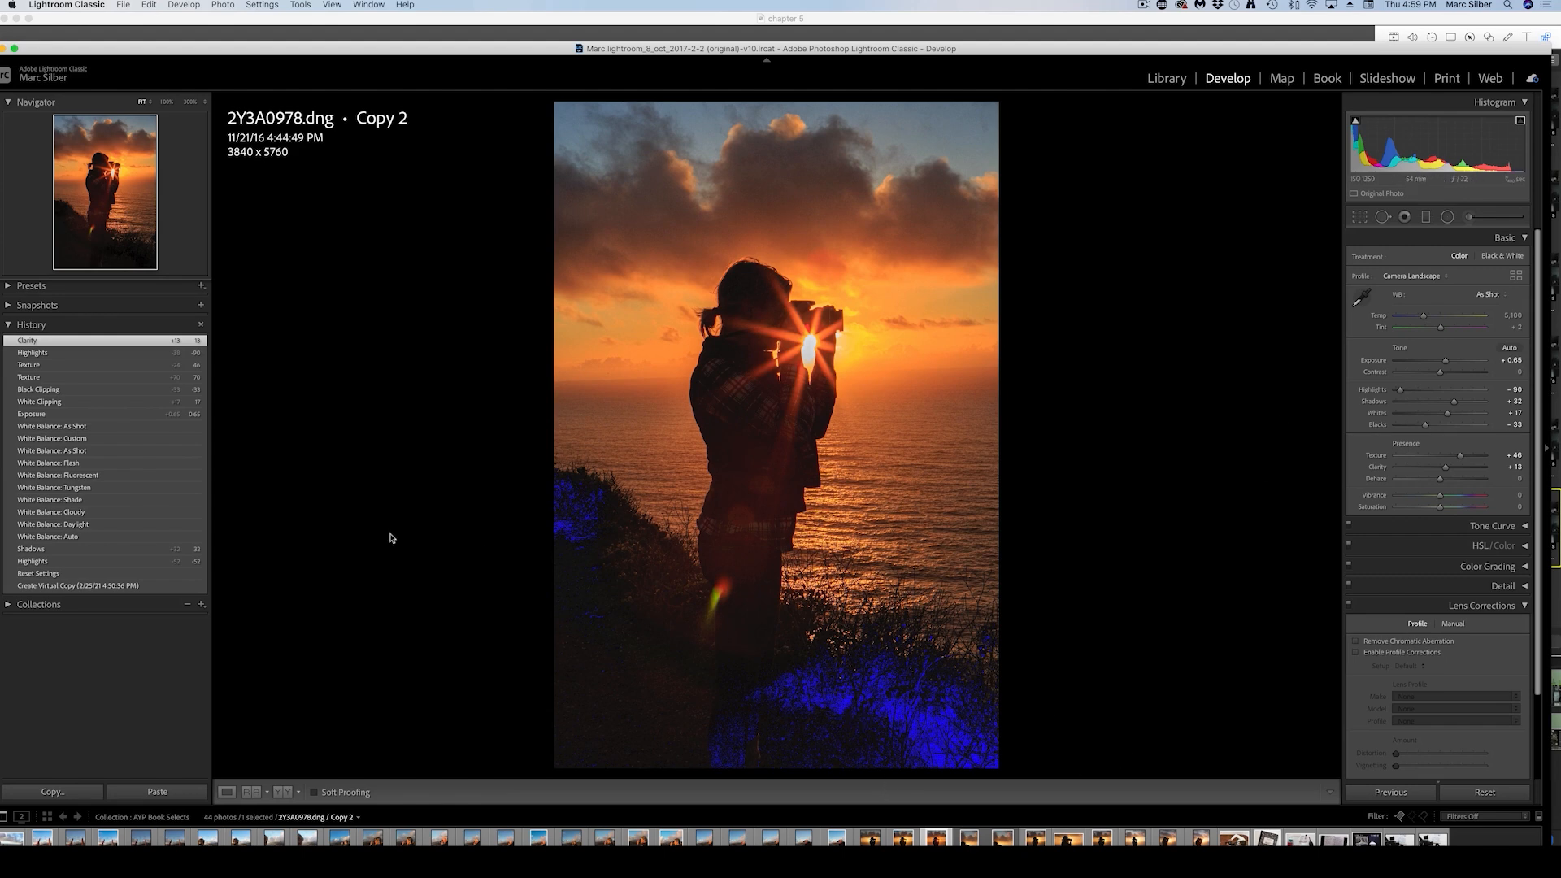
mouse_move(1239, 508)
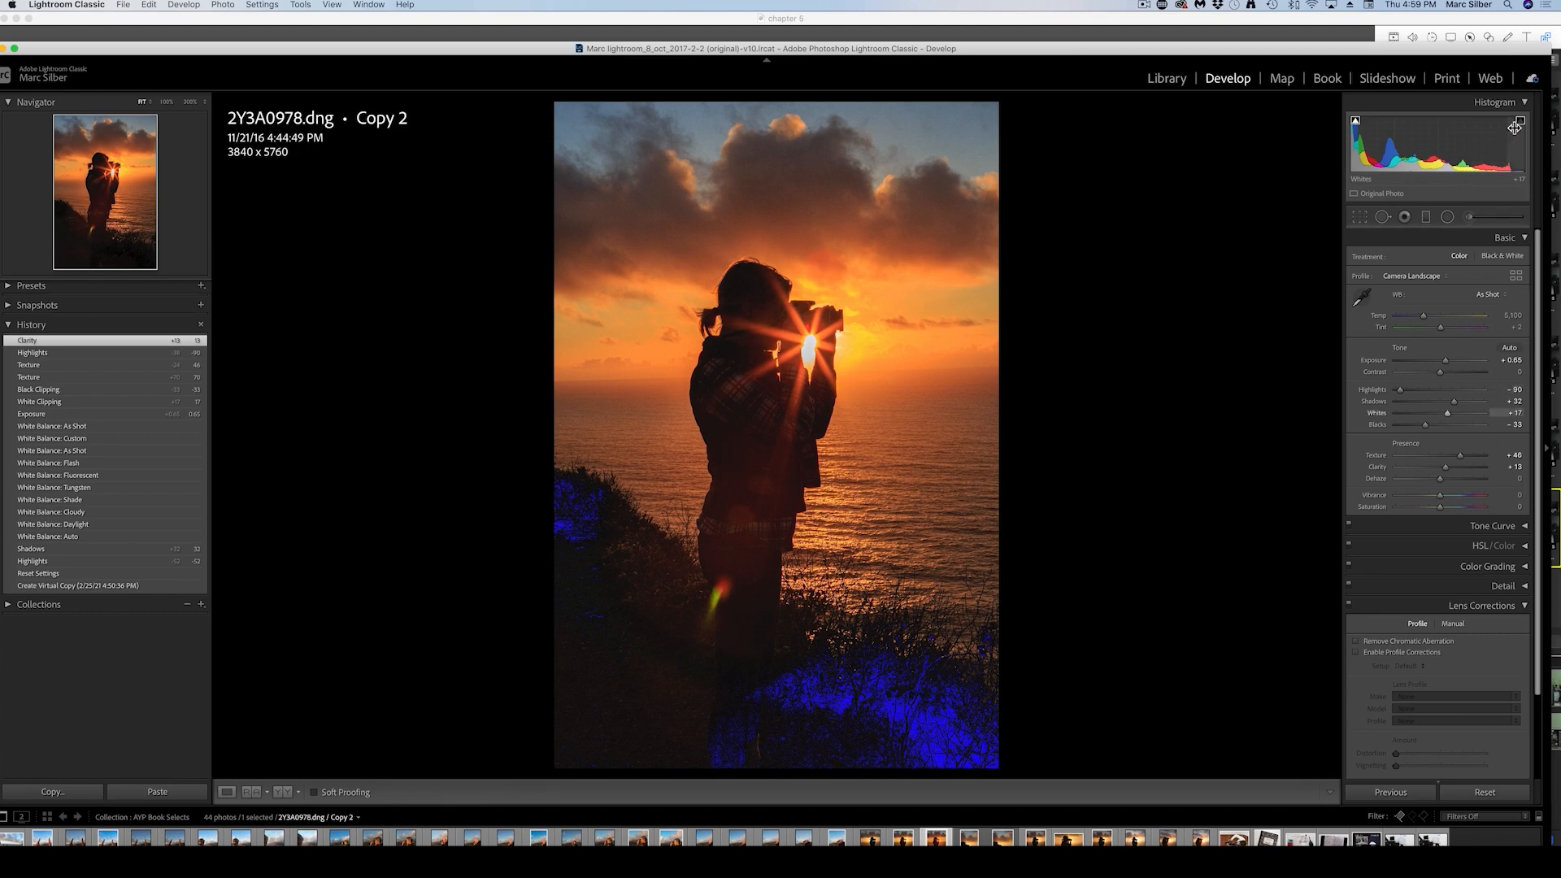
mouse_move(1515, 127)
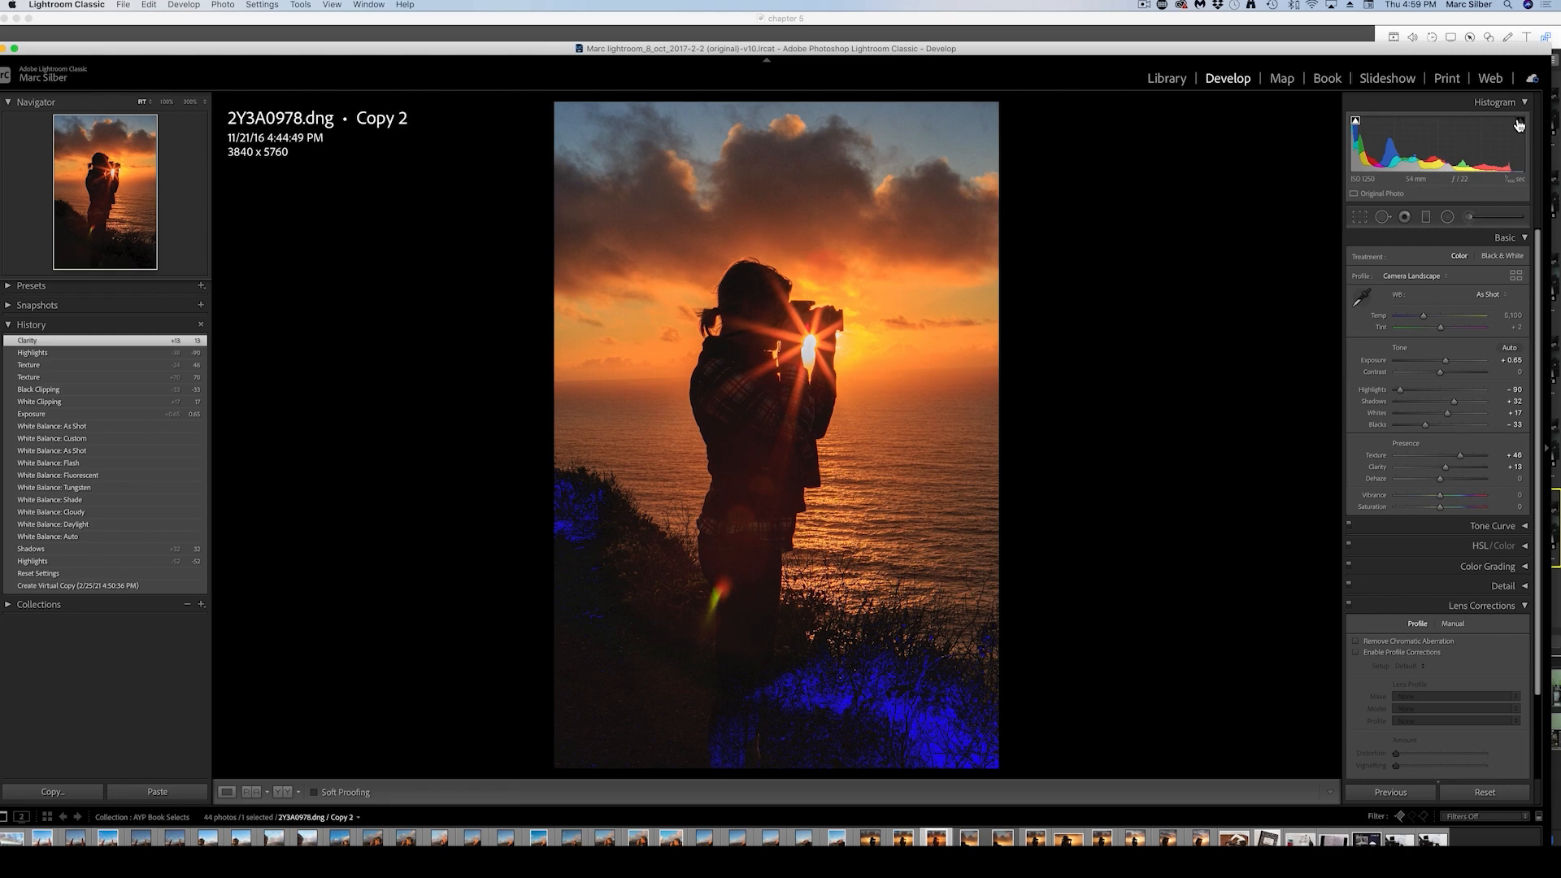
mouse_move(1316, 143)
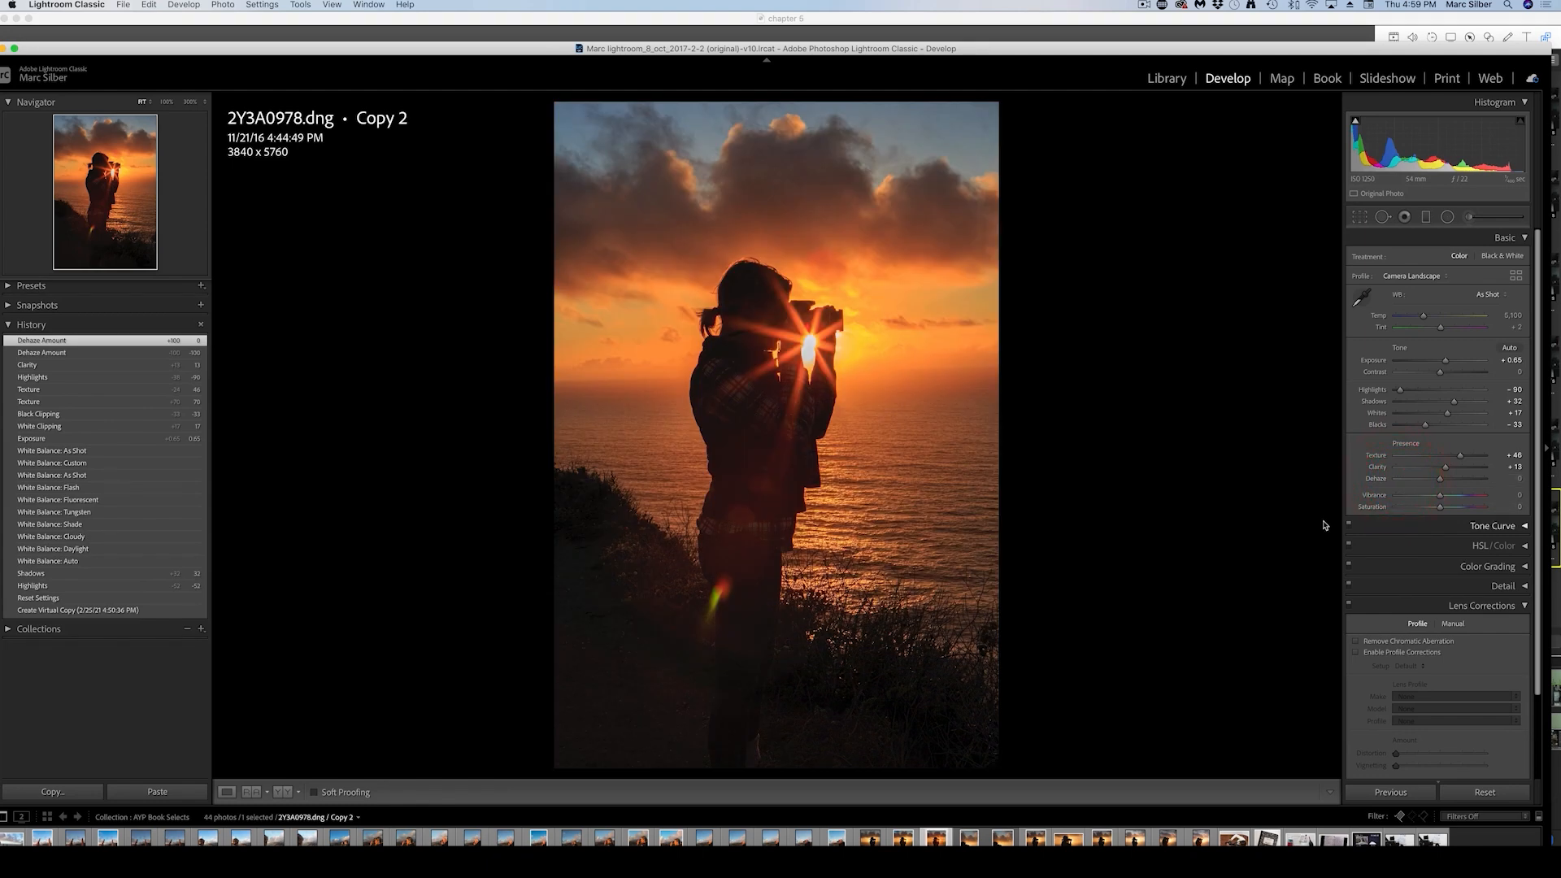
mouse_move(1439, 483)
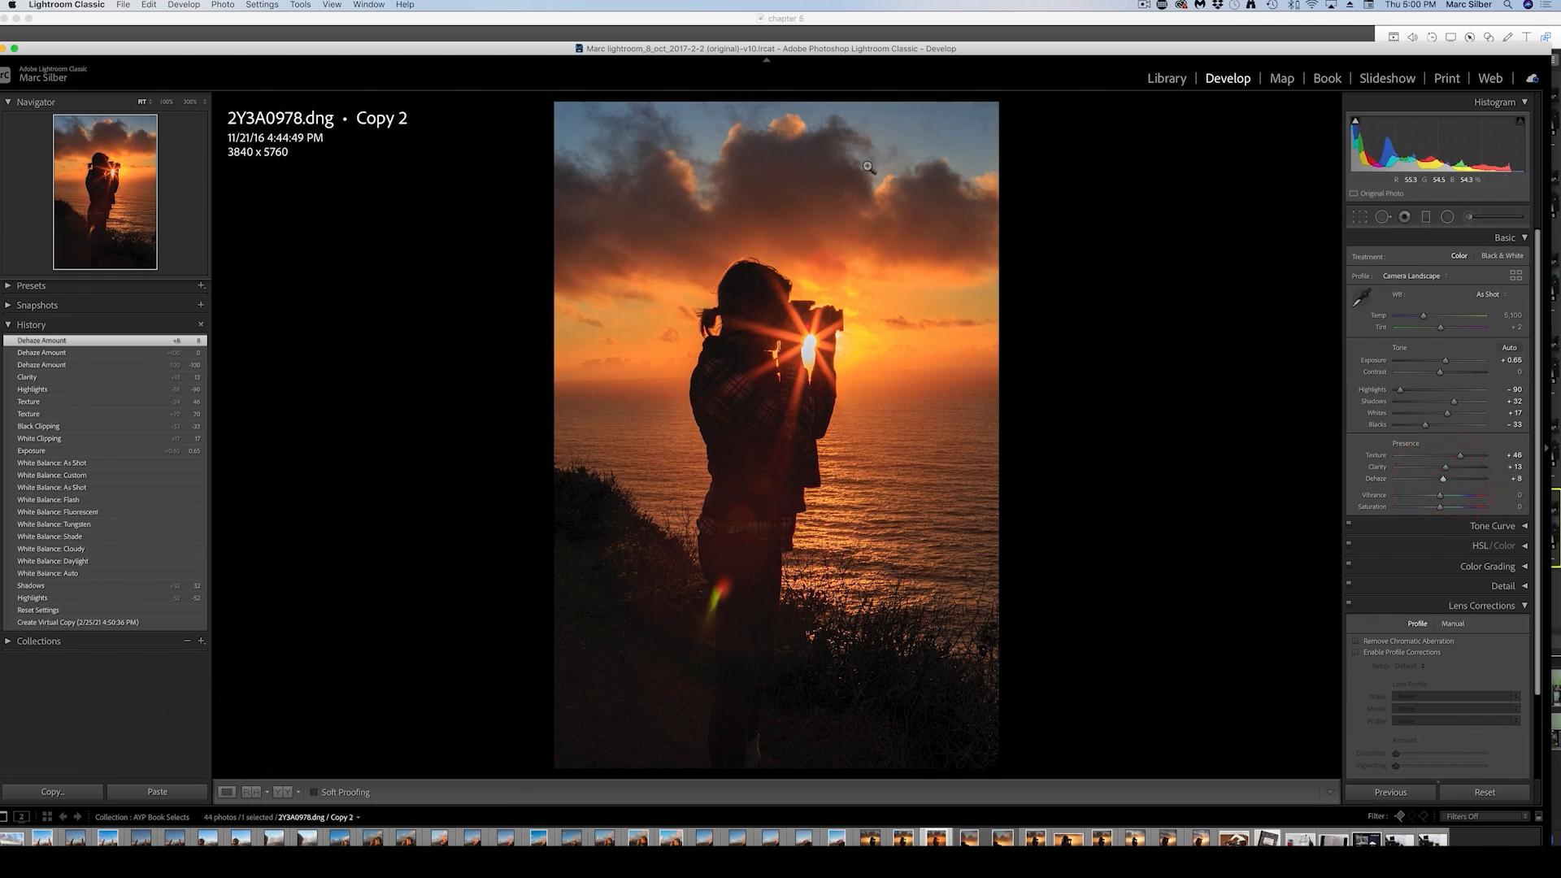
mouse_move(686, 655)
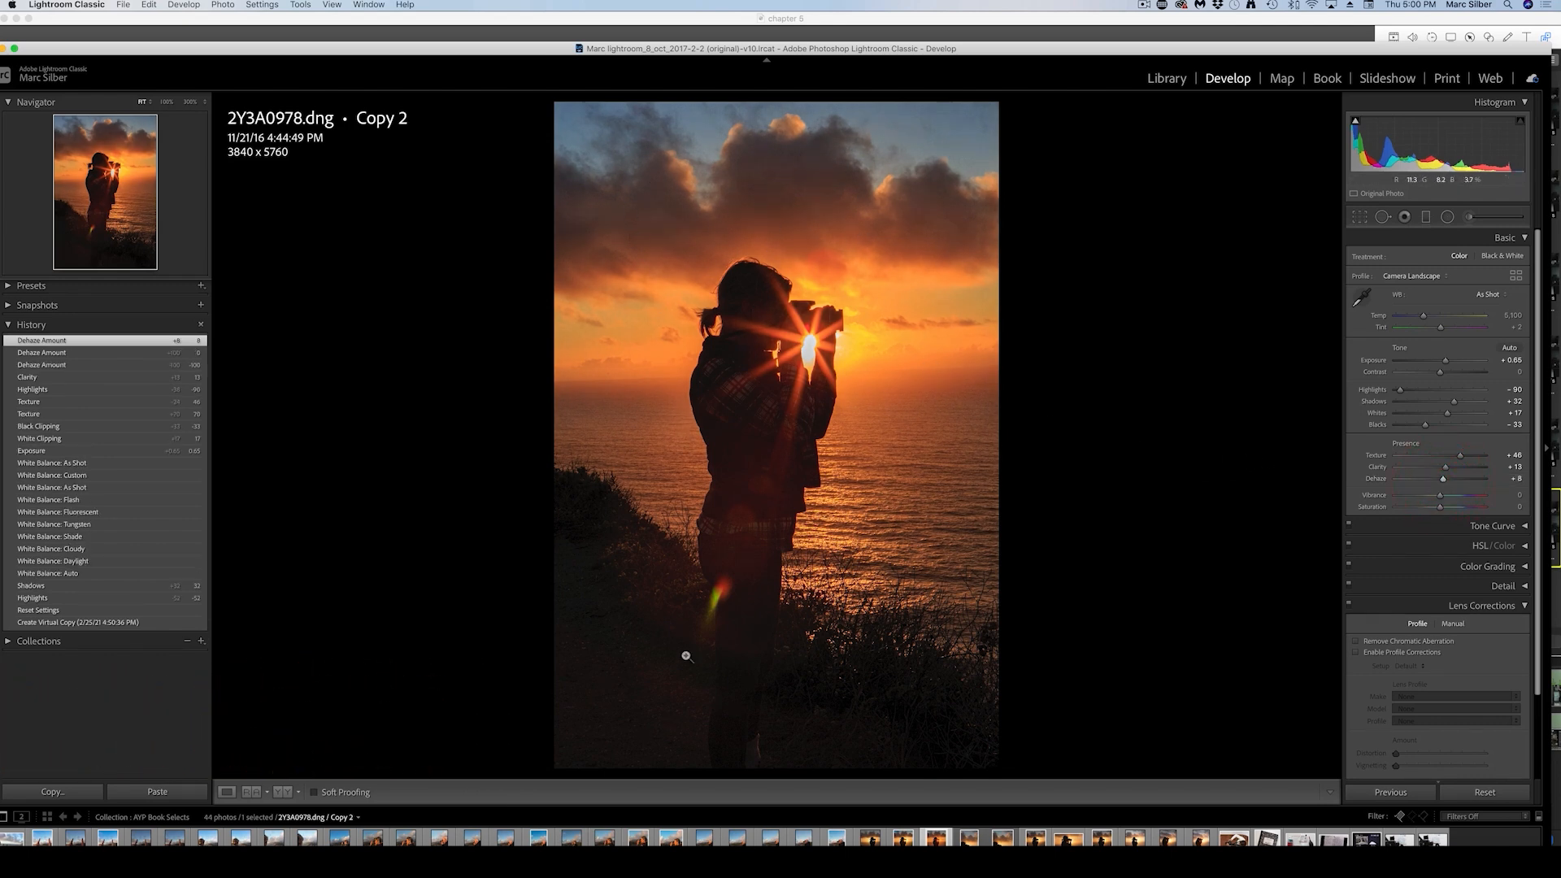
mouse_move(826, 304)
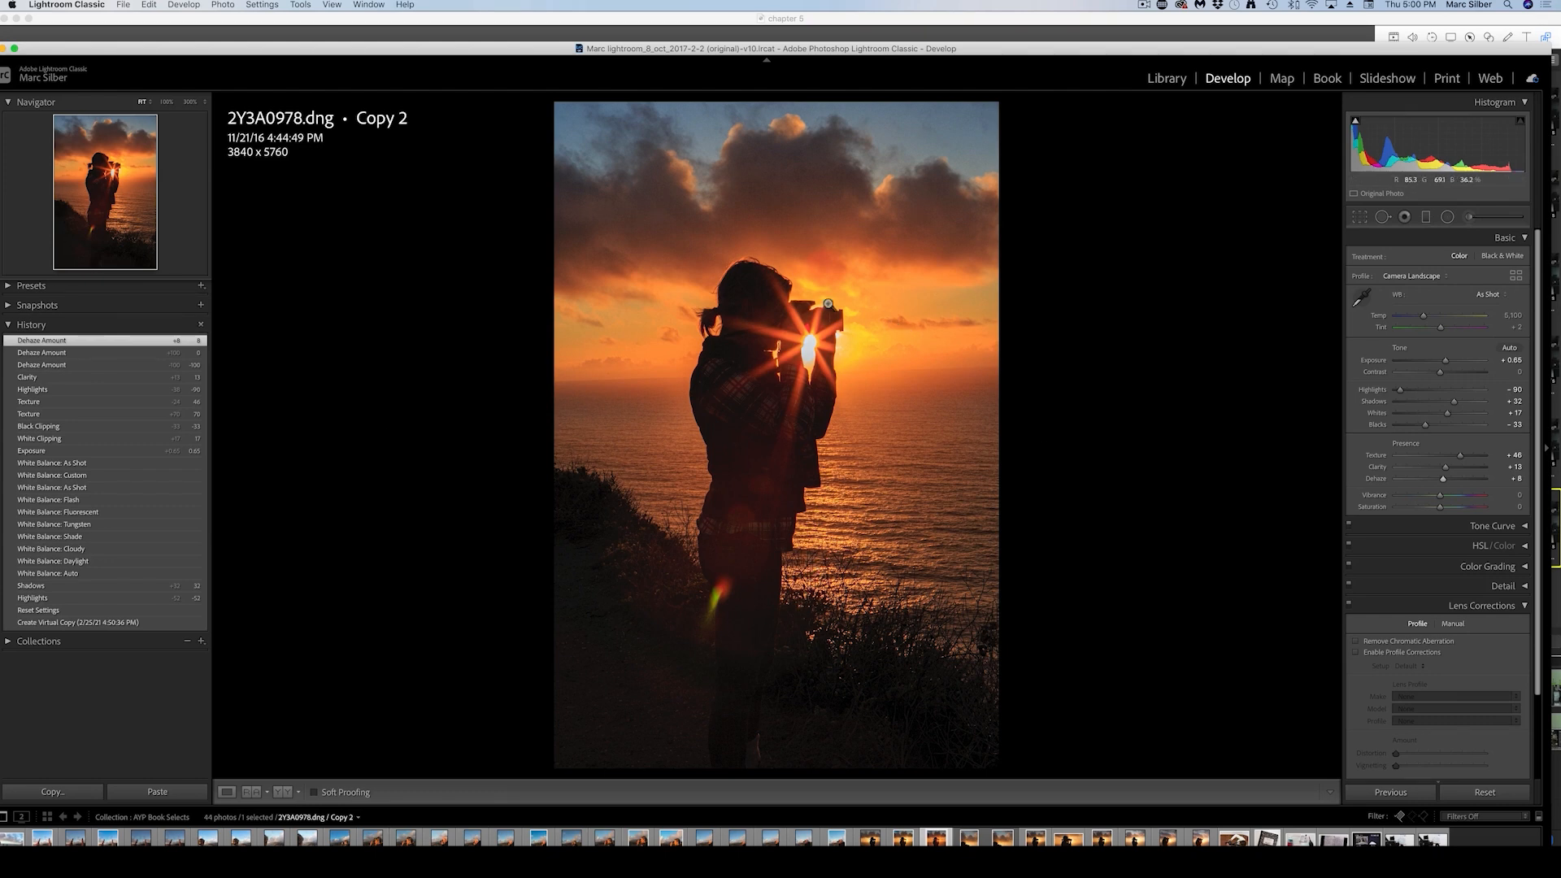
mouse_move(1215, 595)
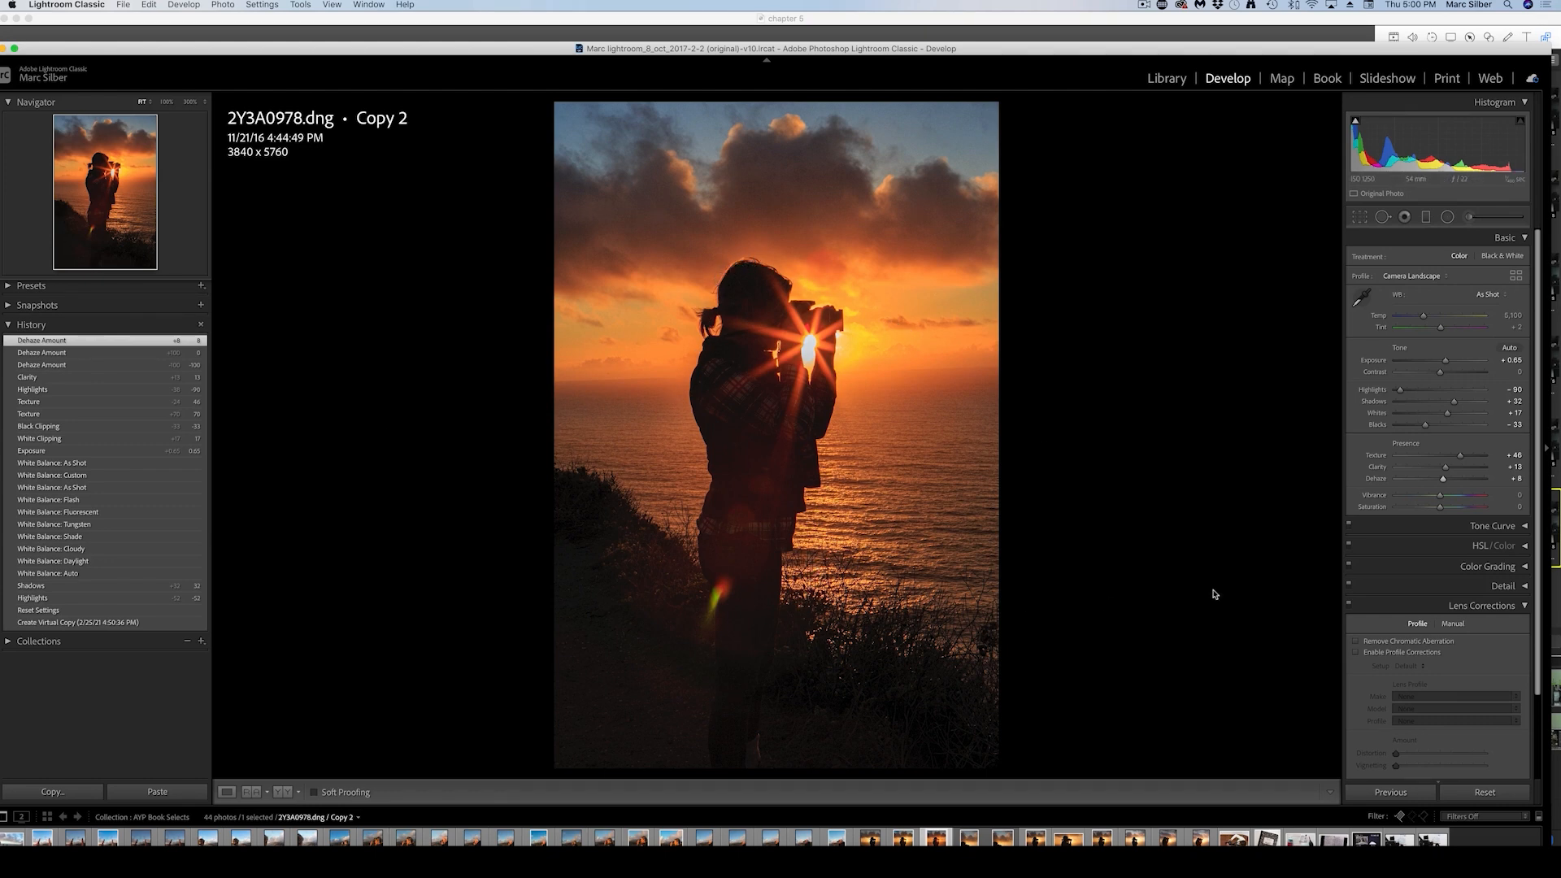
mouse_move(959, 538)
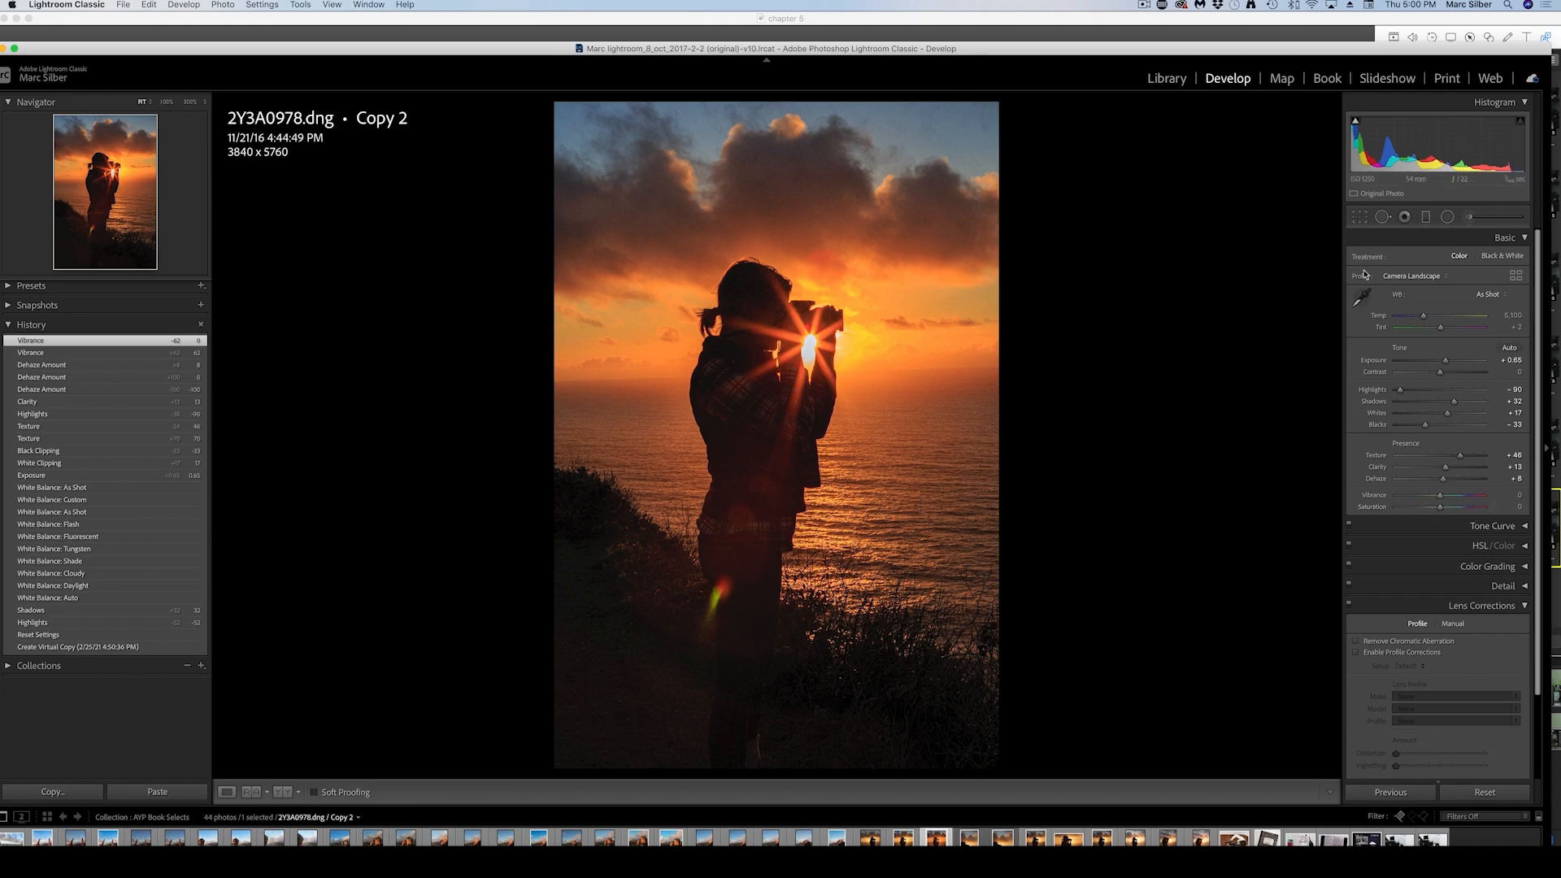
mouse_move(1272, 276)
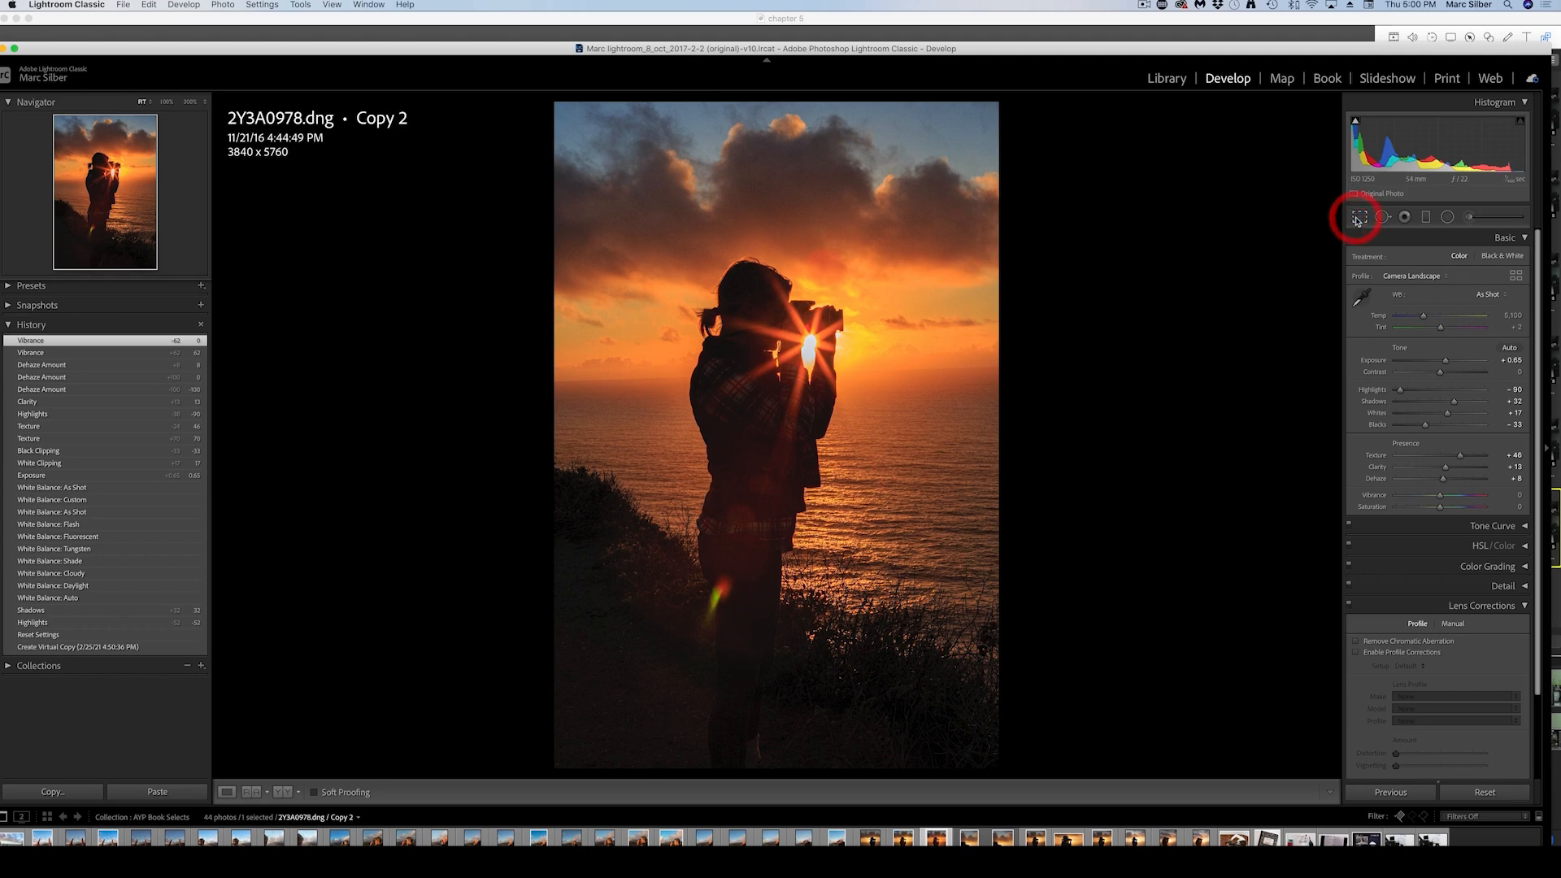
Straighten by 2.10° and commit the narrower 2910 × 5463 portrait crop
left_click(1359, 216)
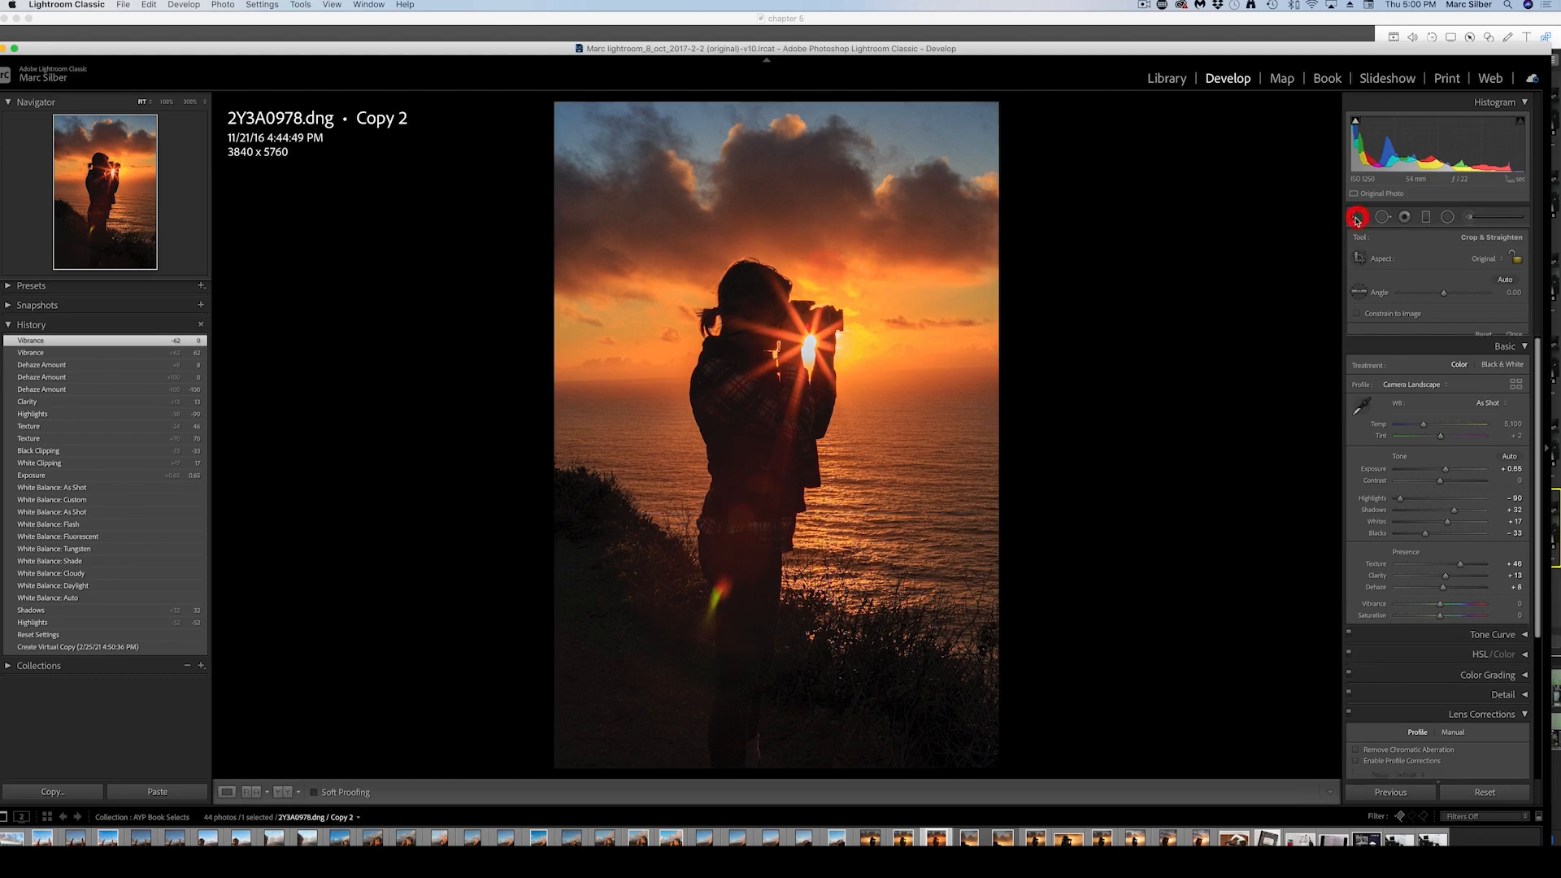
left_click(1354, 216)
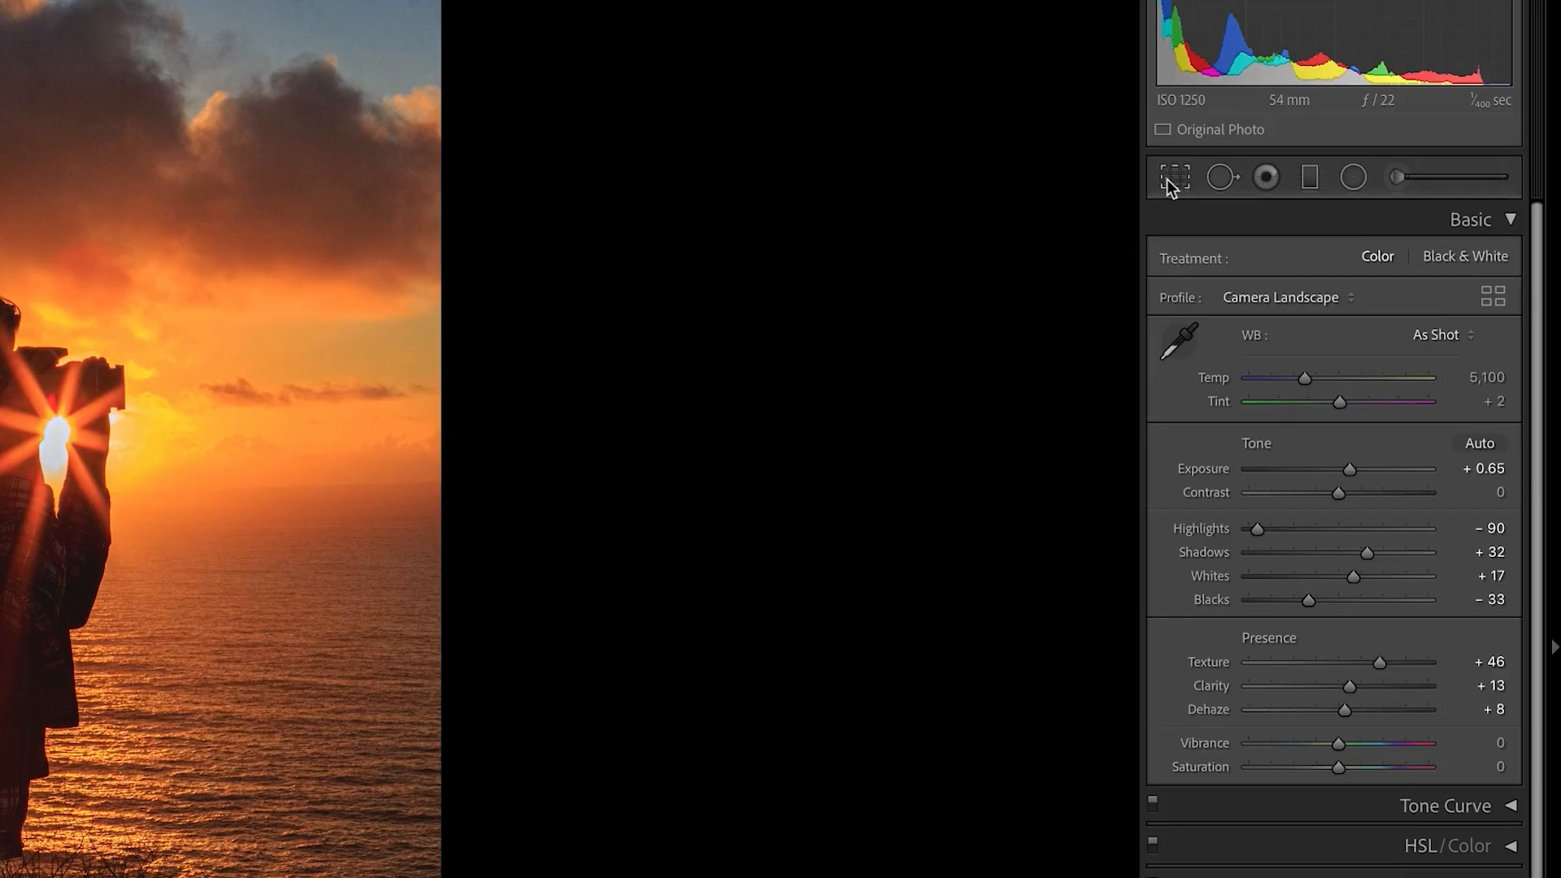
left_click(1174, 176)
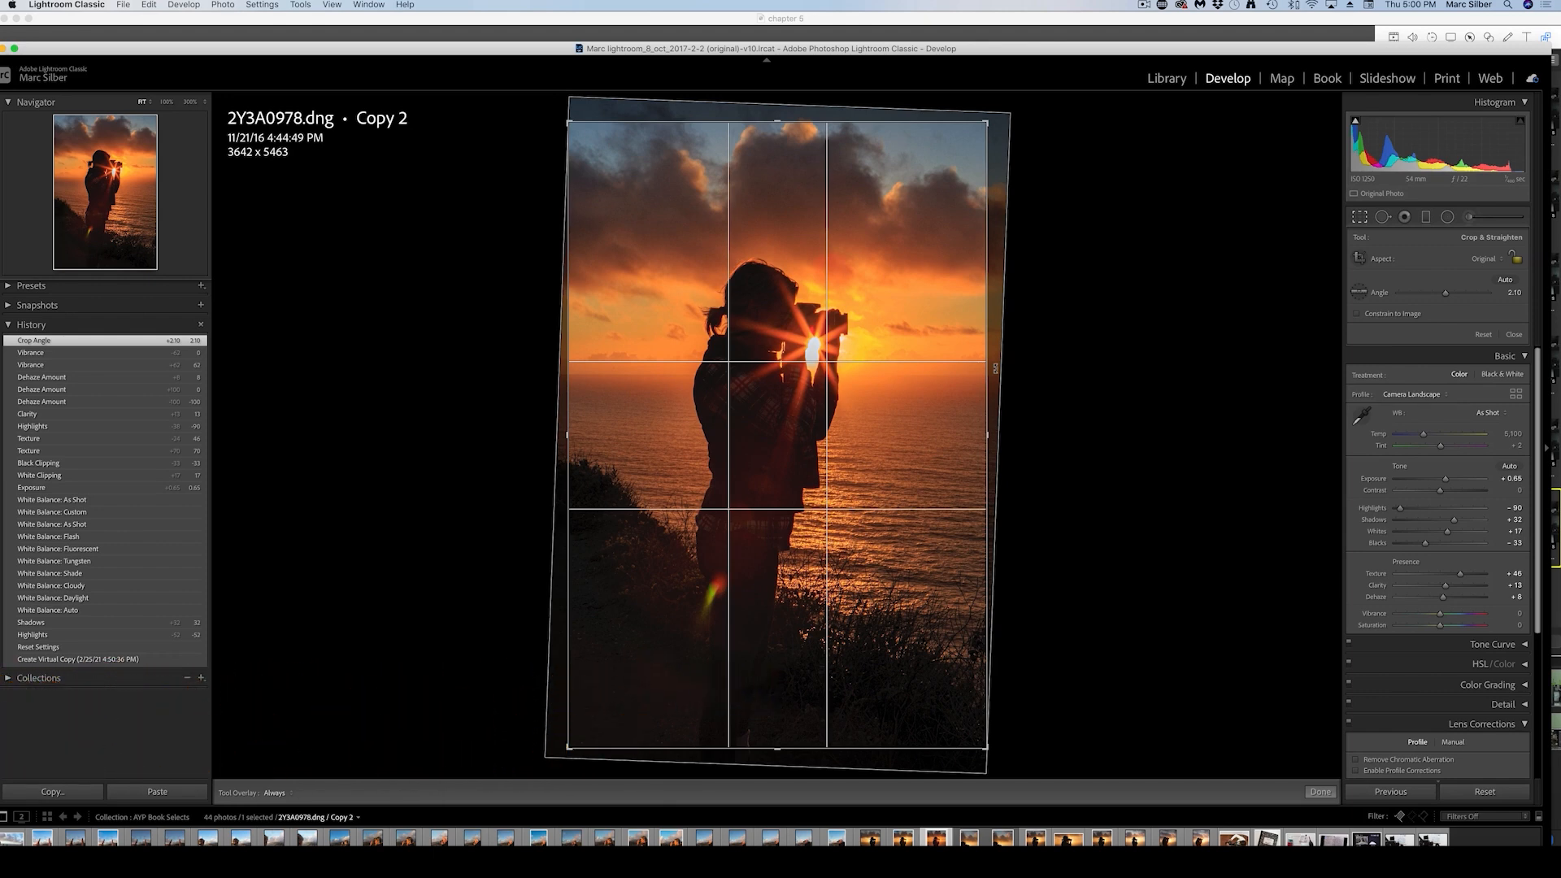
left_click(1318, 792)
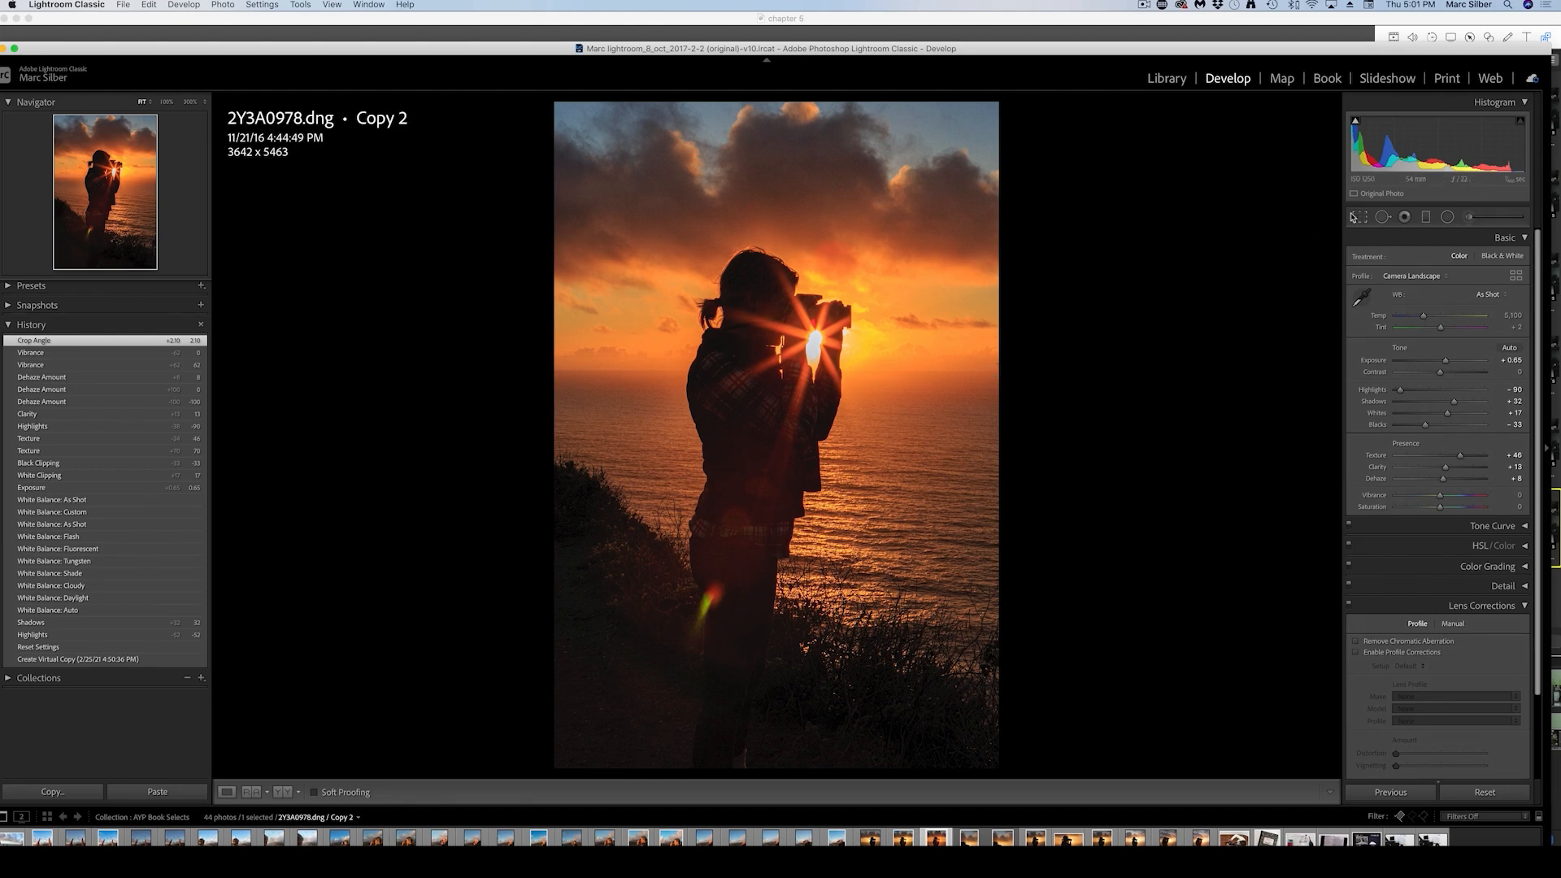
left_click(1356, 217)
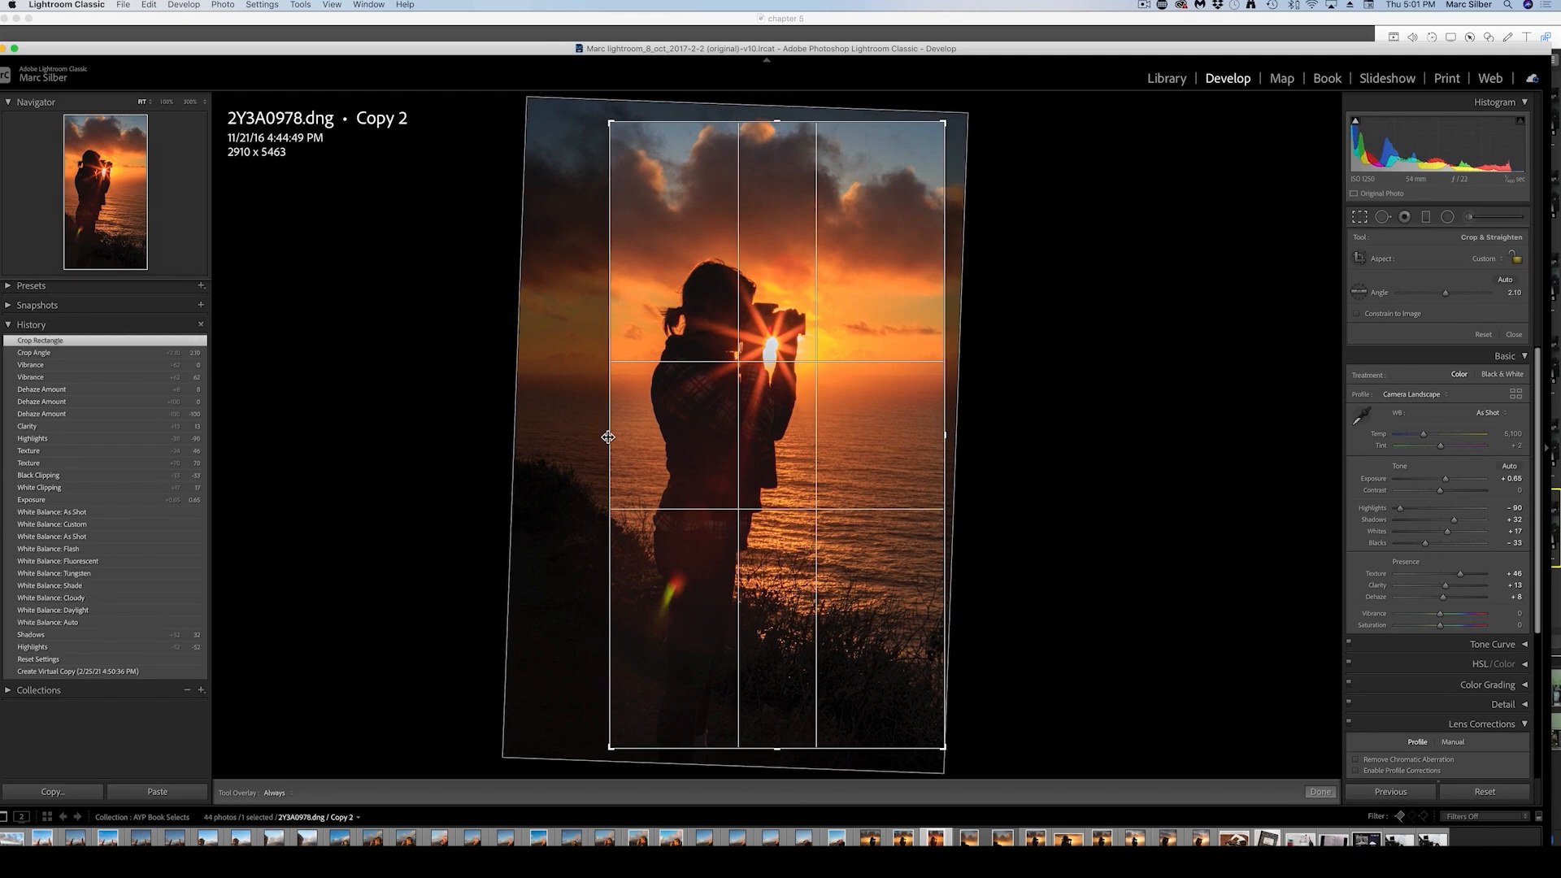
mouse_move(660, 432)
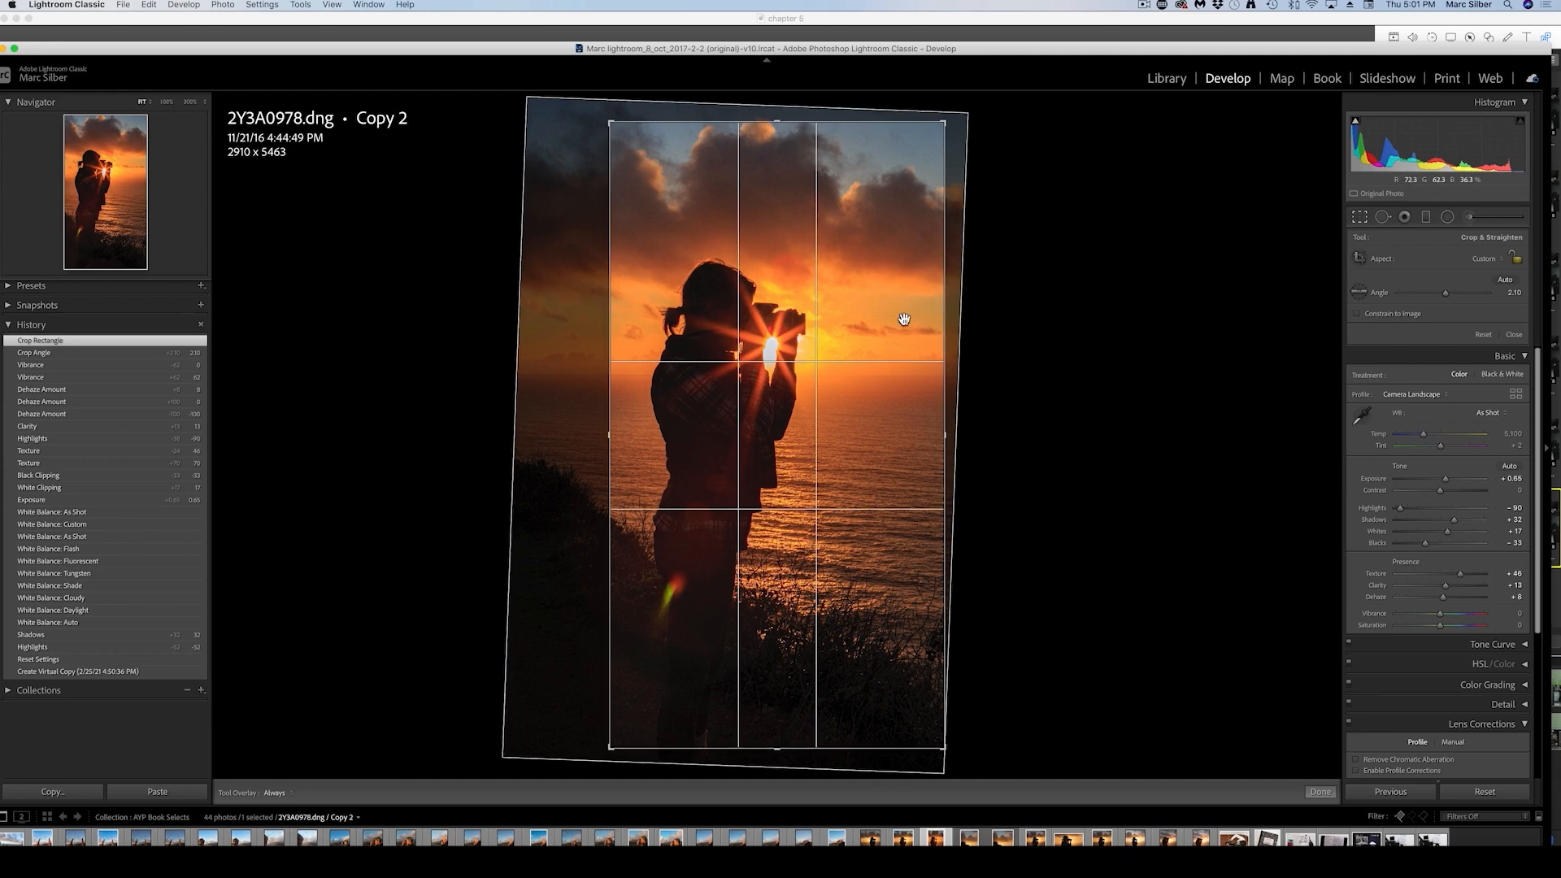
mouse_move(787, 341)
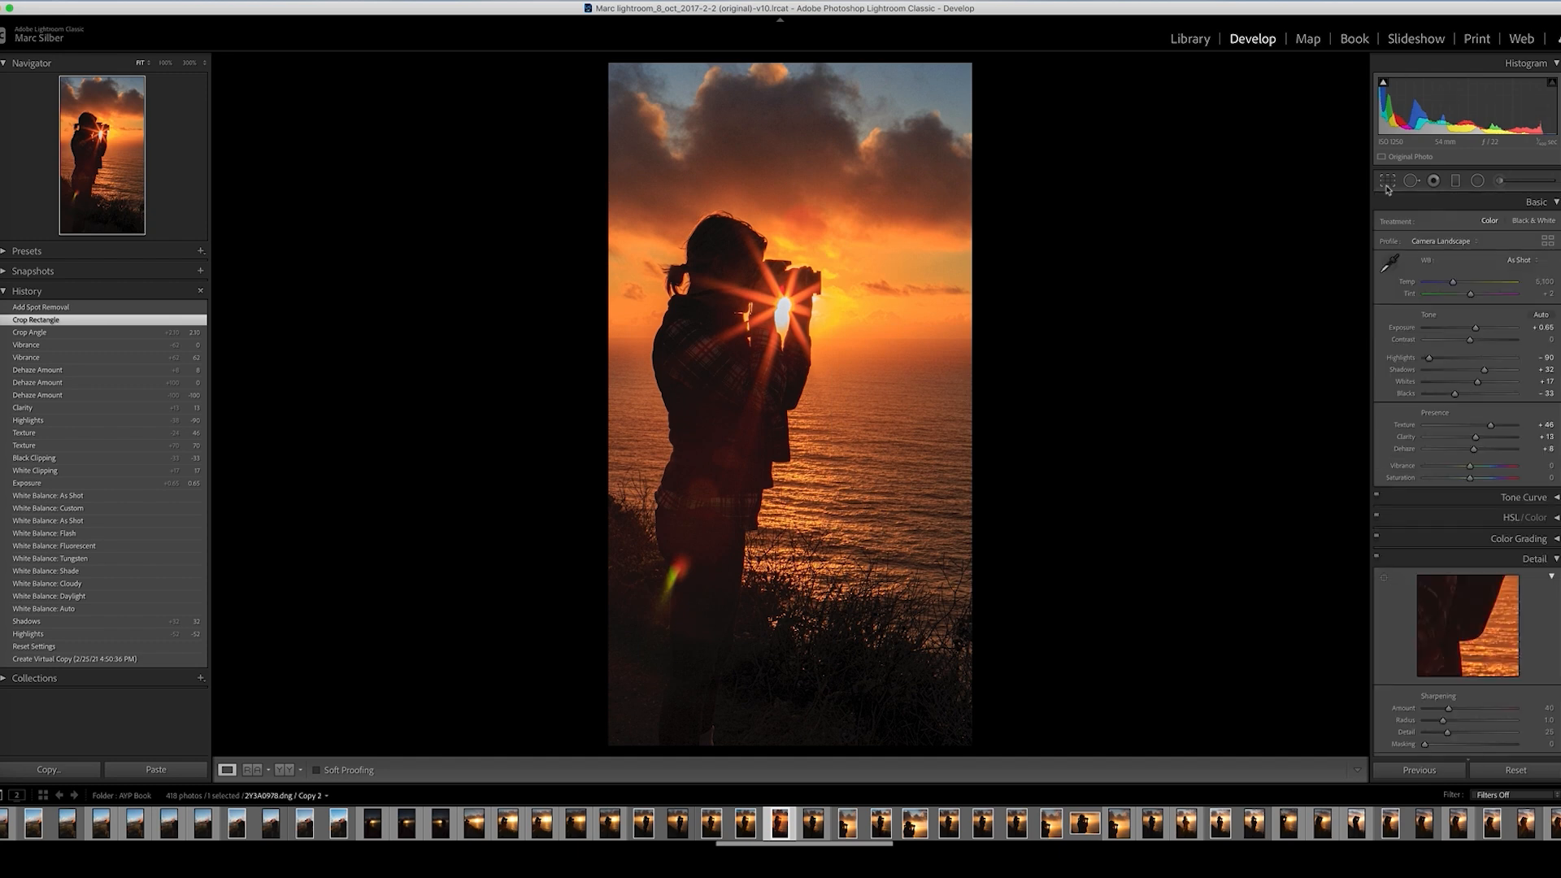
mouse_move(1387, 181)
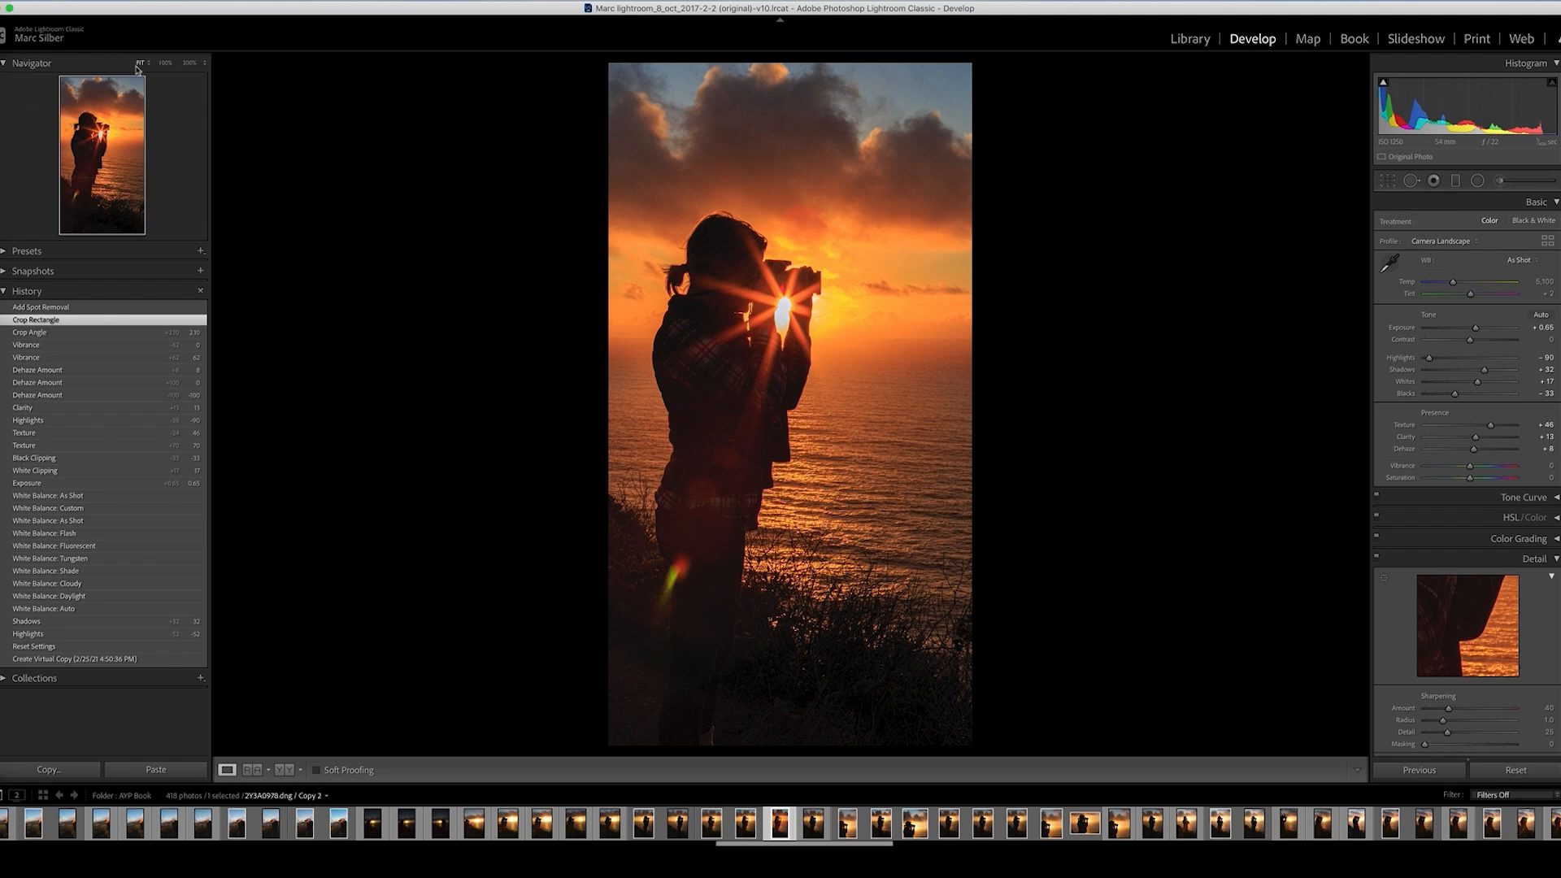
mouse_move(677, 130)
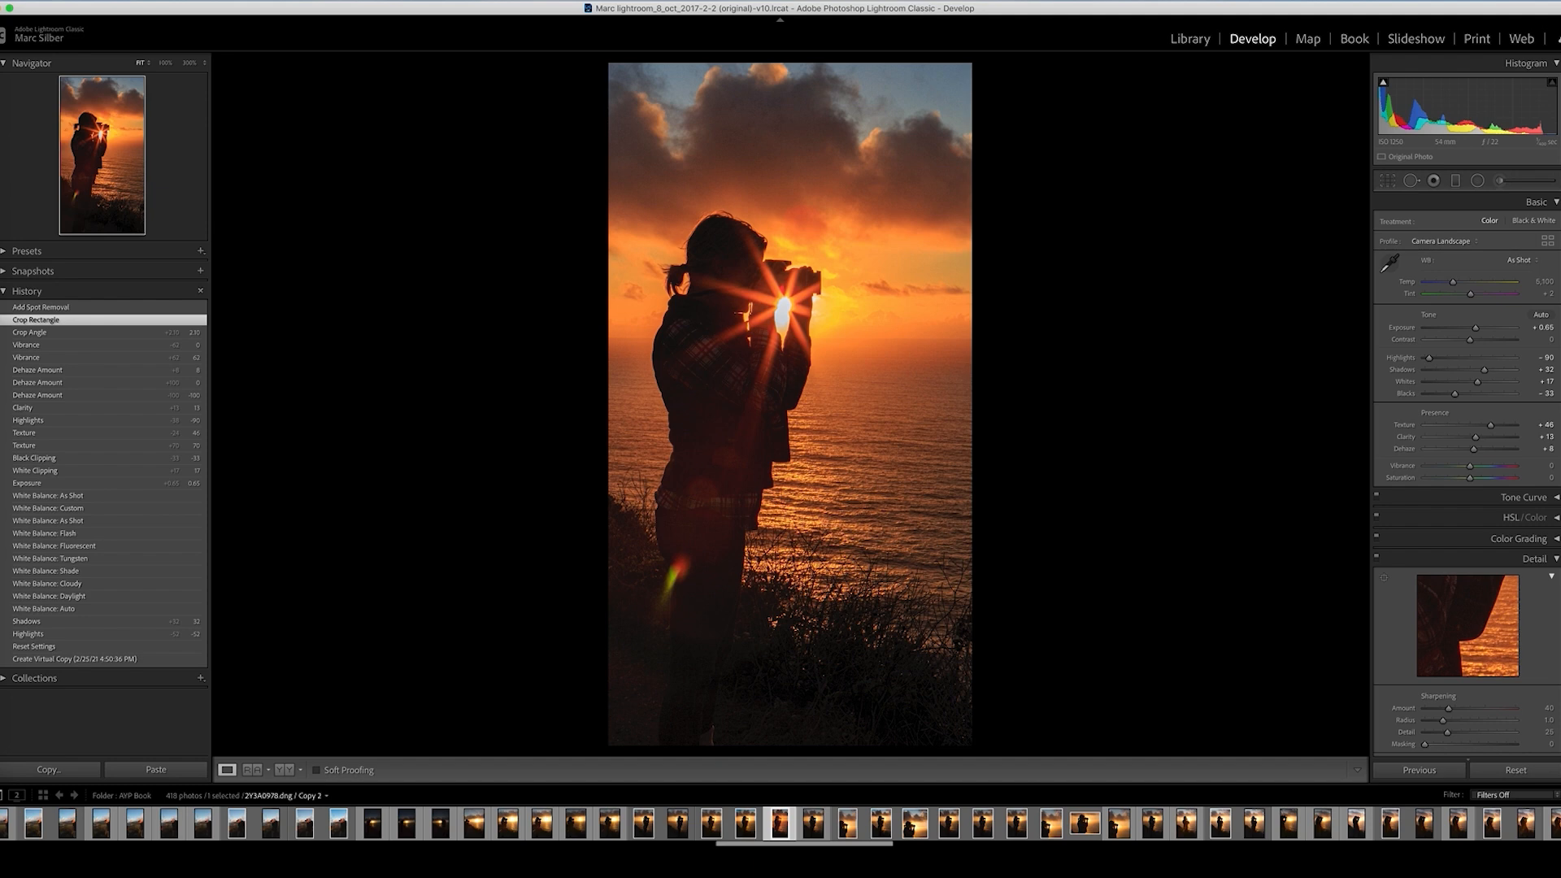
mouse_move(245, 179)
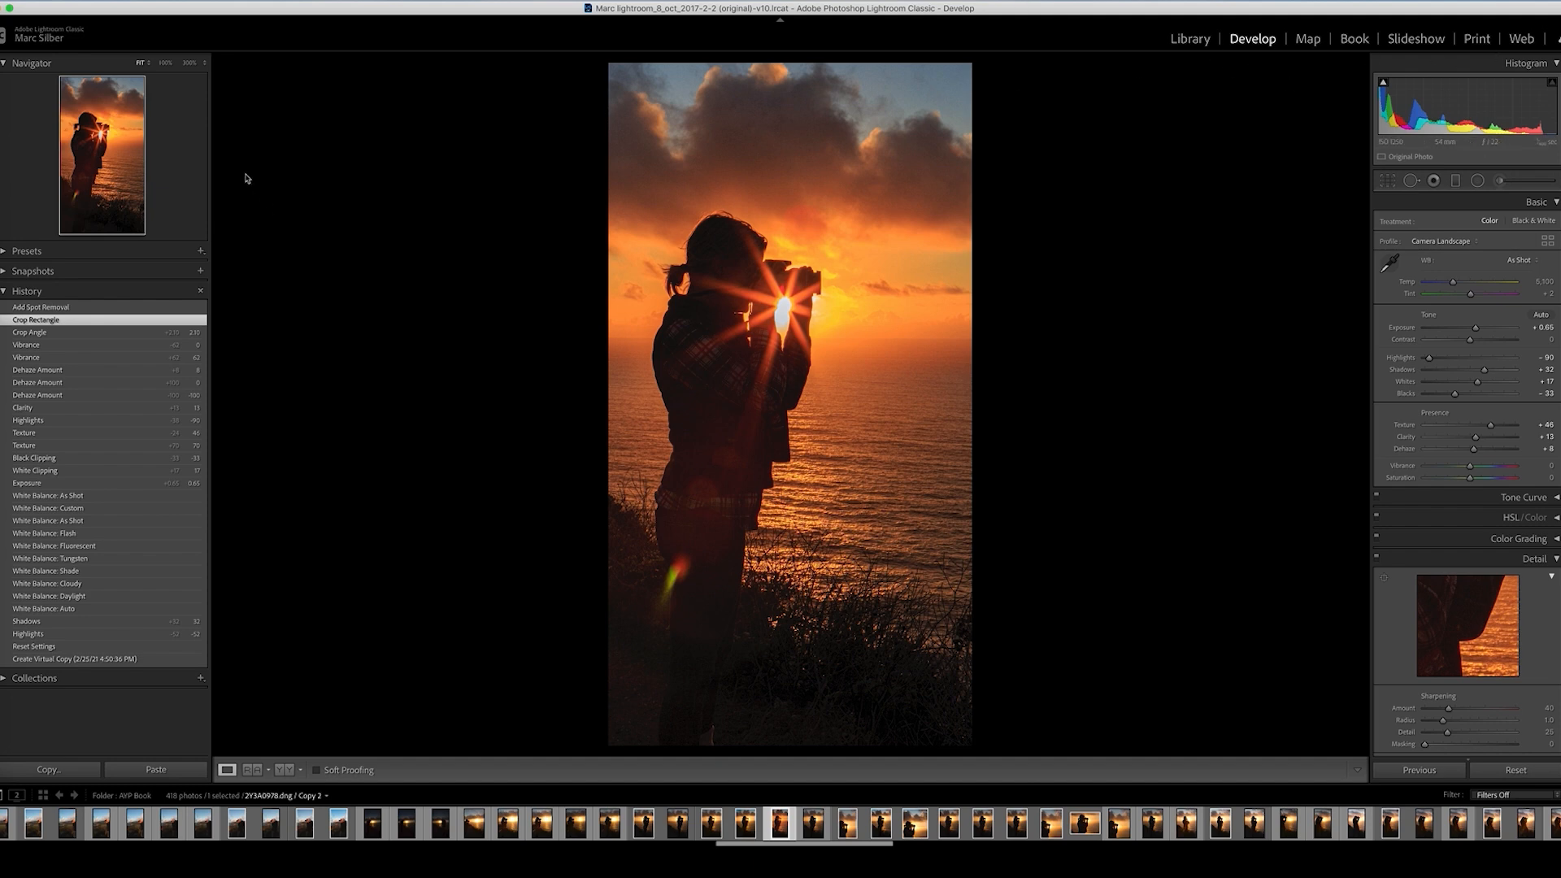
mouse_move(164, 93)
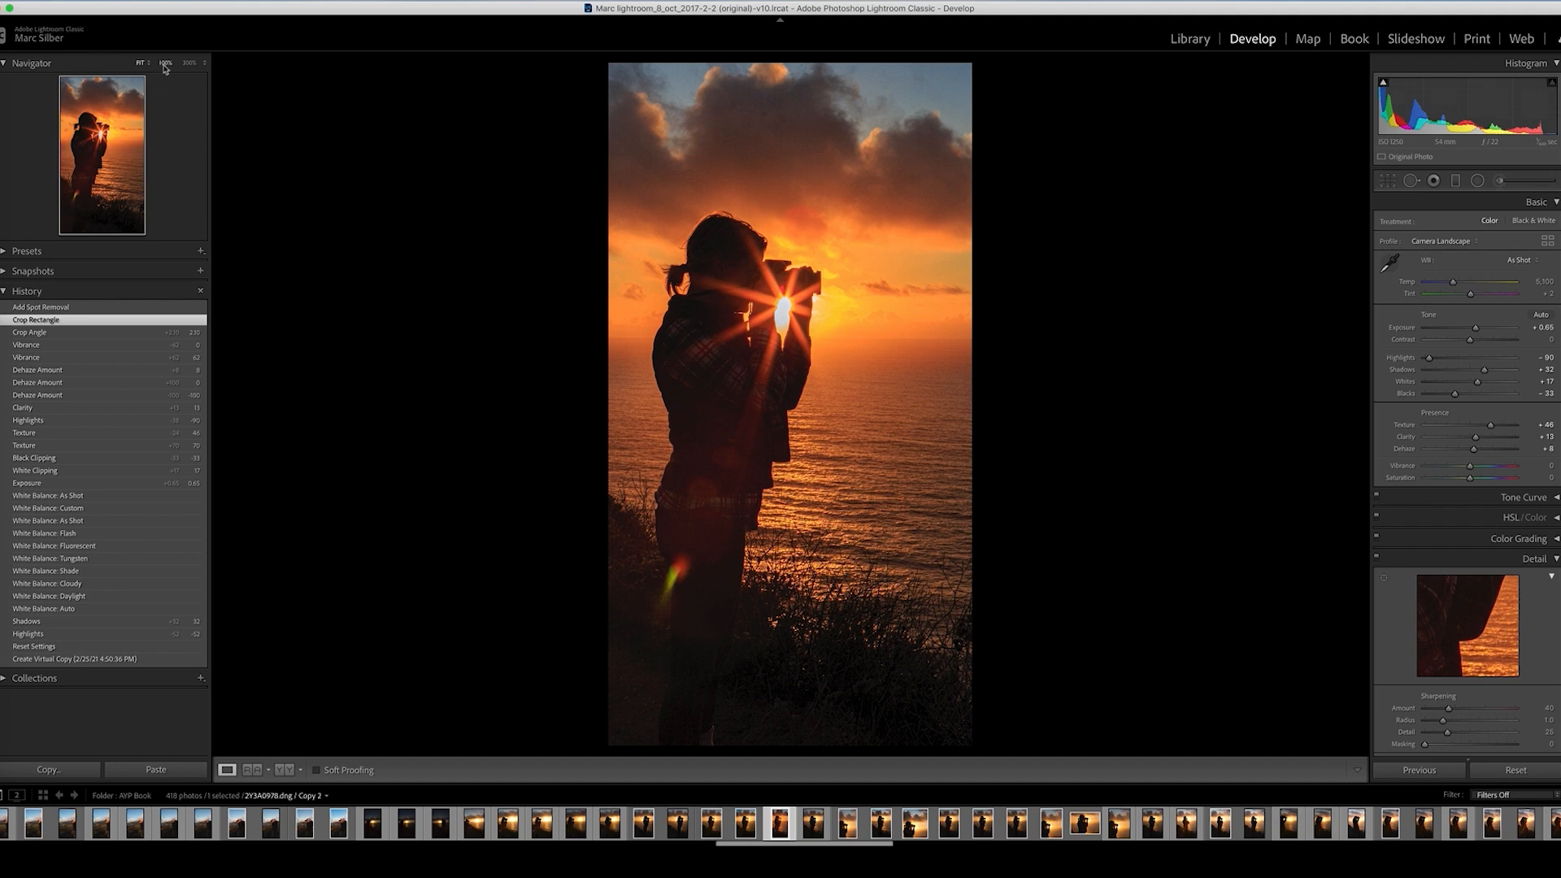
Zoom the sky and clouds to 100% magnification to hunt for sensor dust
left_click(166, 63)
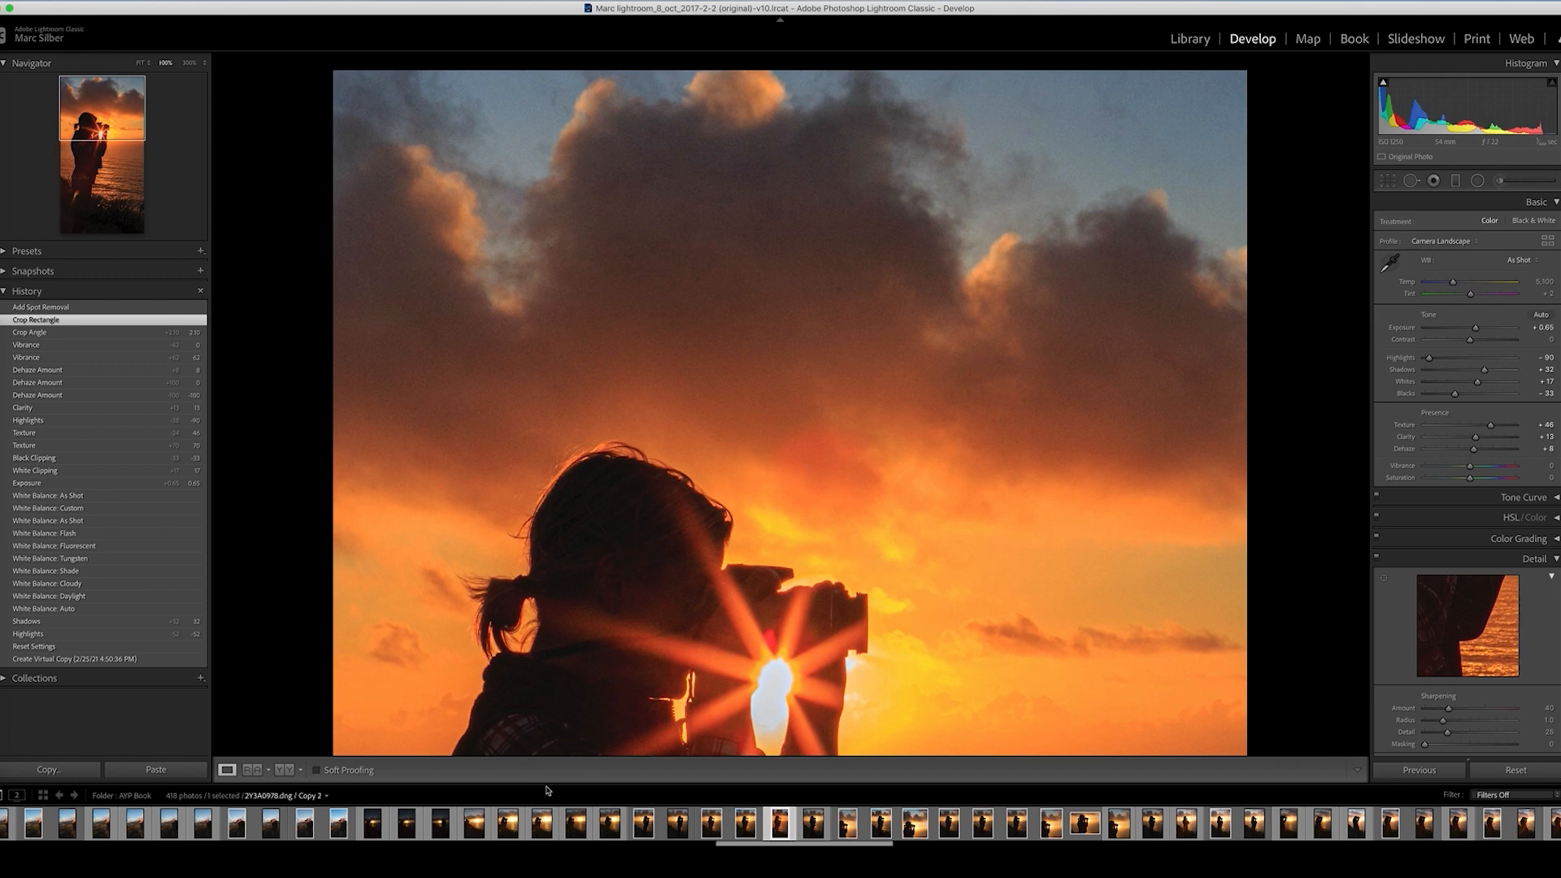
mouse_move(863, 378)
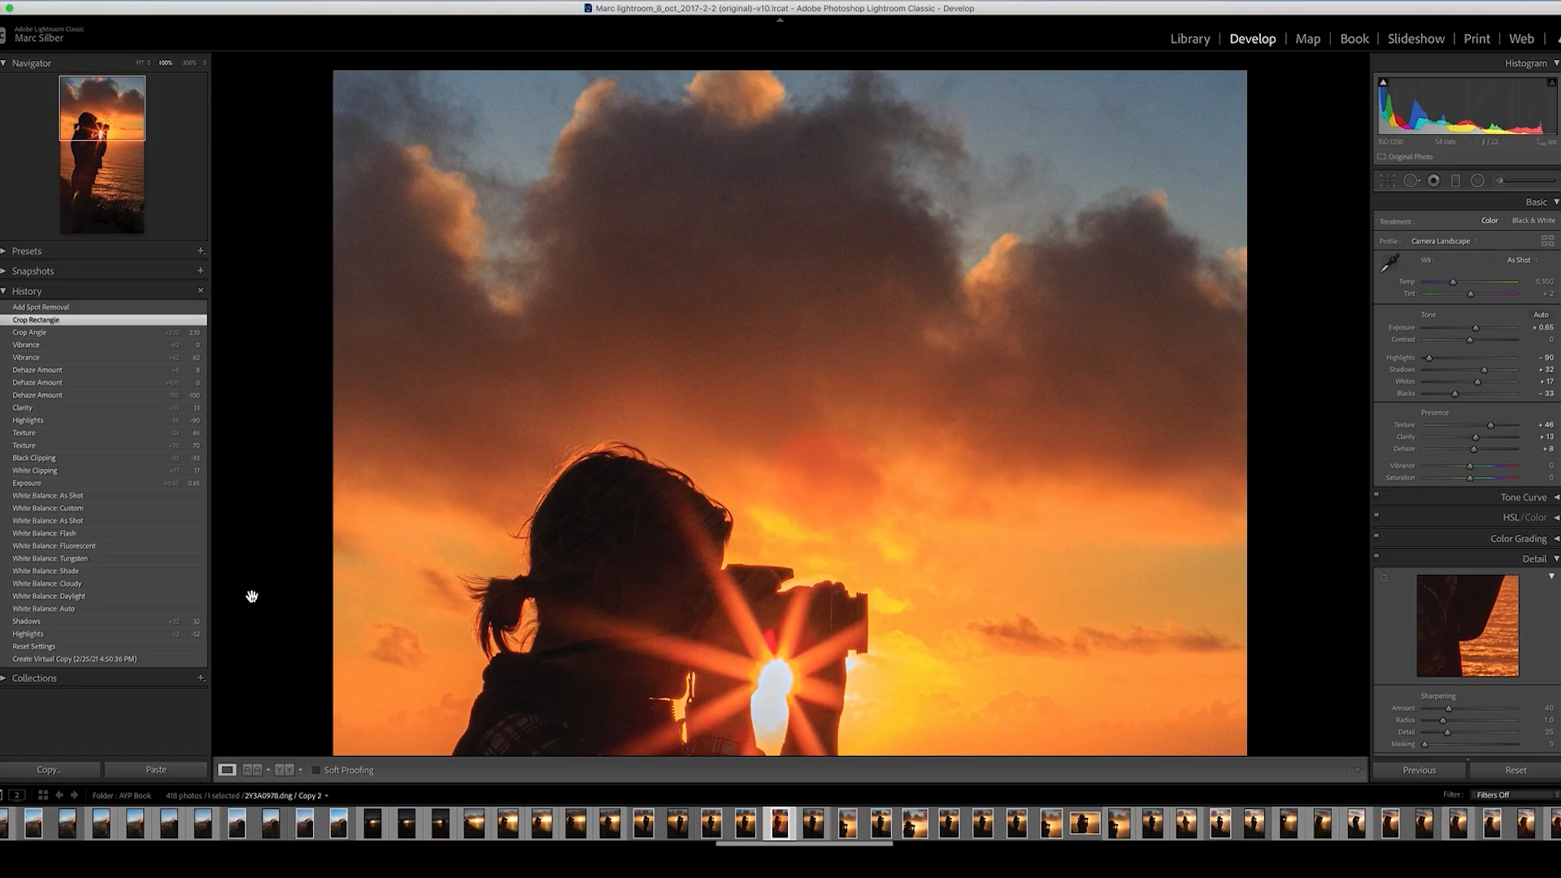
mouse_move(913, 686)
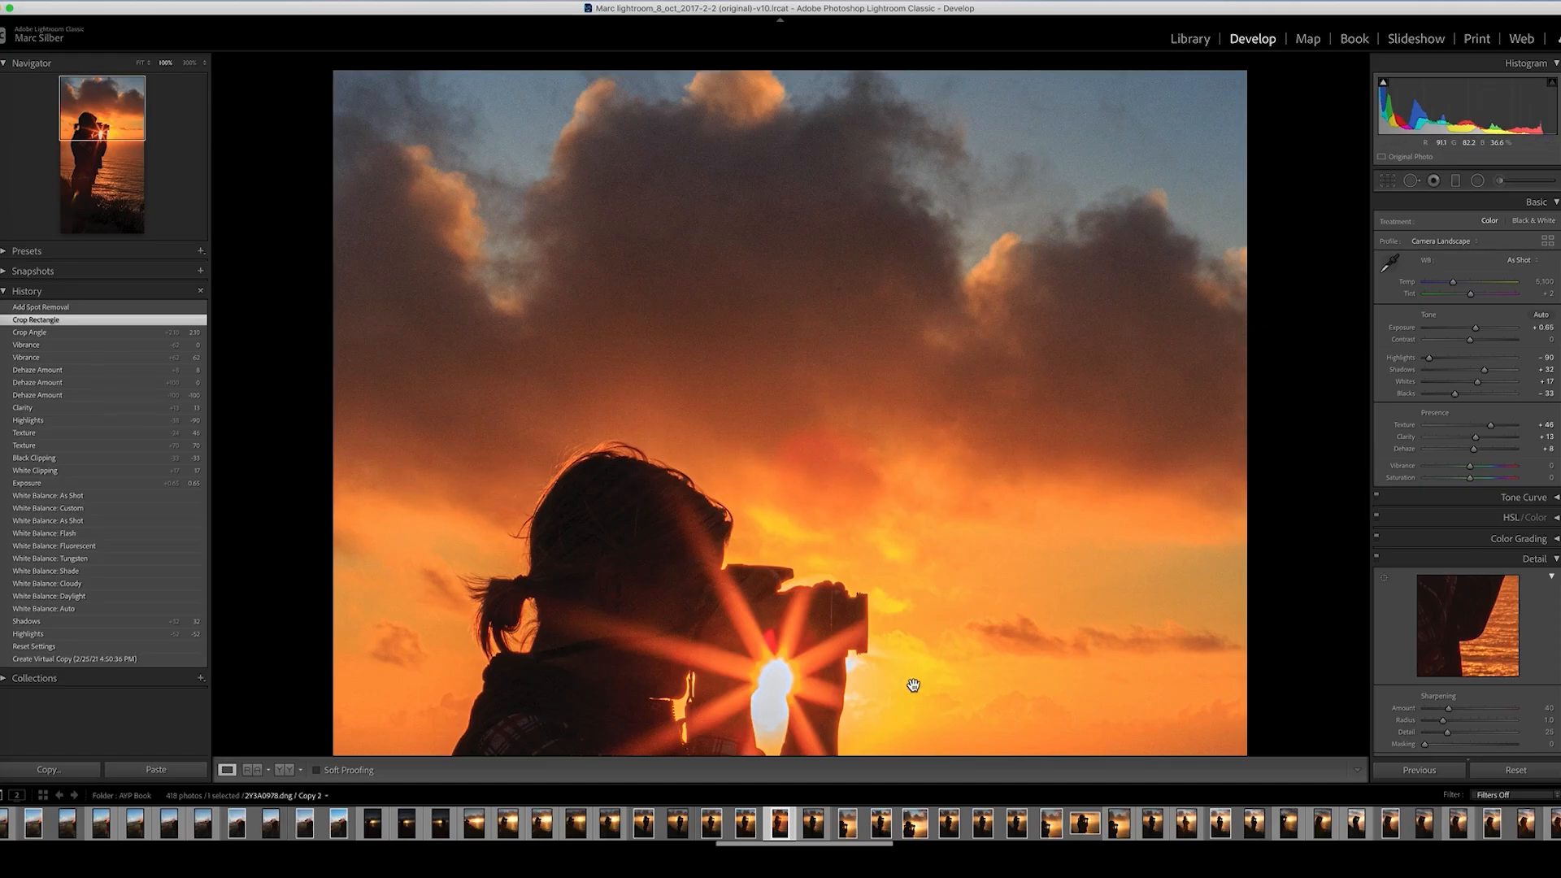
mouse_move(1406, 181)
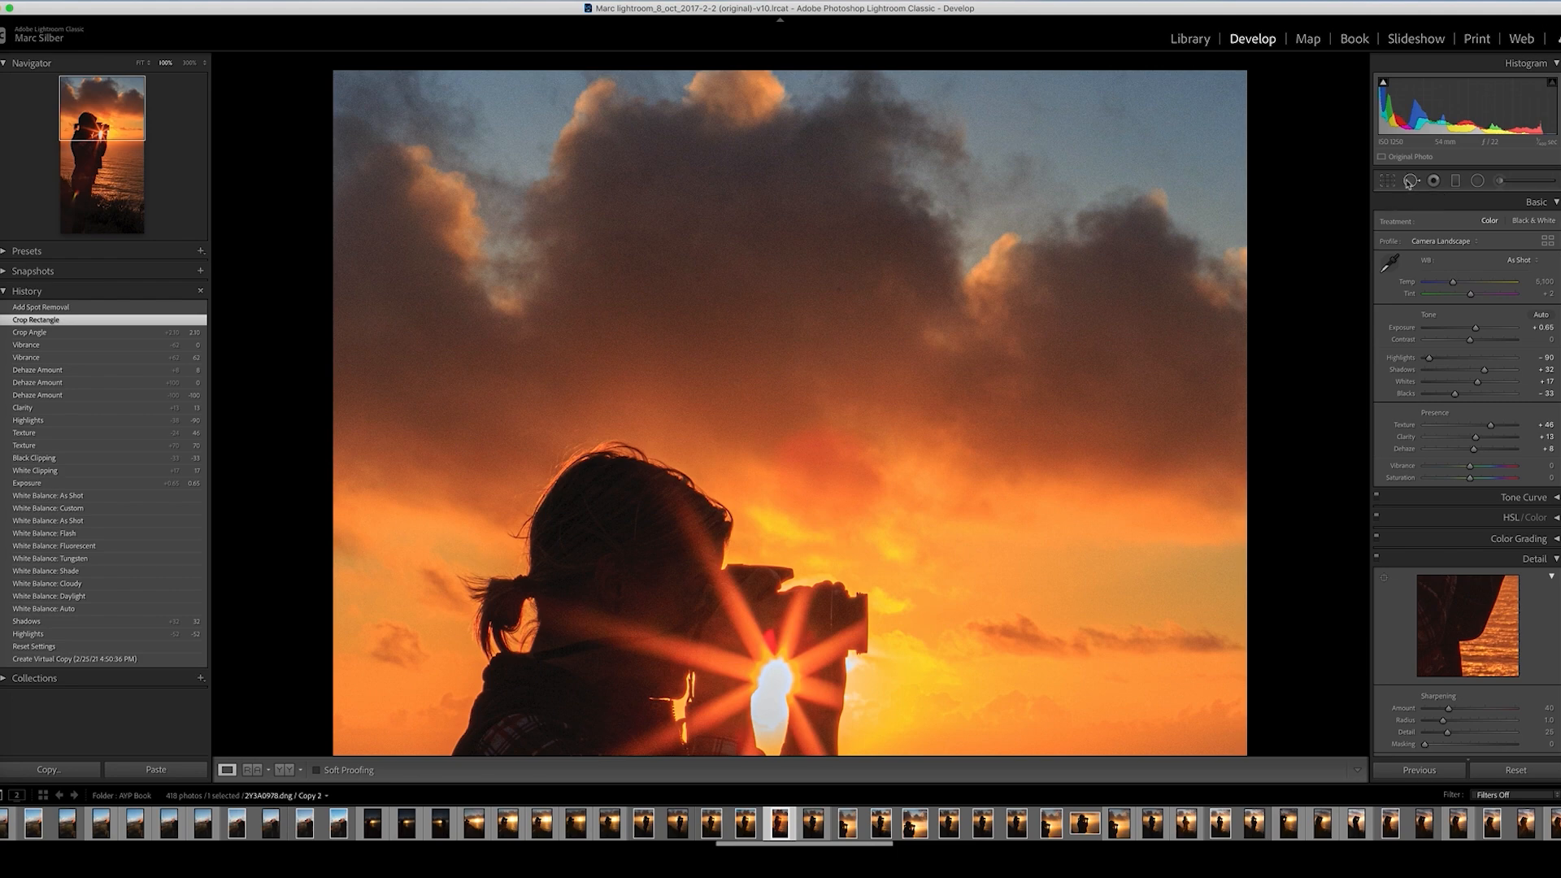
Heal the dust speck above the head, adjust its sample source, and revert to the earlier spot-removal state
left_click(1411, 180)
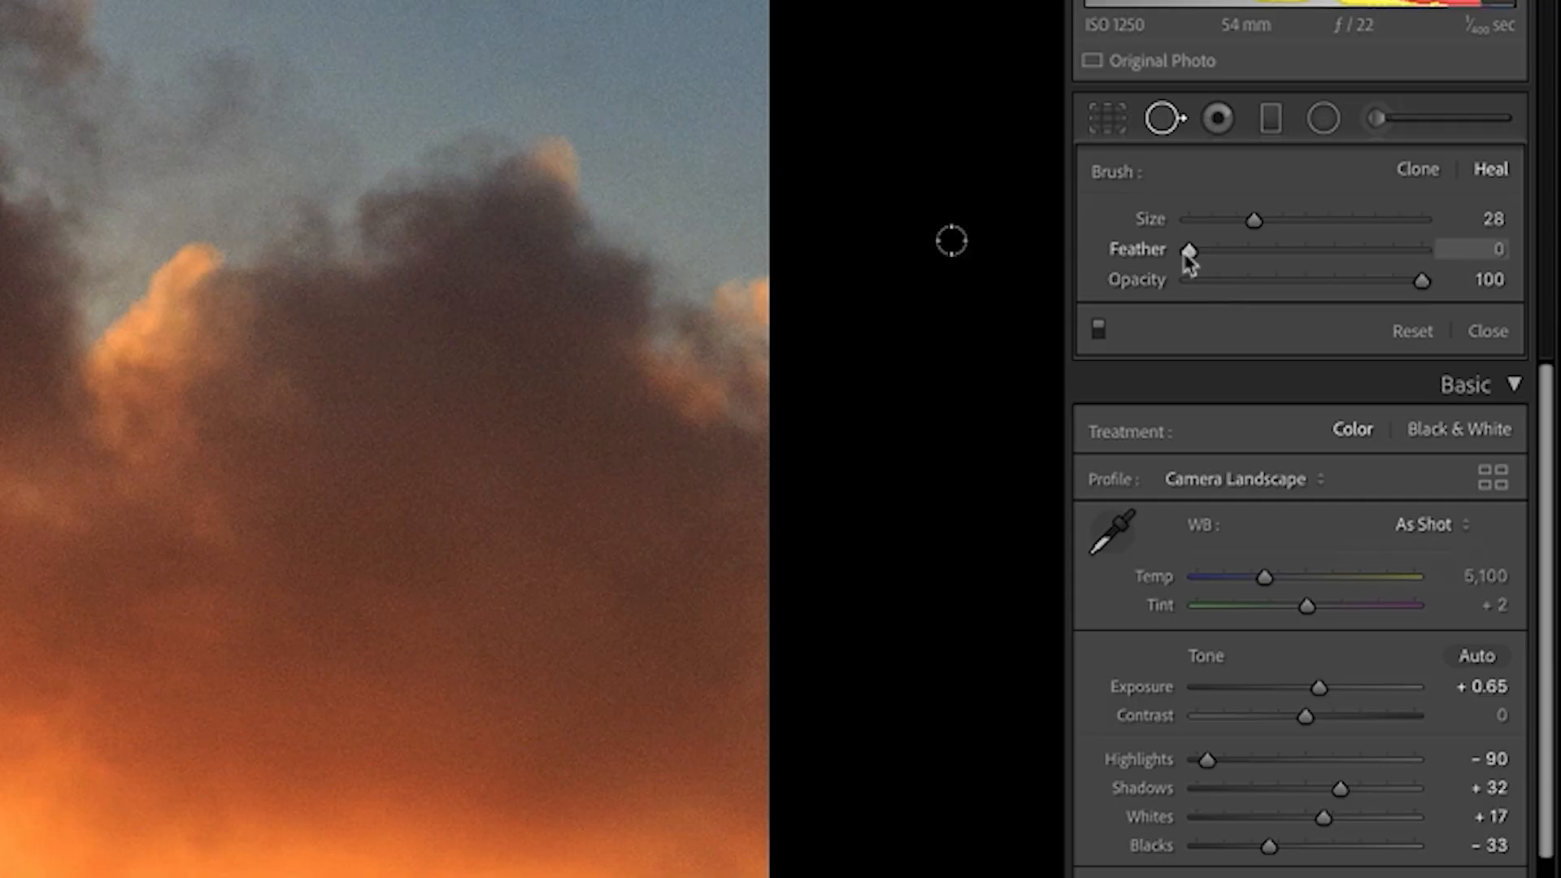
mouse_move(1429, 281)
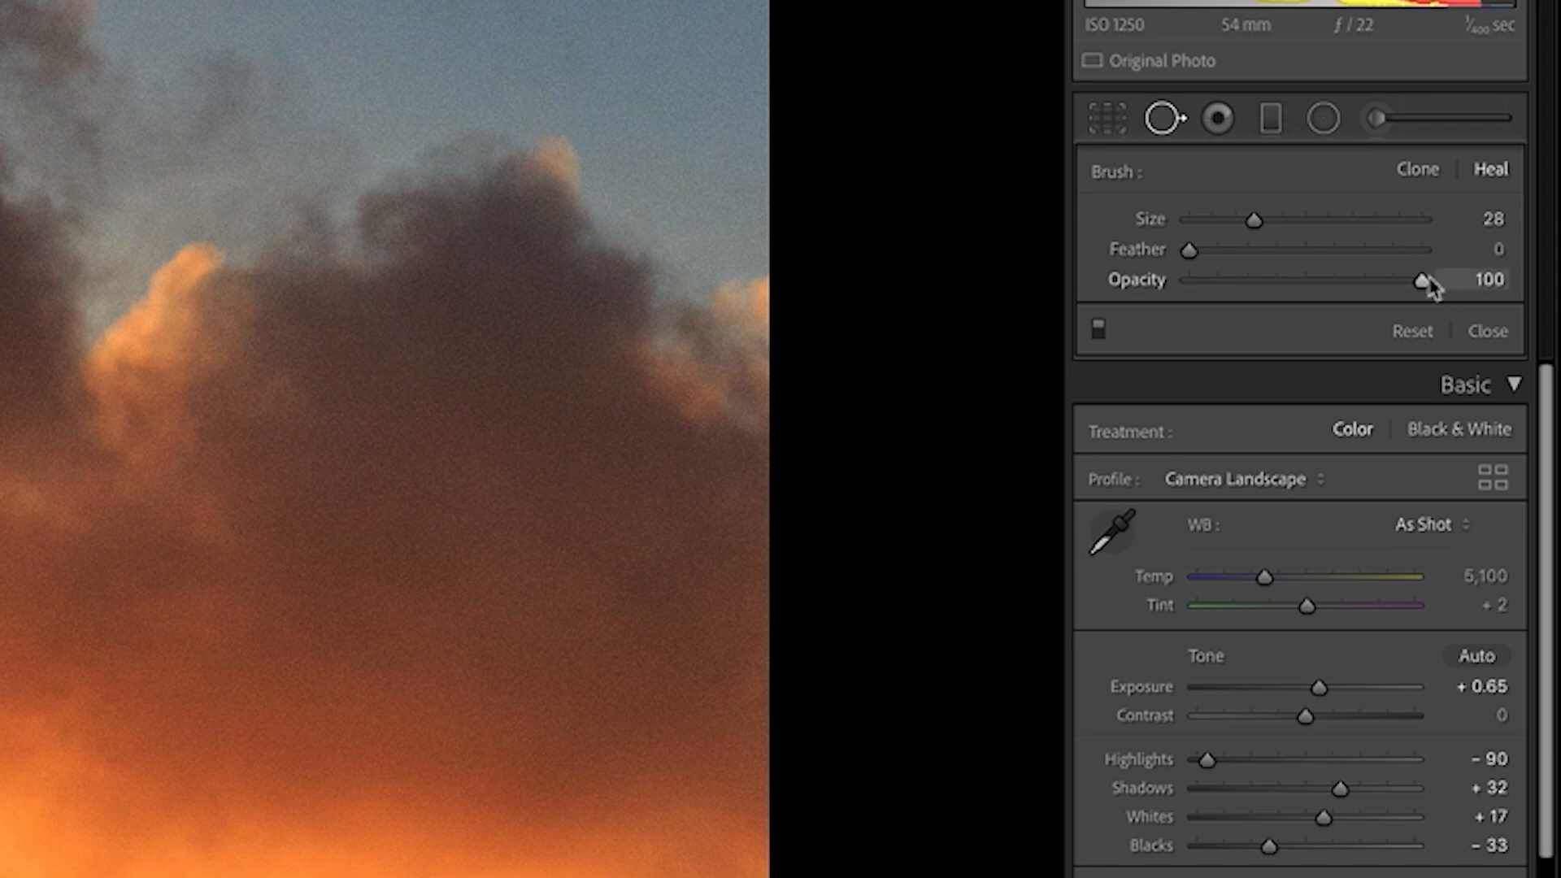
mouse_move(1073, 356)
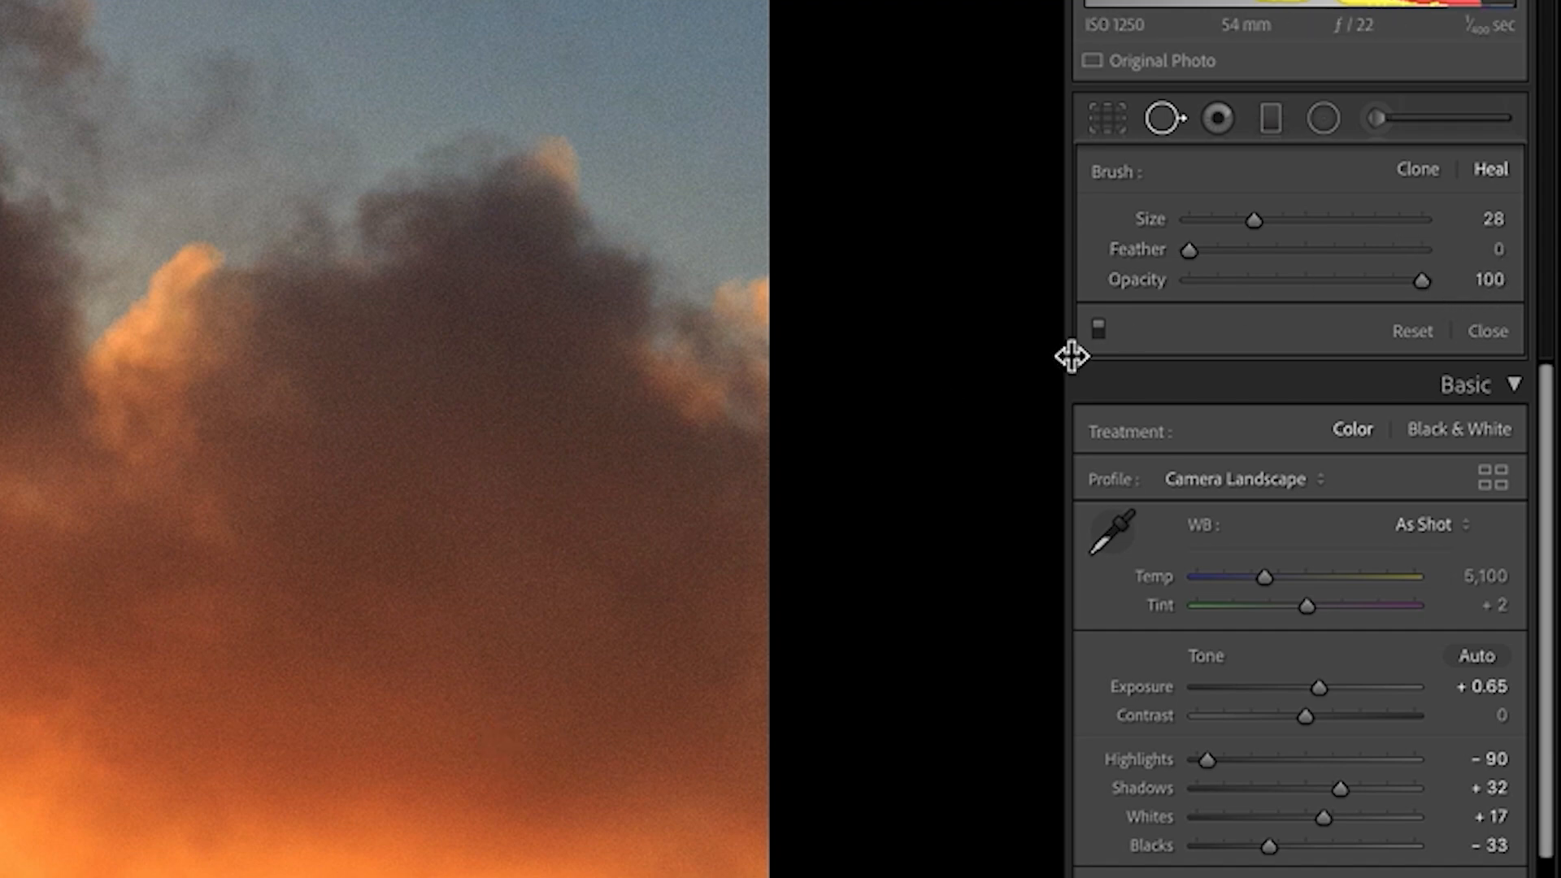
mouse_move(449, 810)
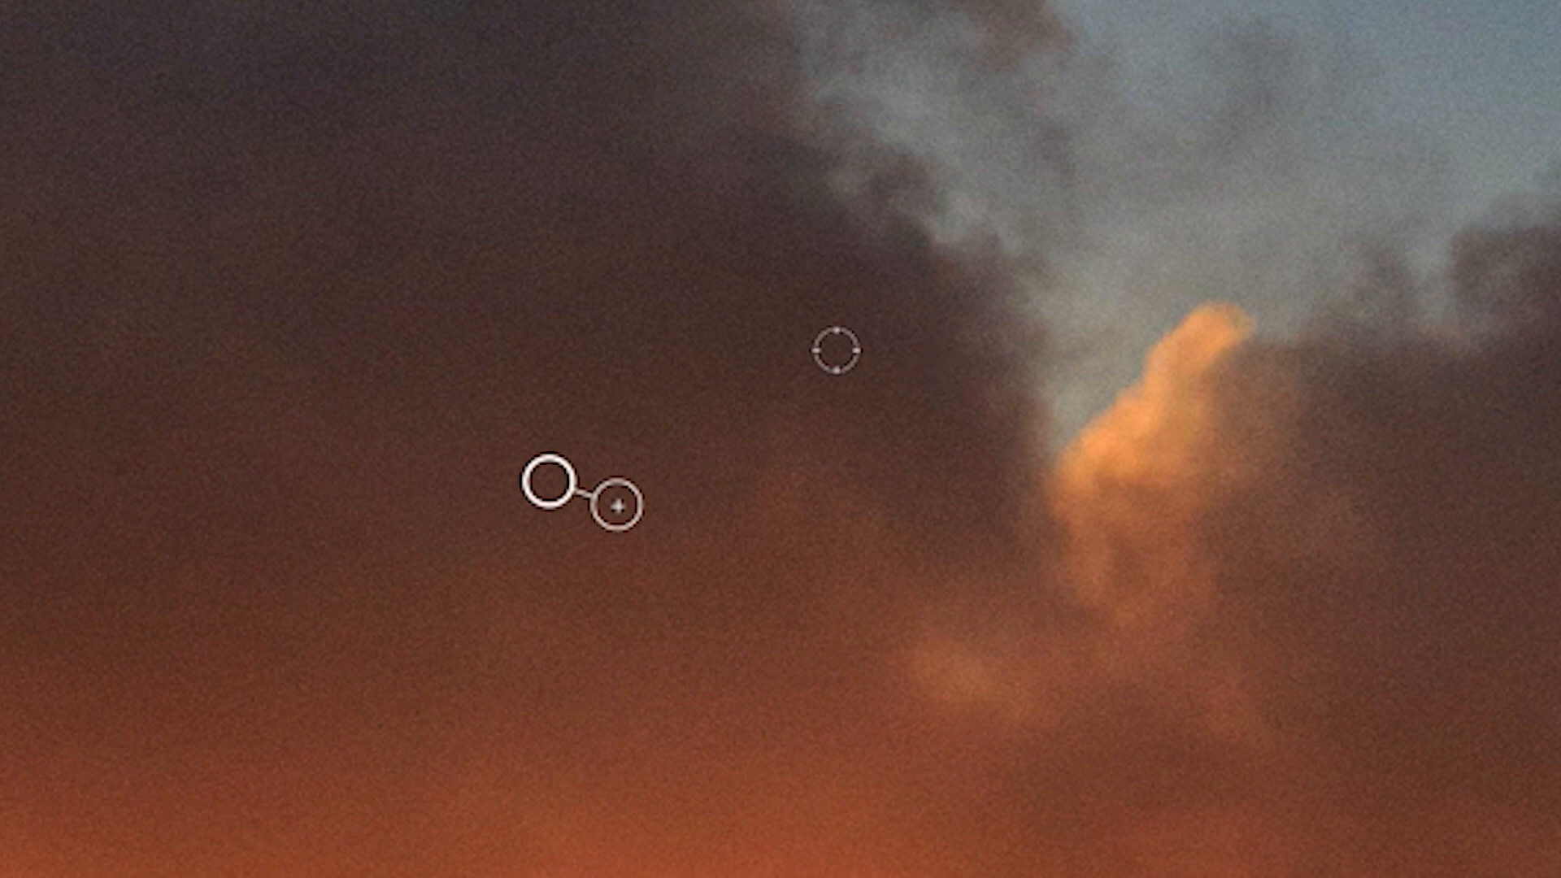
mouse_move(662, 499)
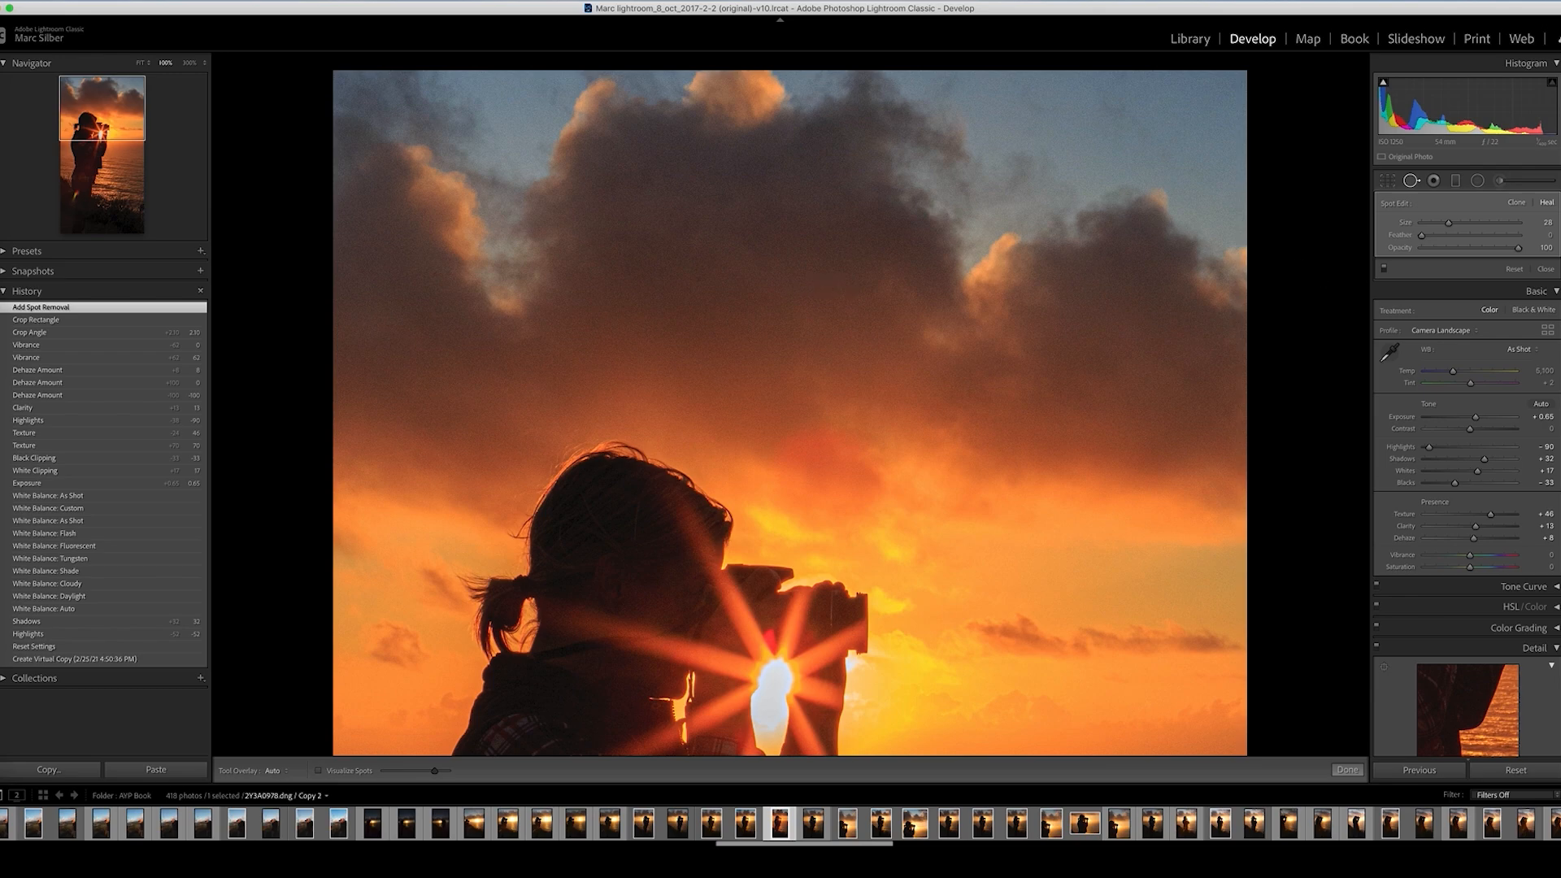
mouse_move(827, 270)
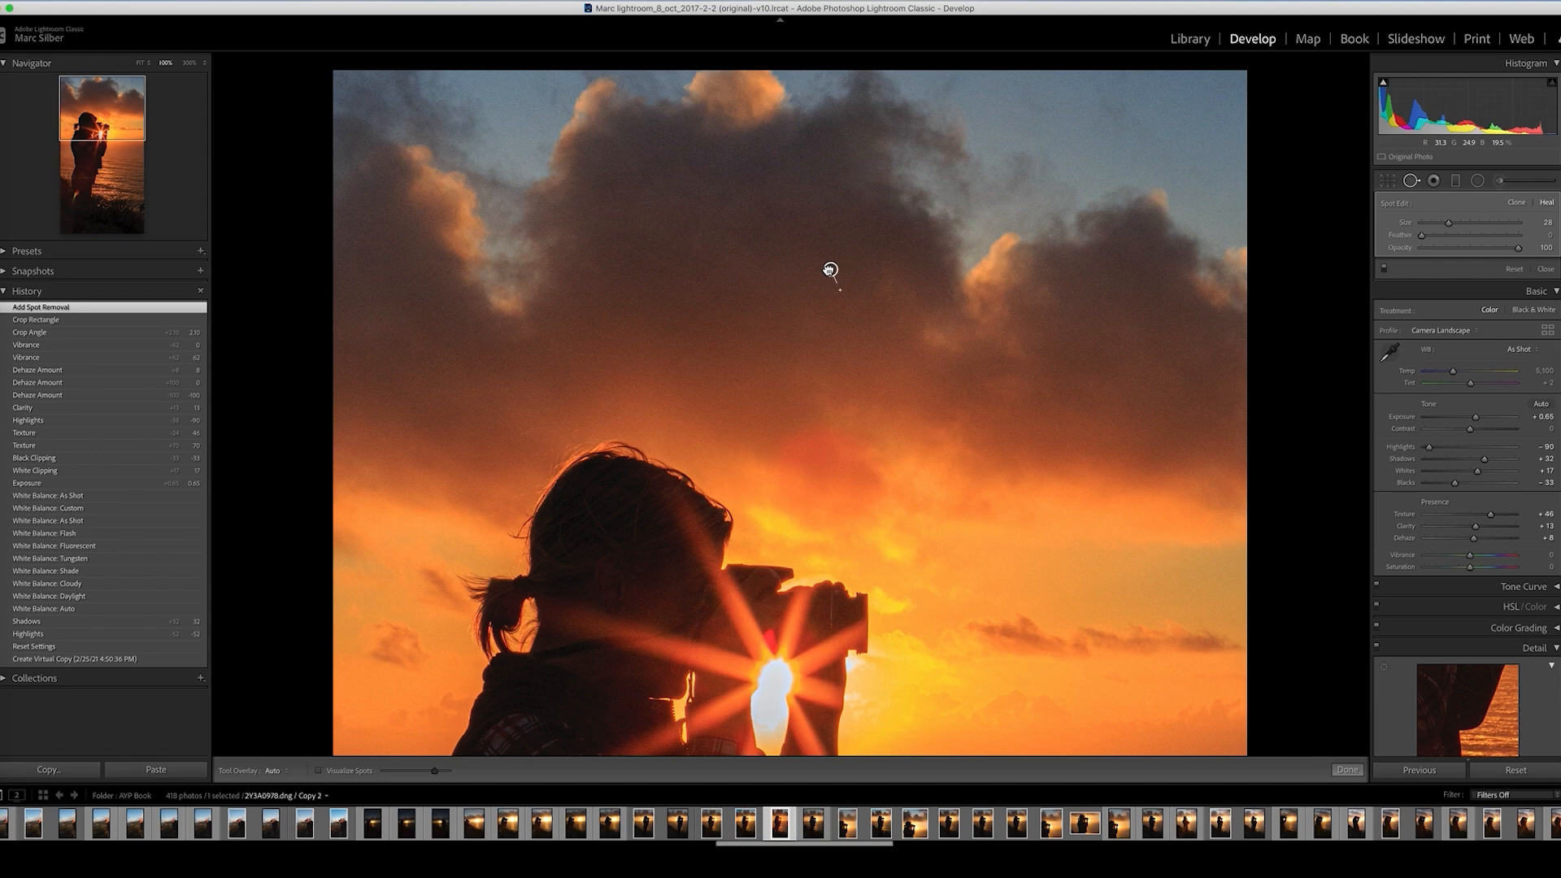
mouse_move(828, 273)
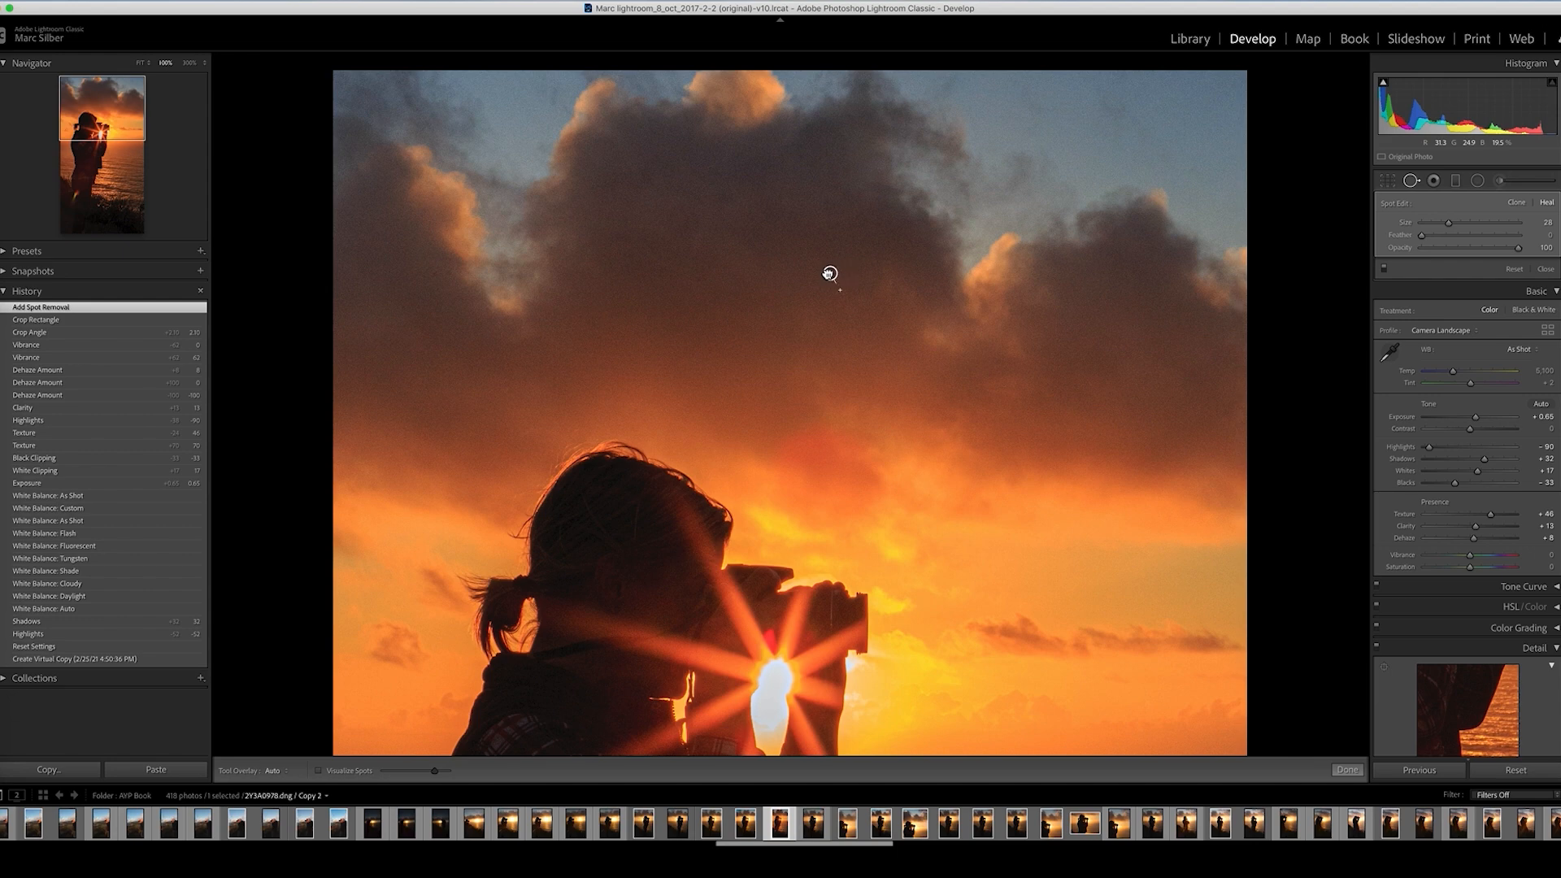
mouse_move(826, 286)
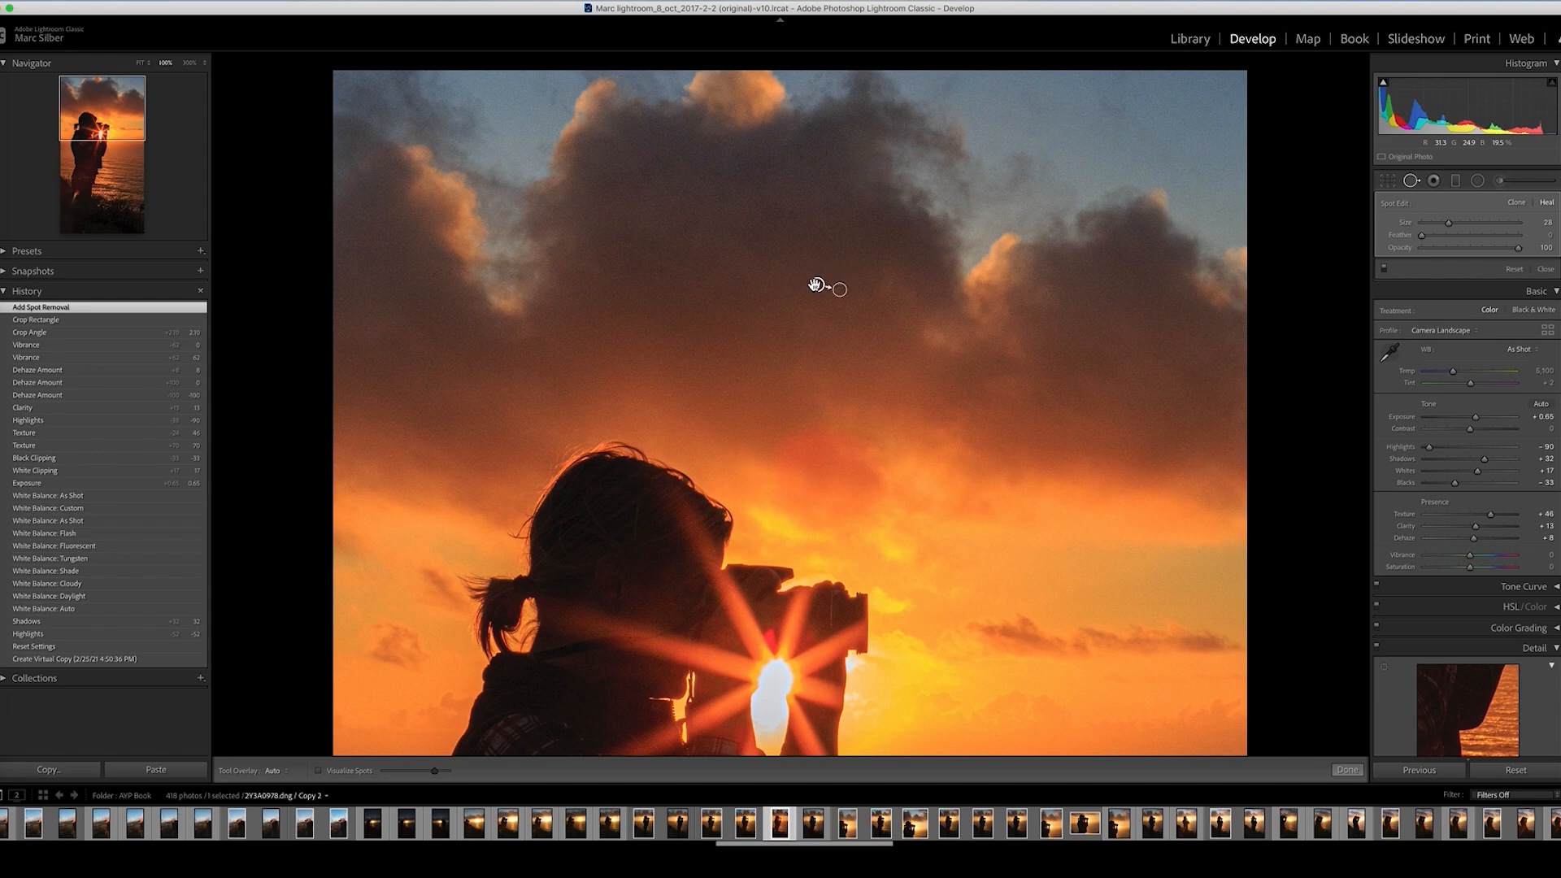
left_click(816, 286)
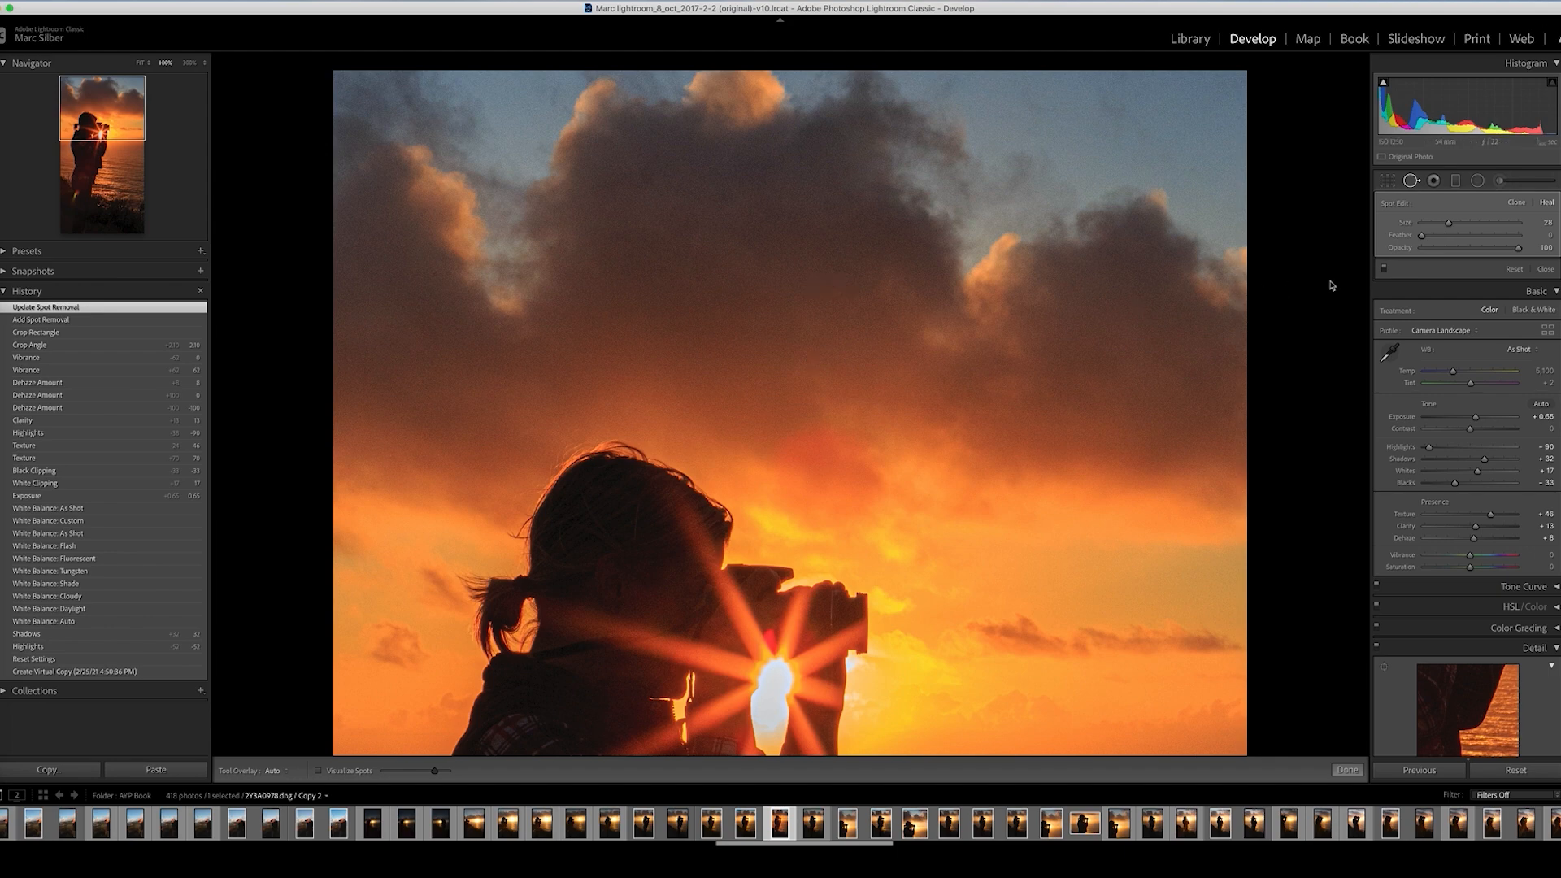
mouse_move(1320, 269)
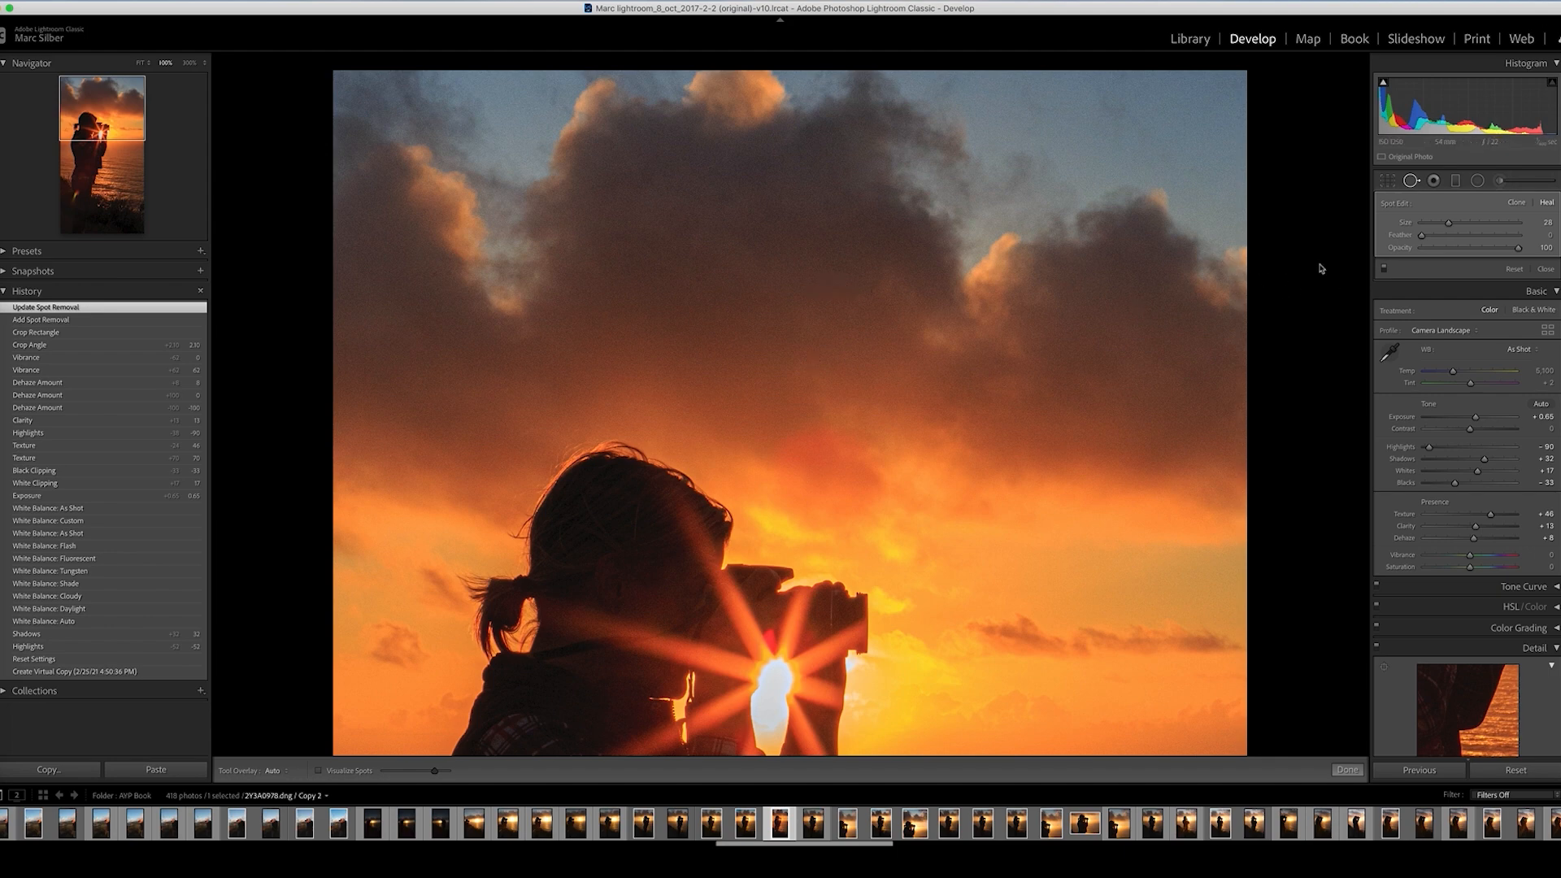
left_click(821, 286)
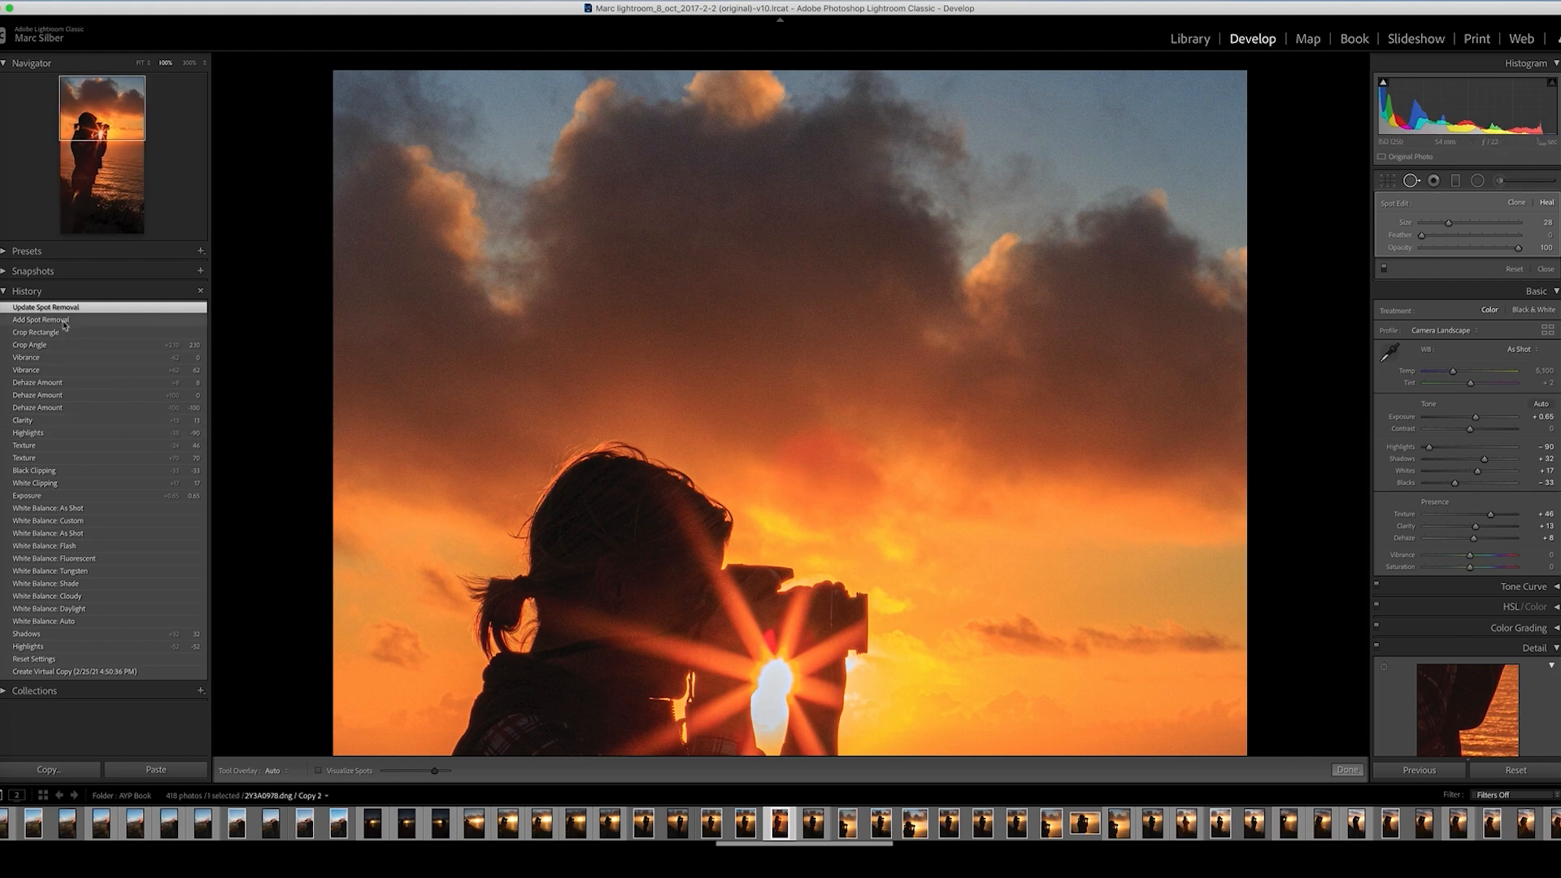
left_click(41, 321)
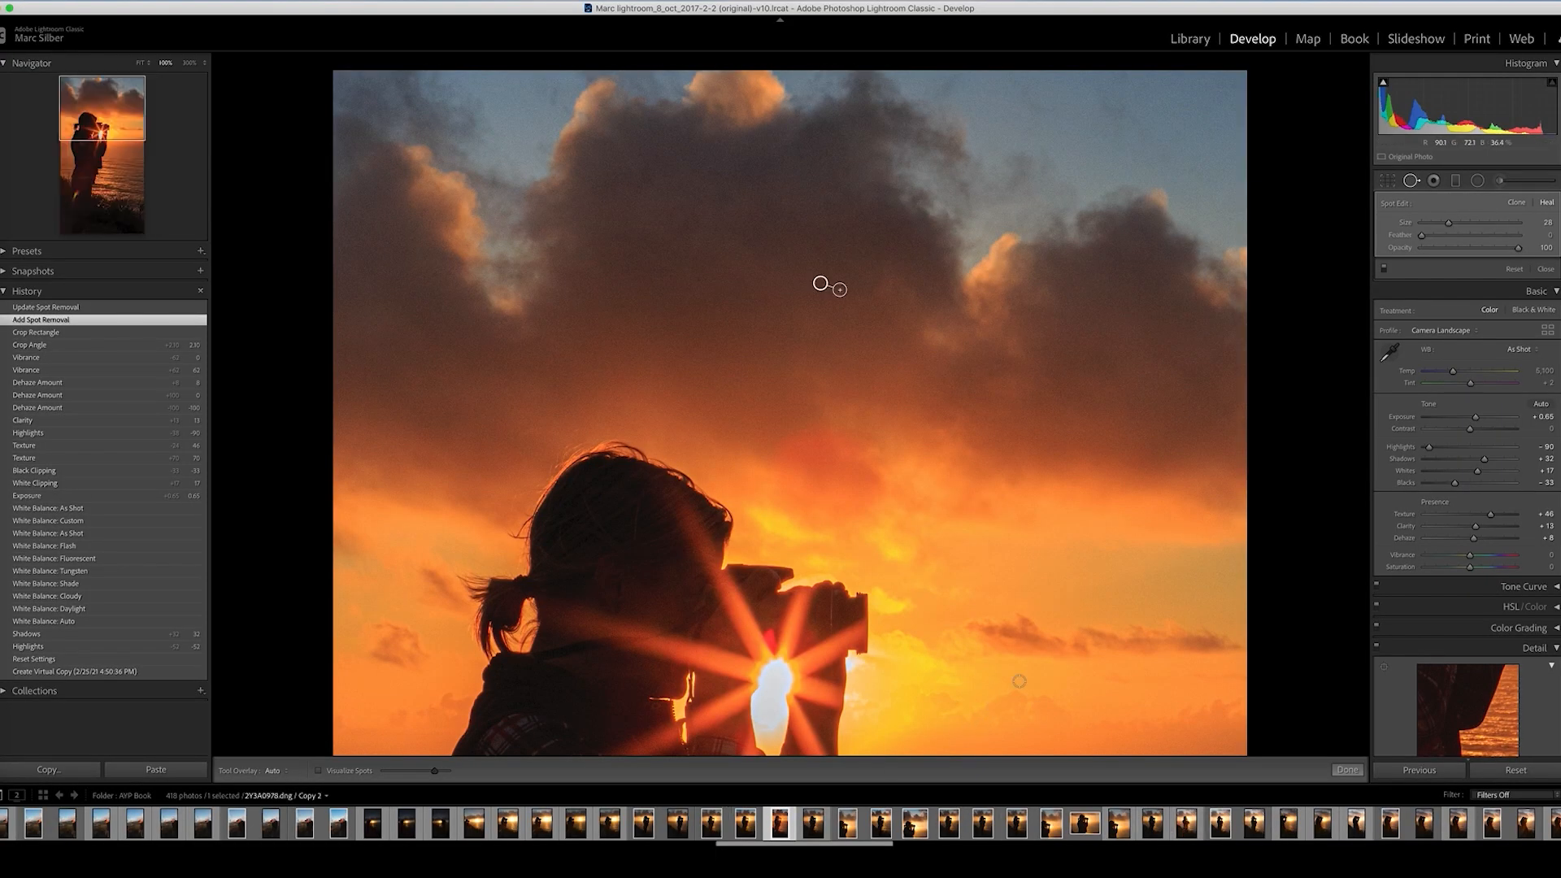
mouse_move(213, 554)
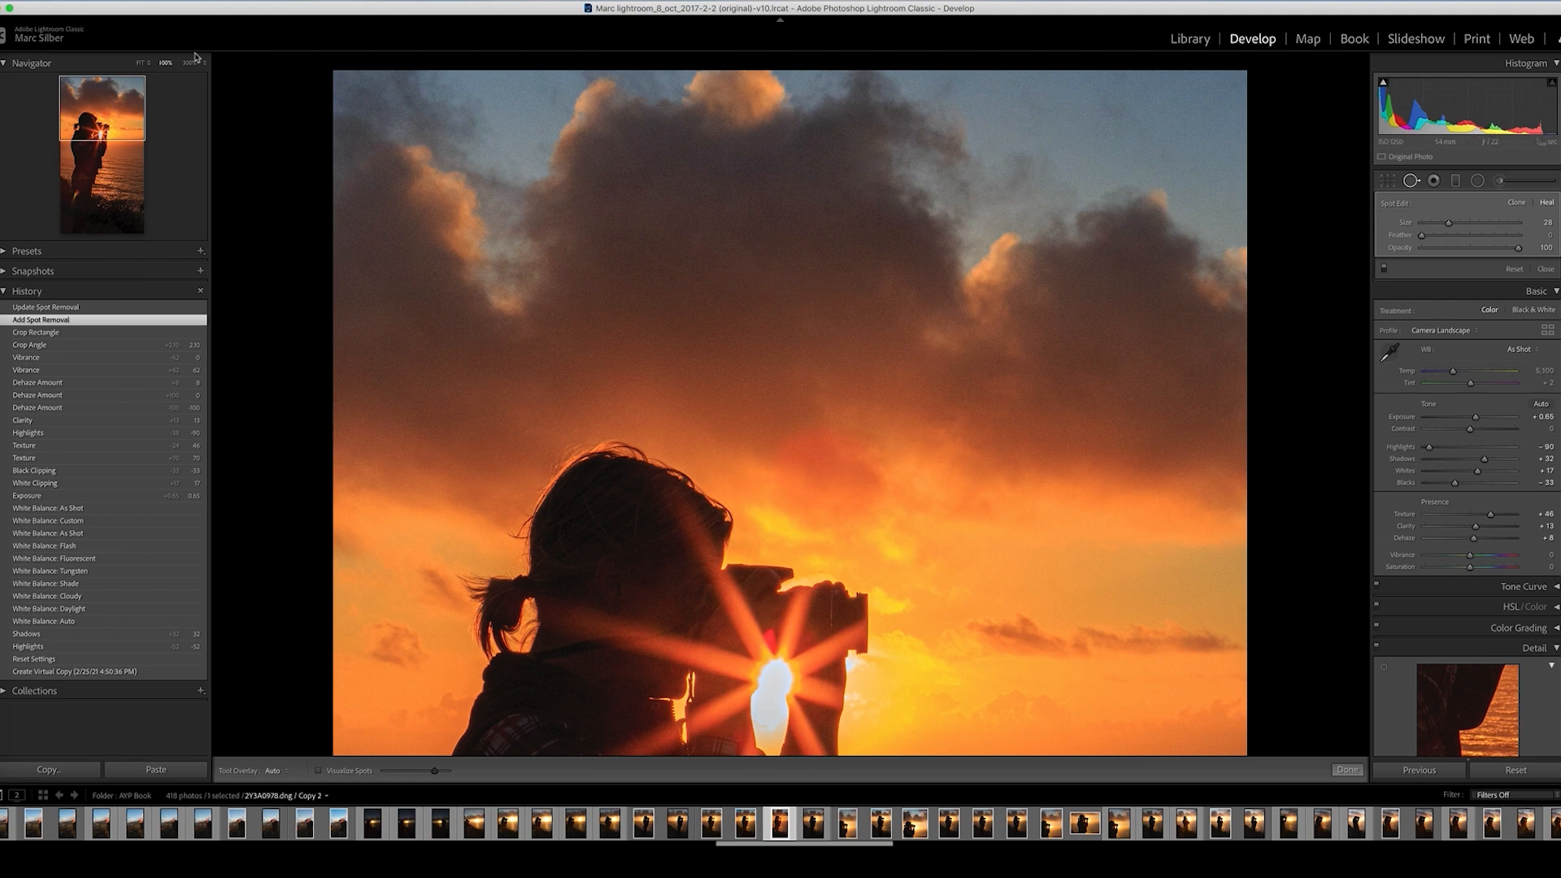
Inspect the clouds at 300%, heal a second dust speck, and return to 100%
left_click(189, 62)
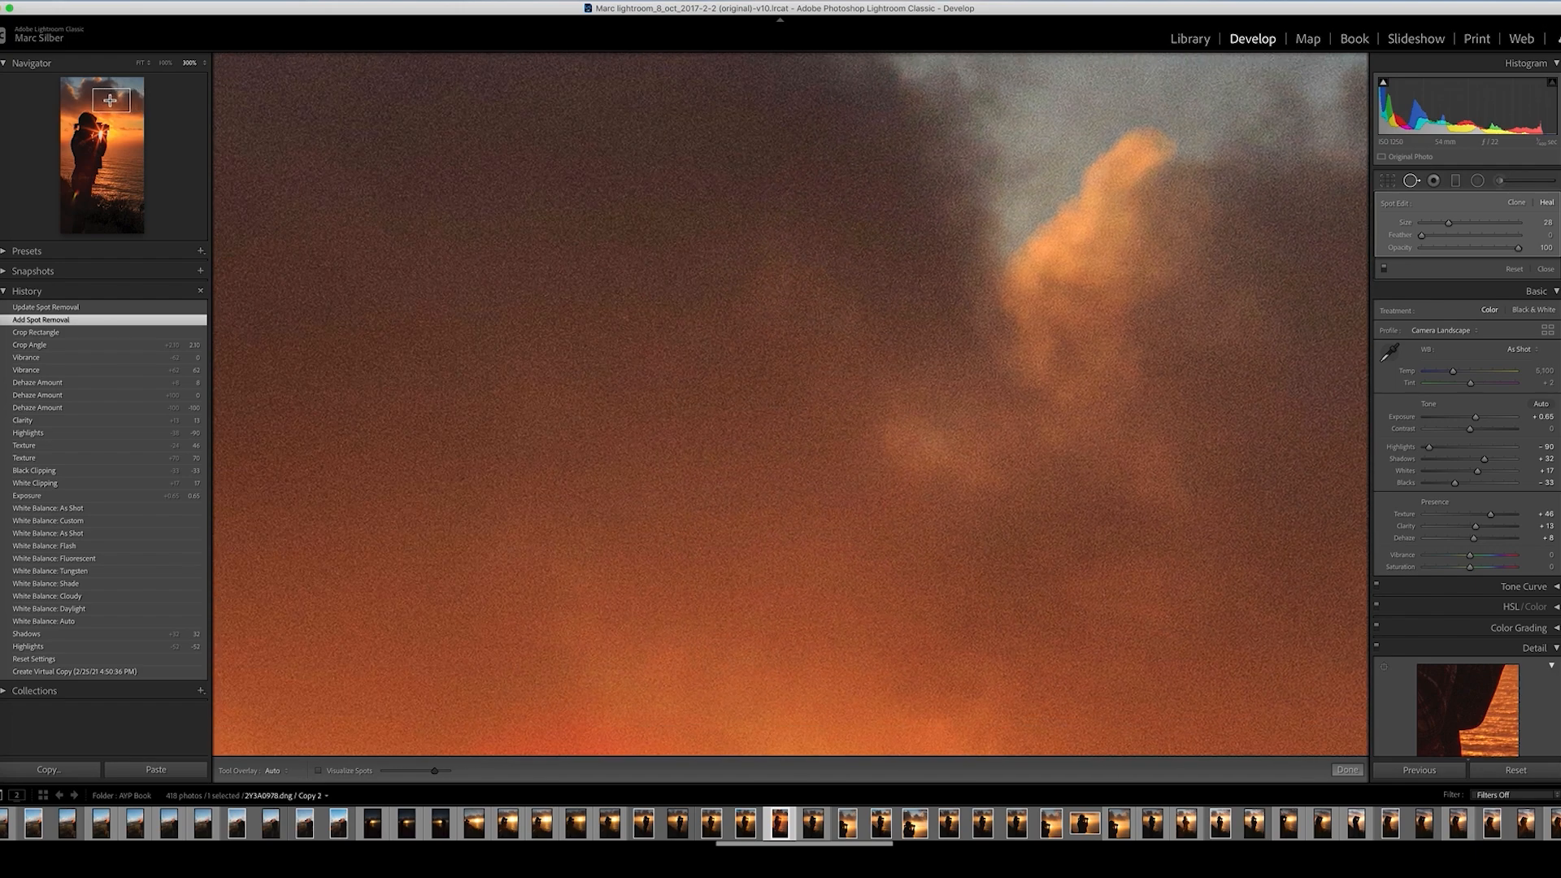
left_click(163, 63)
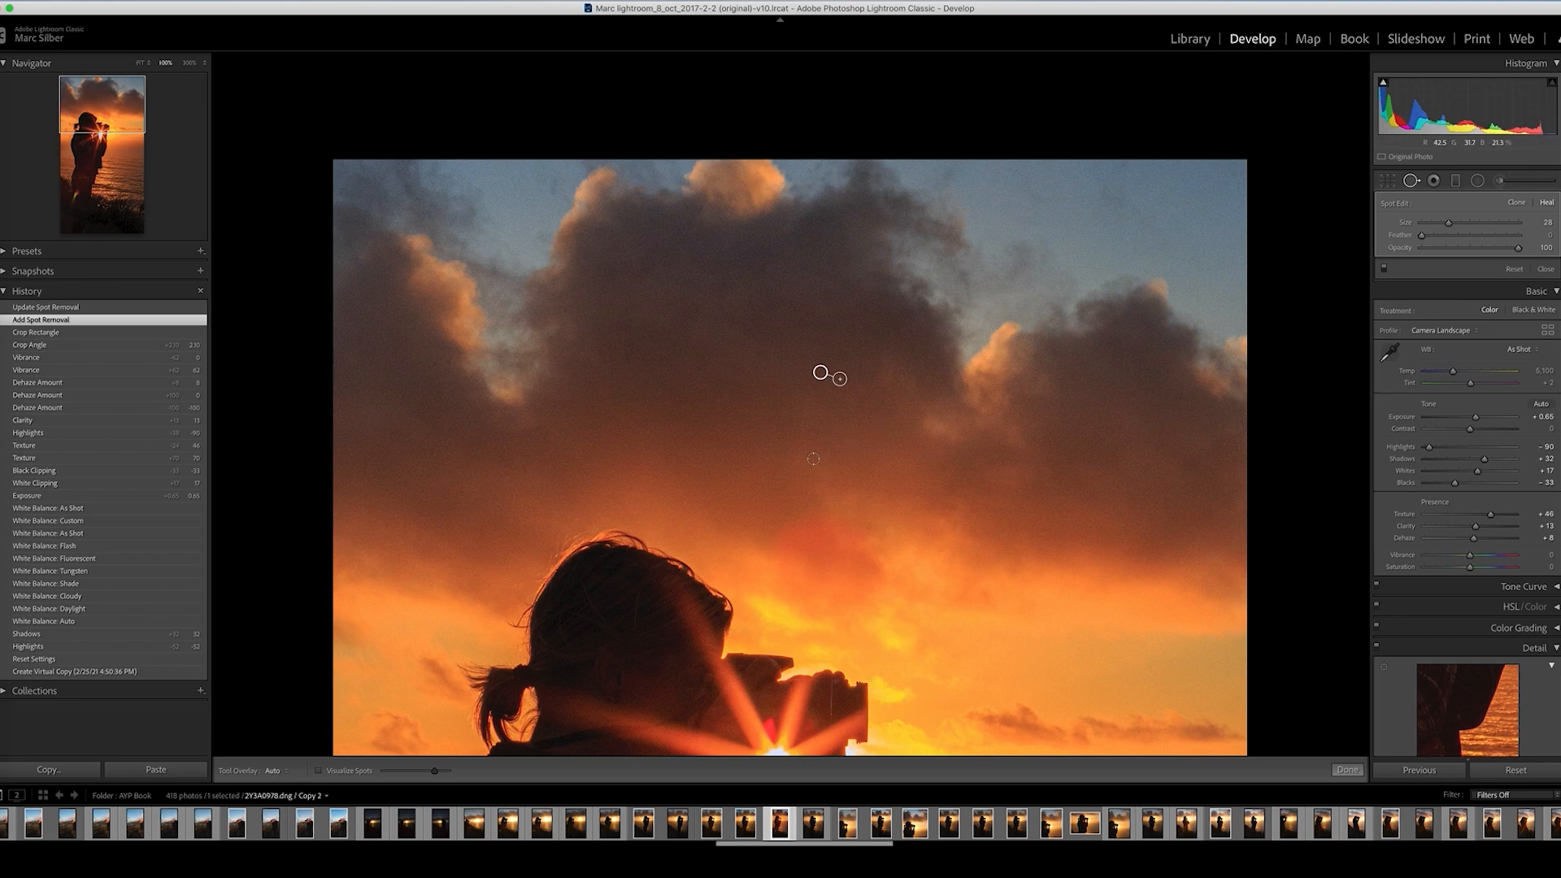
mouse_move(1280, 368)
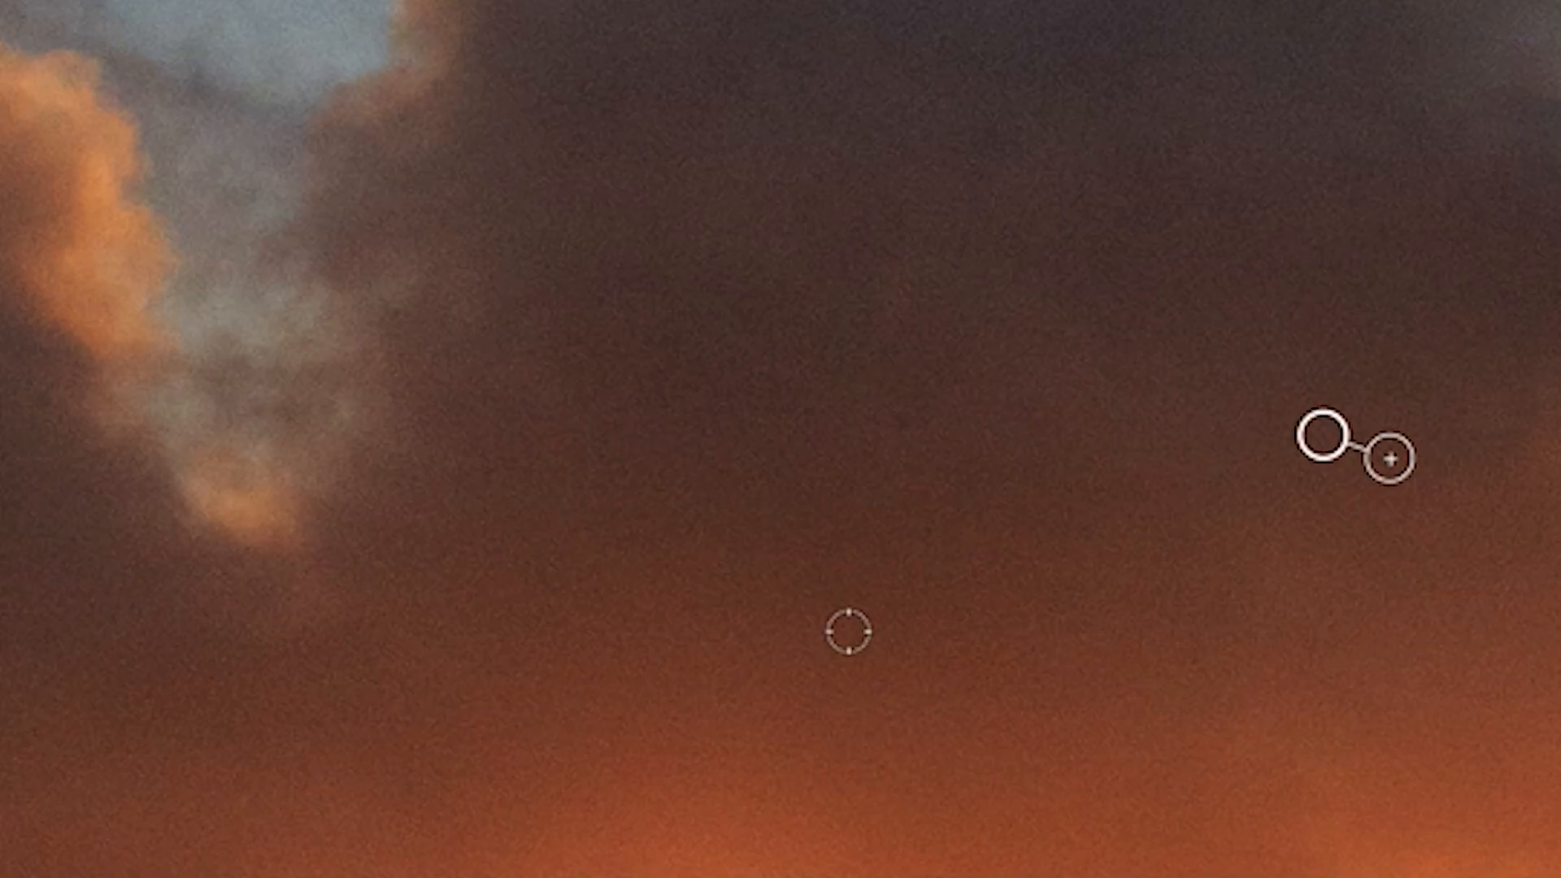
mouse_move(900, 419)
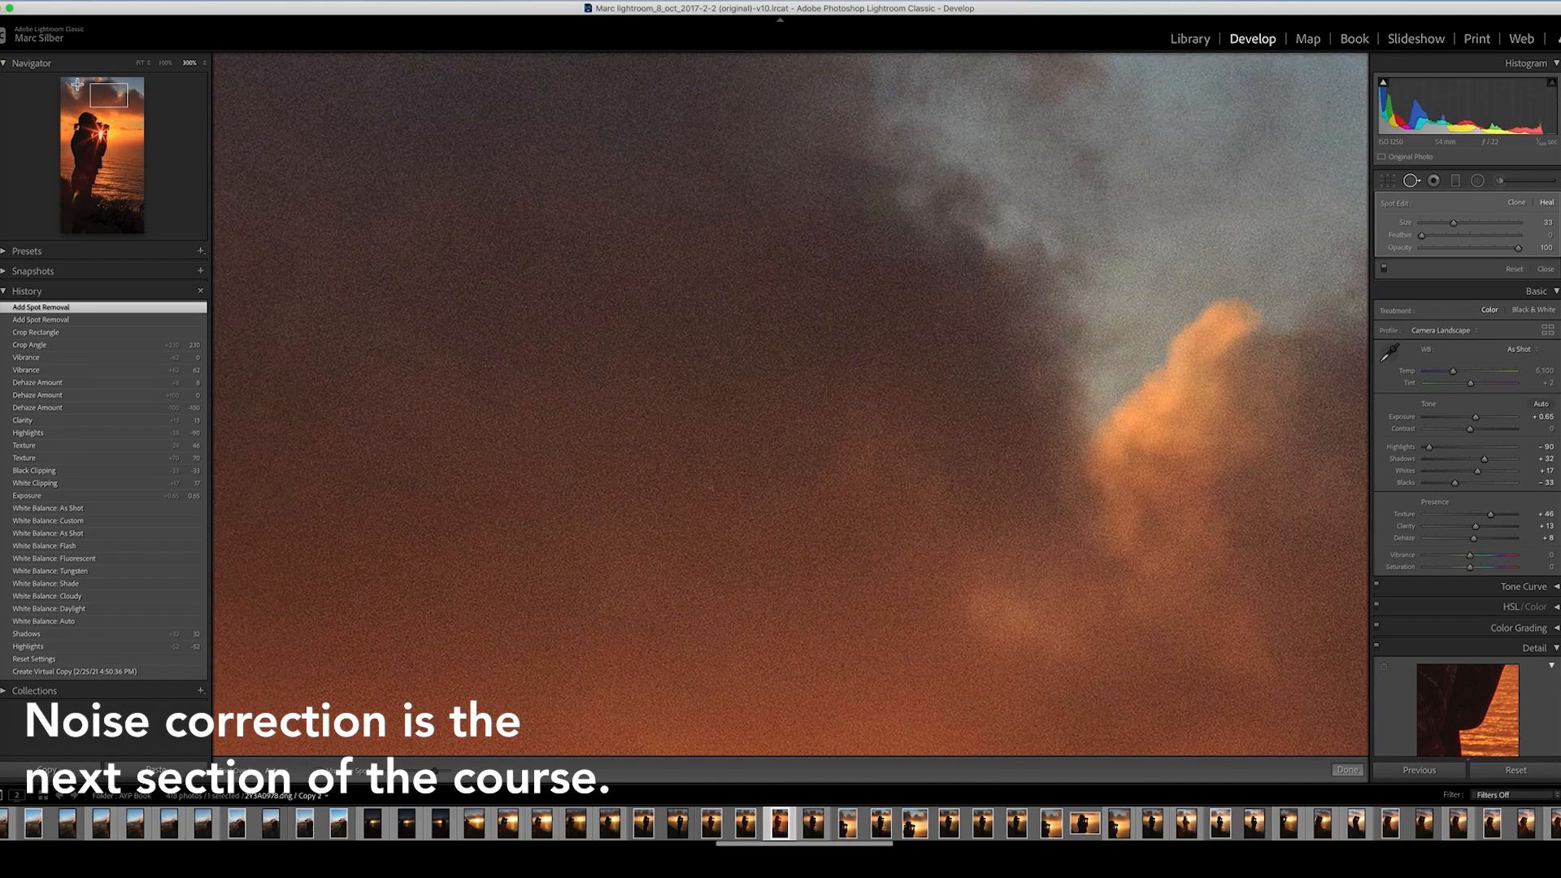
left_click(142, 63)
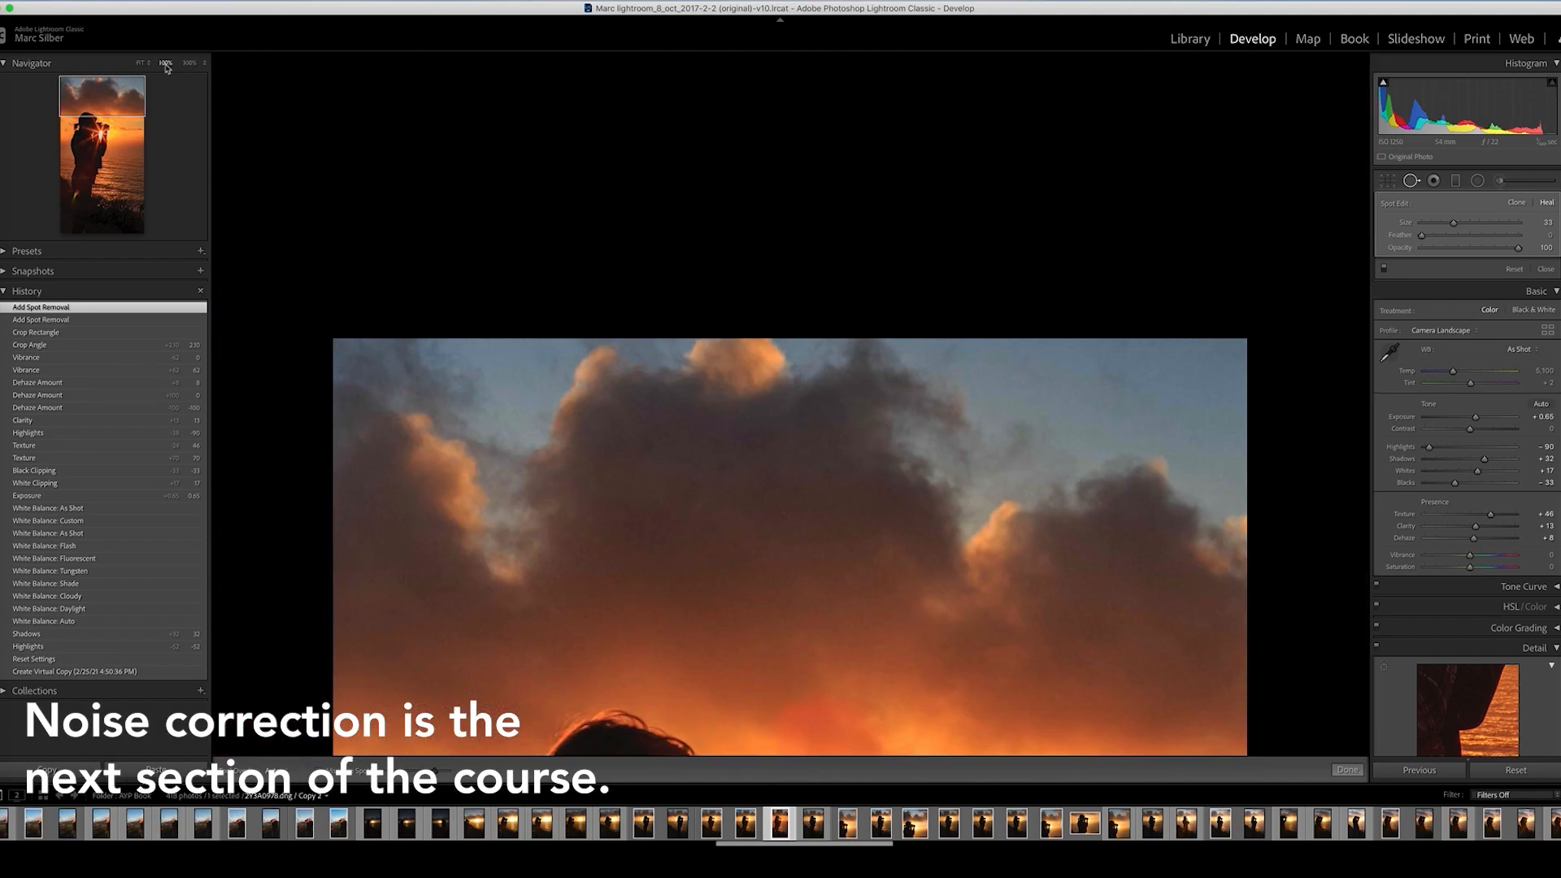